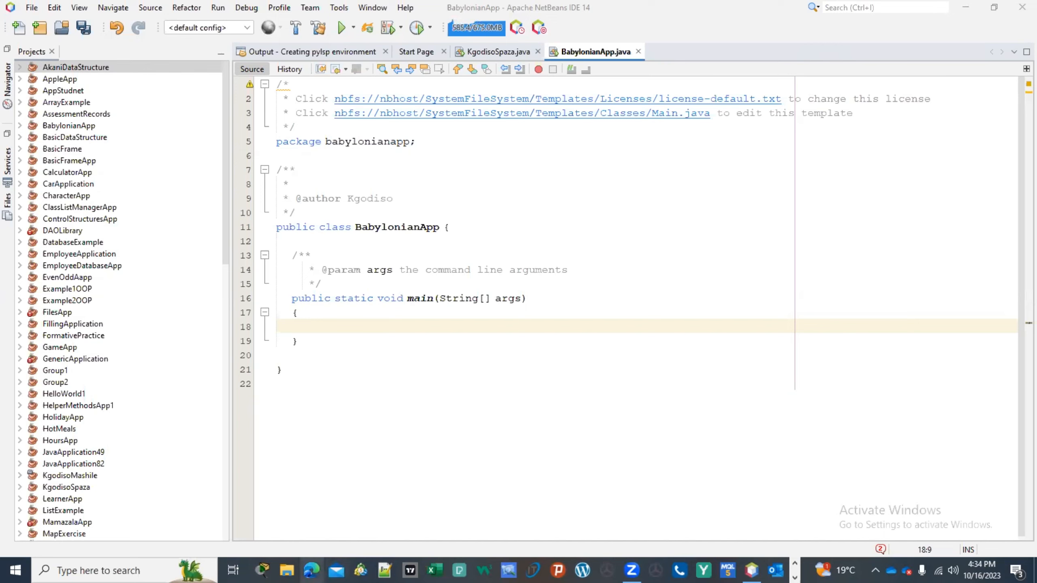
- Search the web in Edge for 'babylonian square root' from a new tab
click(311, 571)
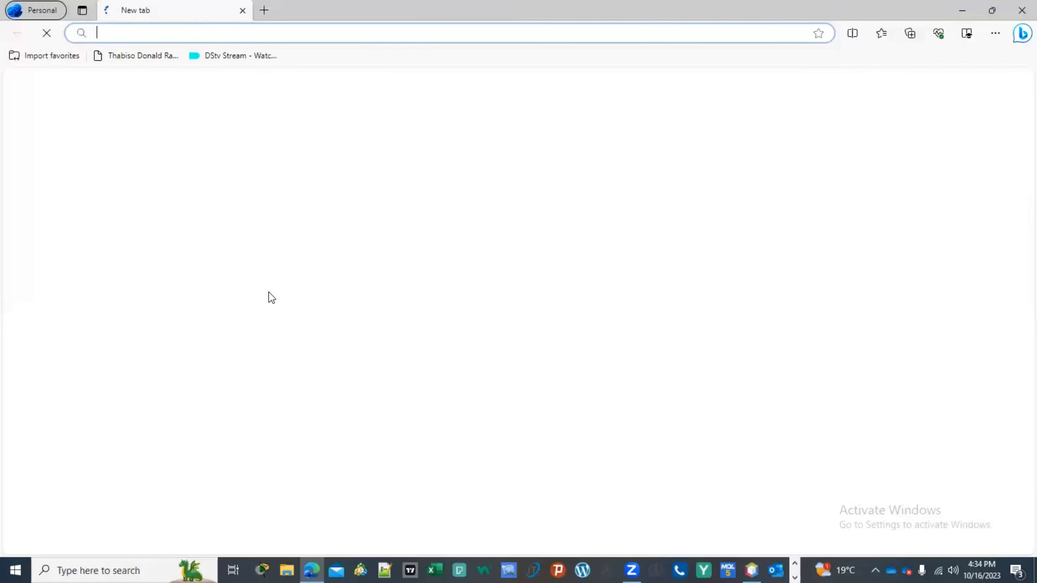
click(430, 32)
text(ba)
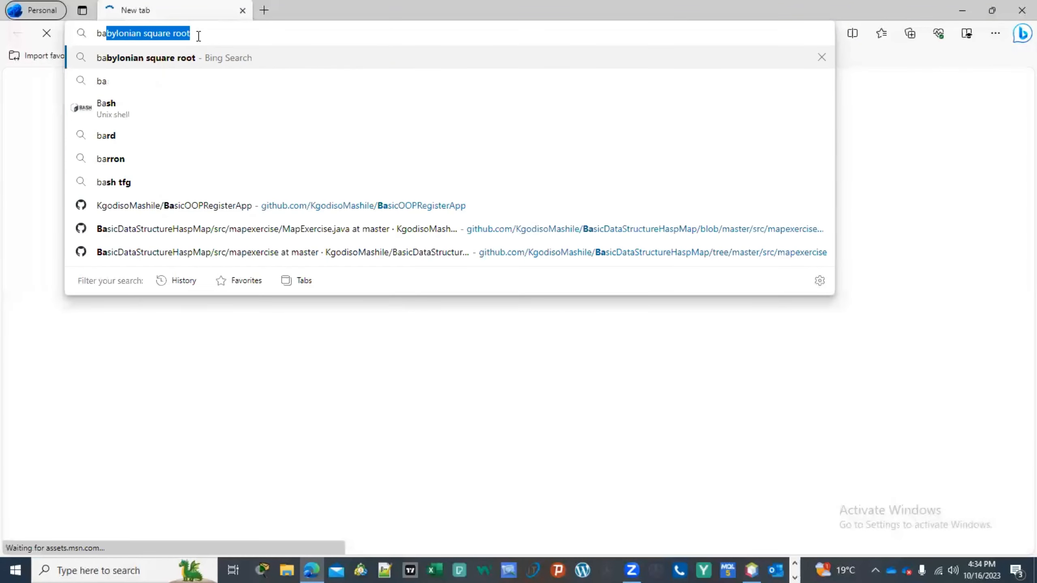
key(Return)
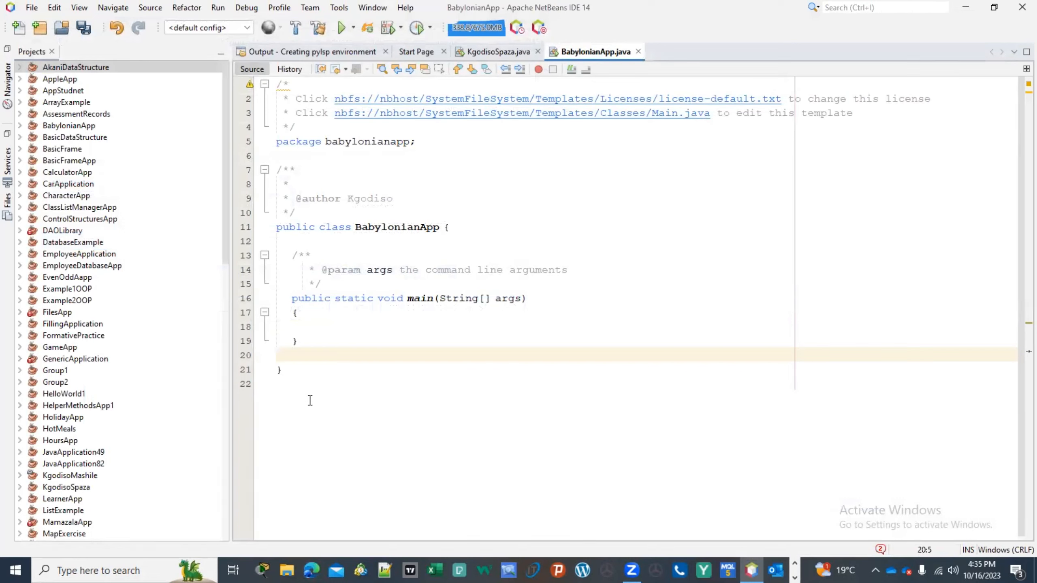
- Write the method signature private static float babRoot(int num) with an empty body
text(privat)
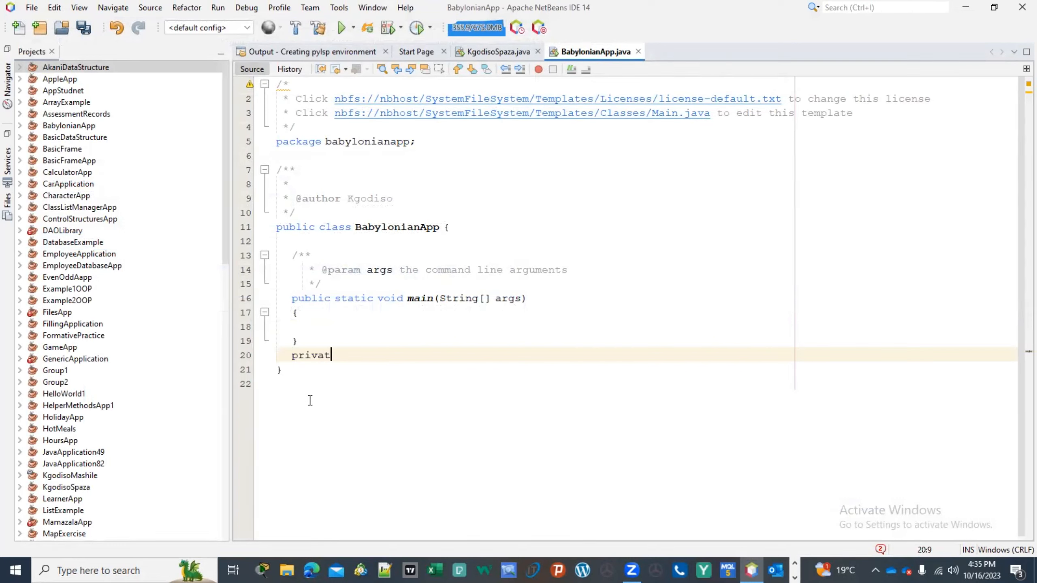
text(e static)
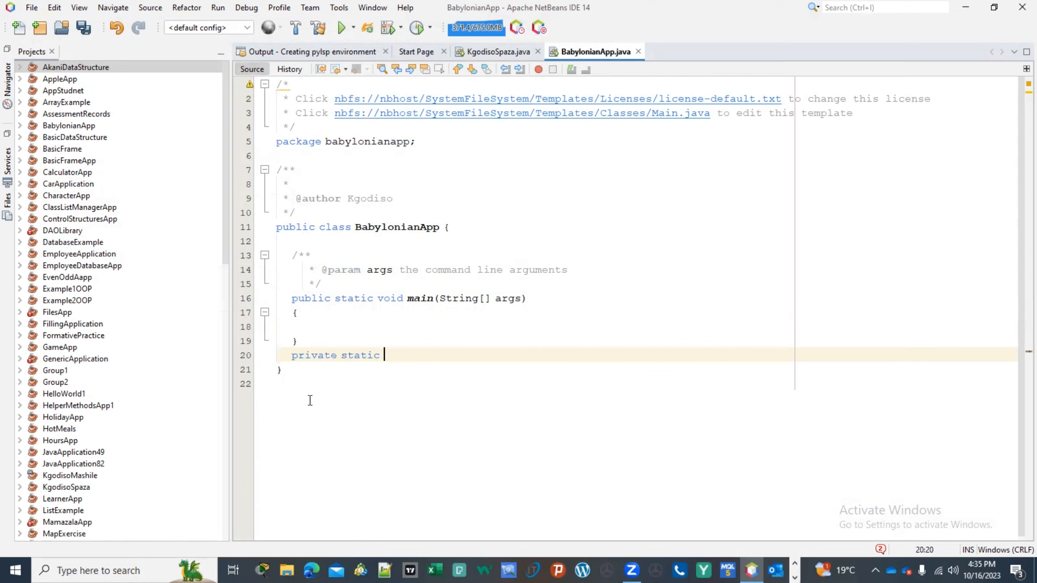
text(float)
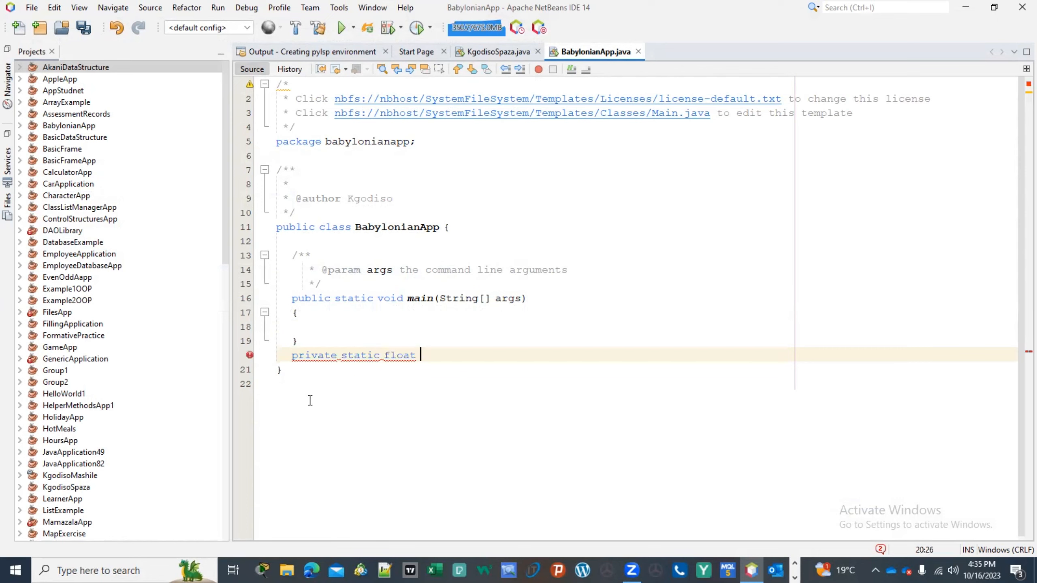
text(ba)
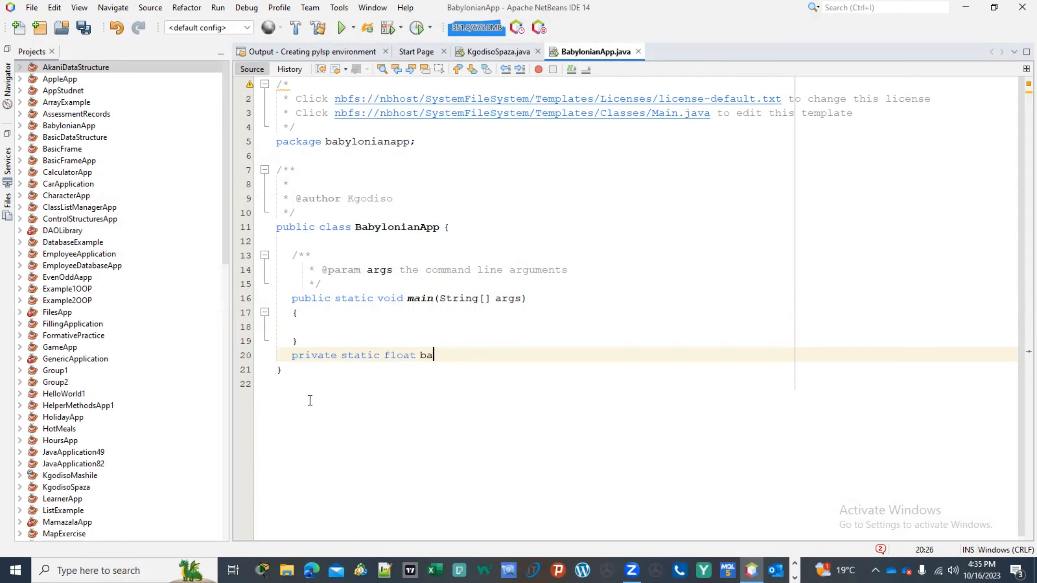
text(a)
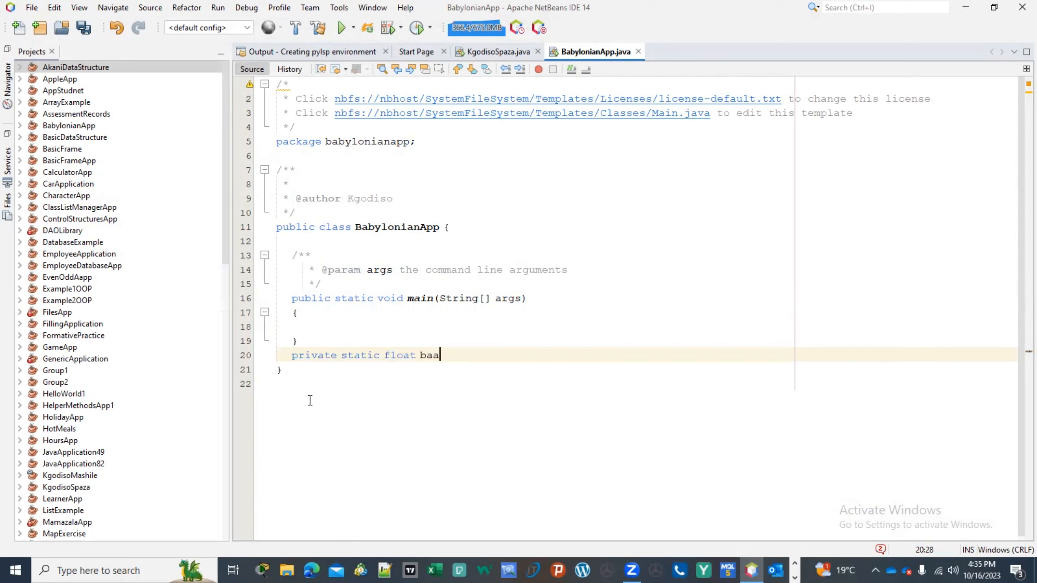
key(Backspace)
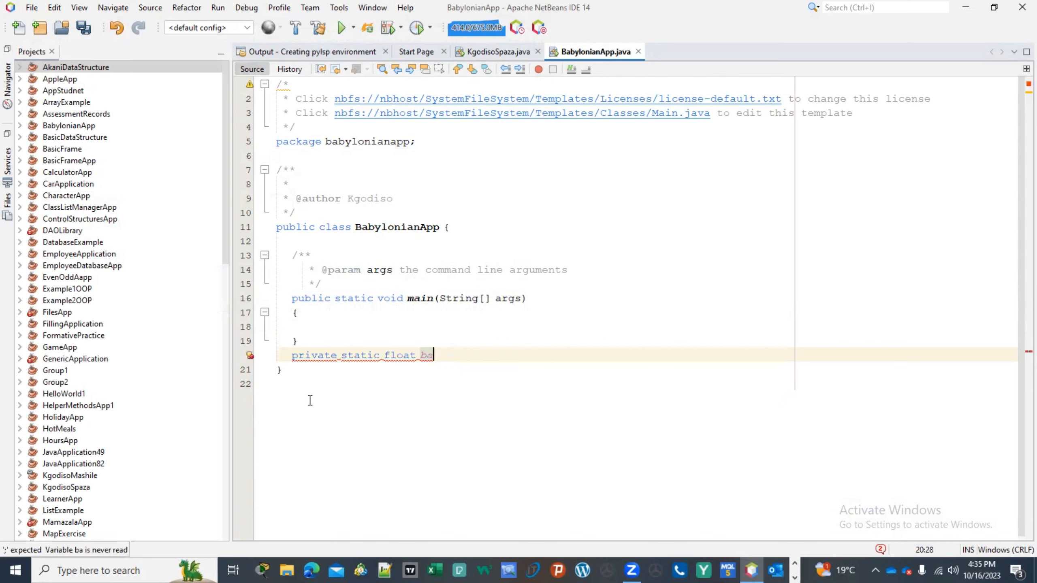
text(b)
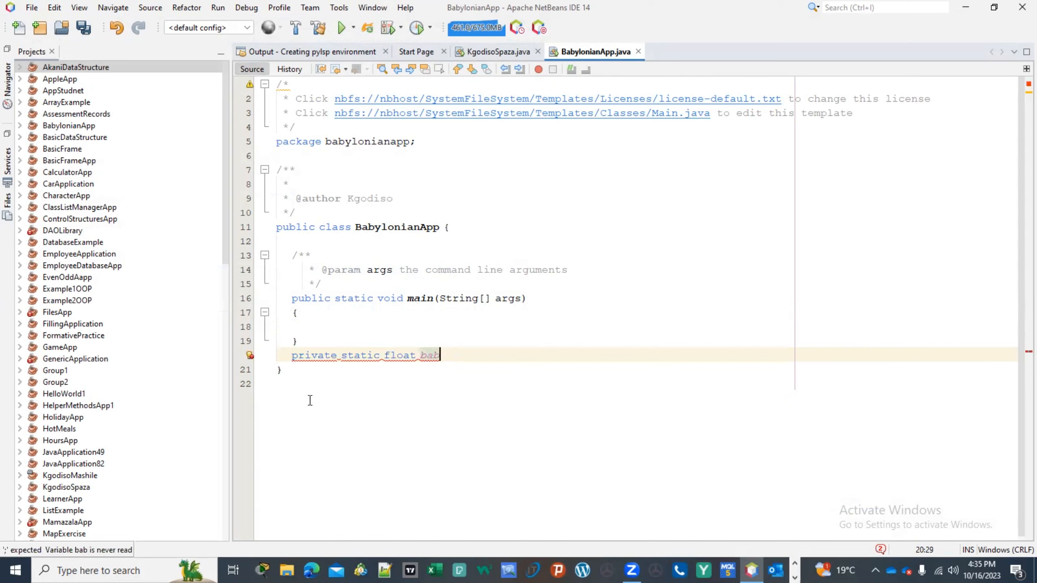
text(Root())
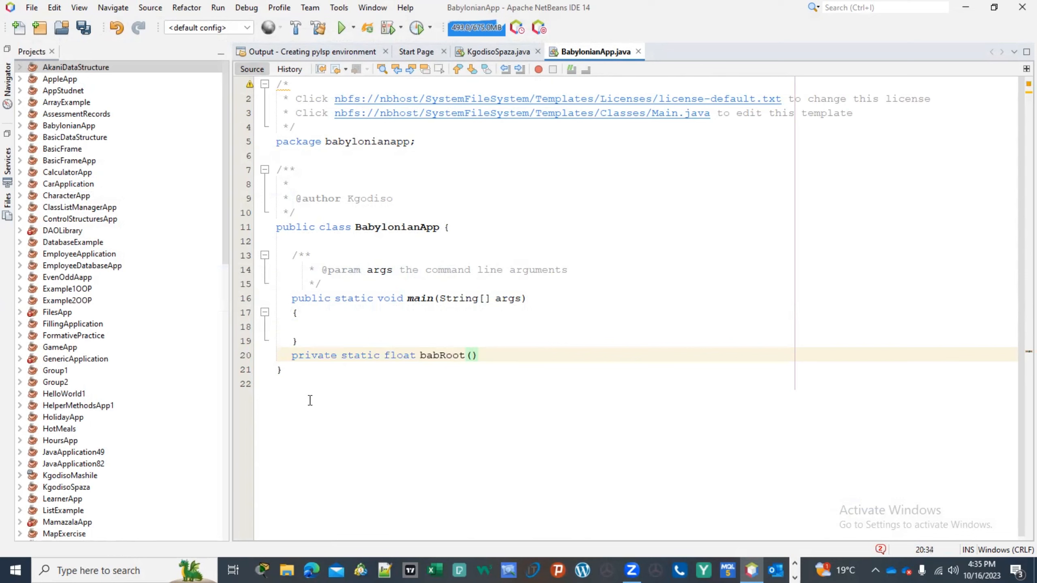
text(int num)
text({)
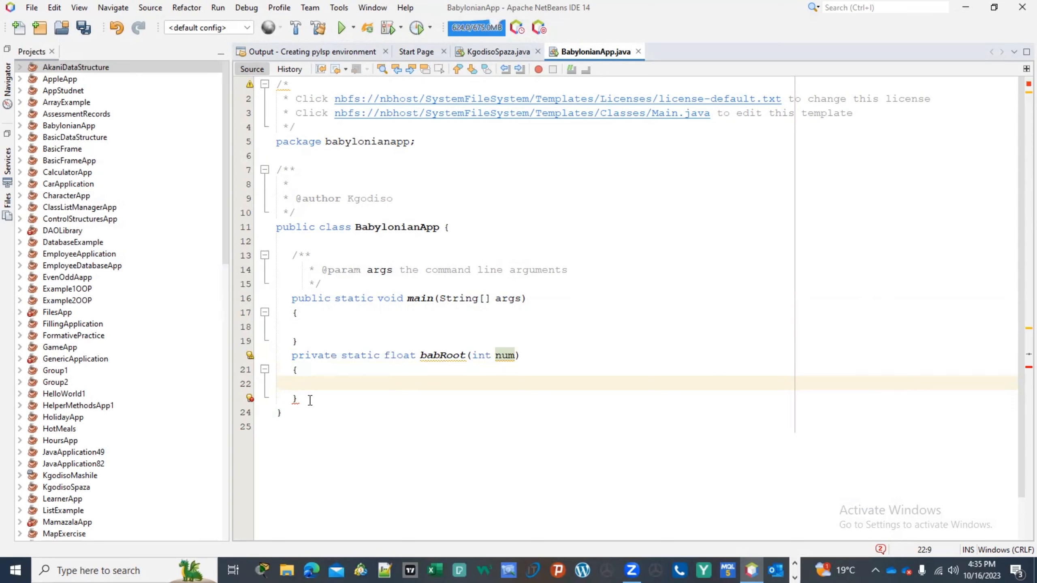
- Declare float root=num as the first variable in babRoot
text(f)
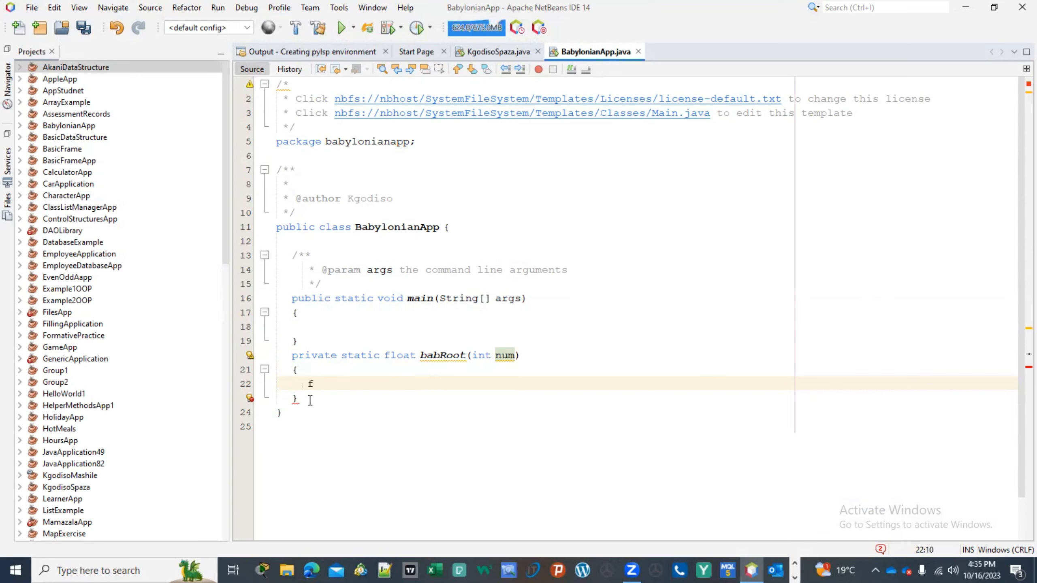
text(l)
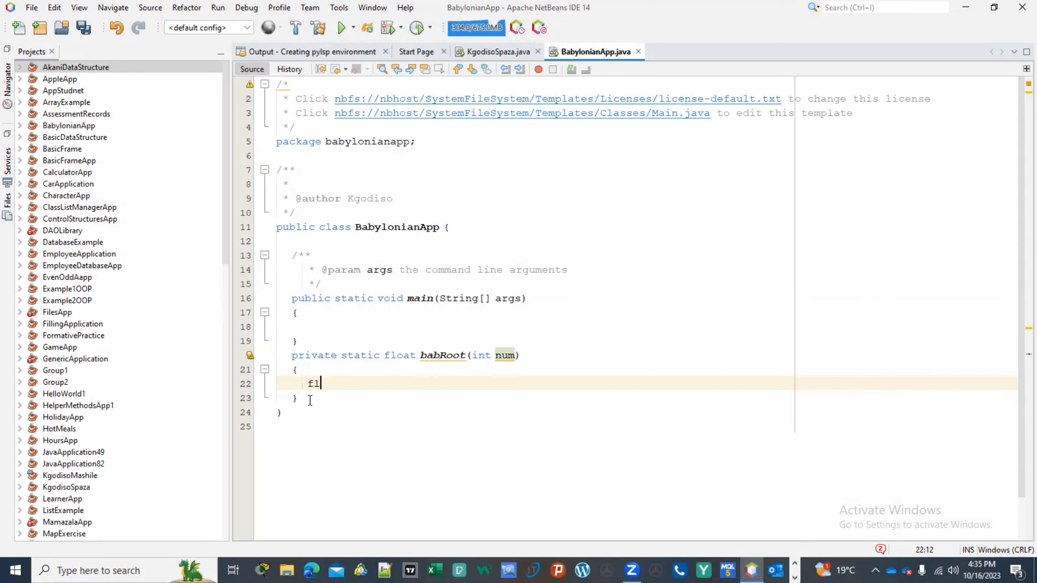
text(o)
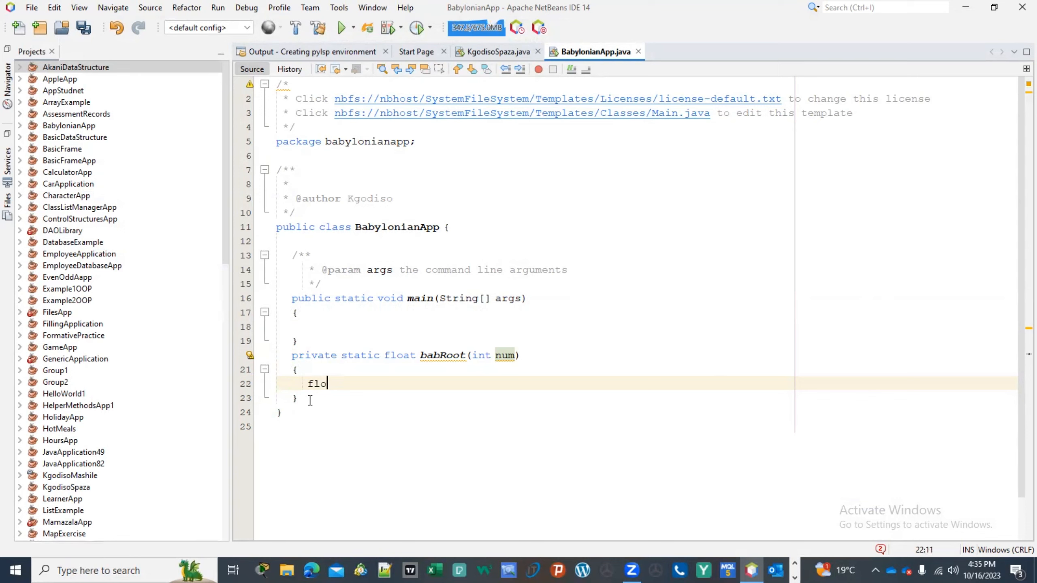
text(at)
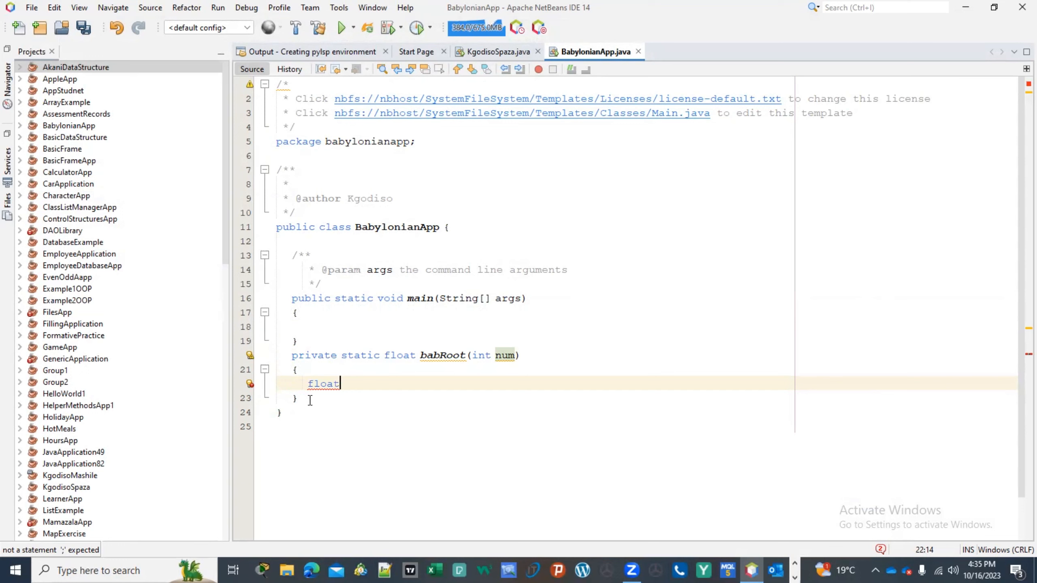
text(root)
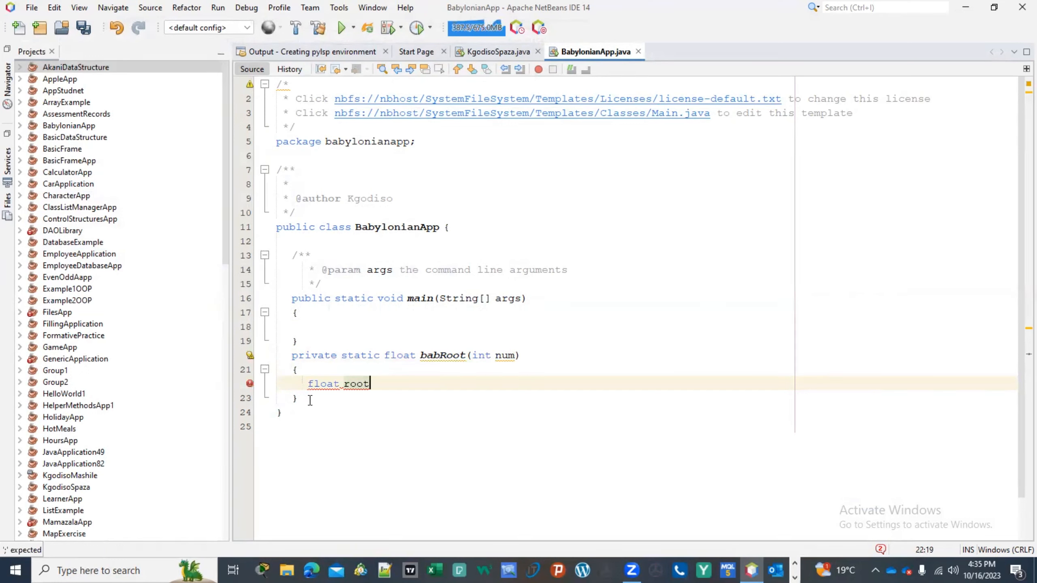
key(BackSpace)
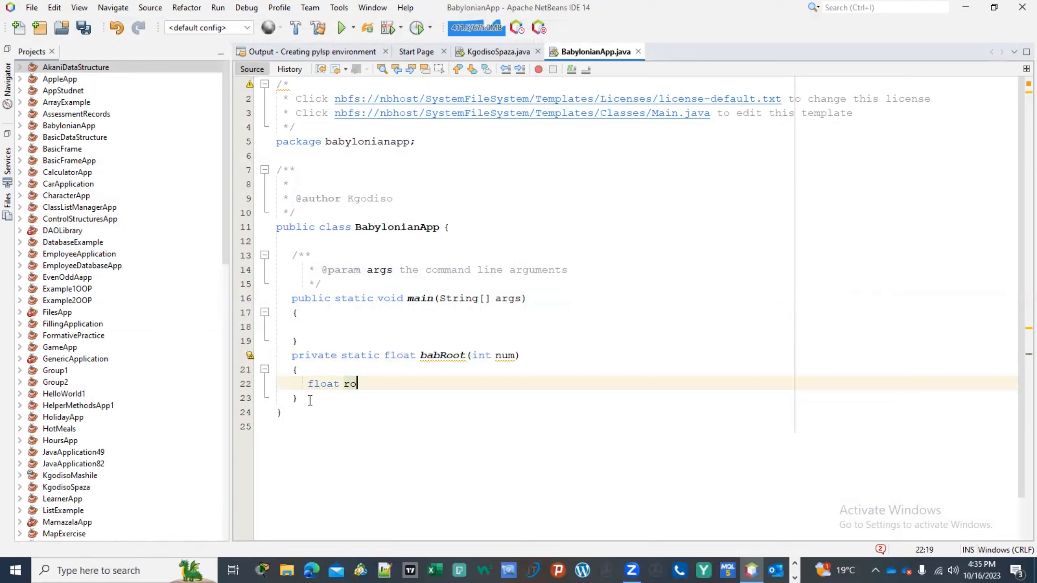
key(Backspace)
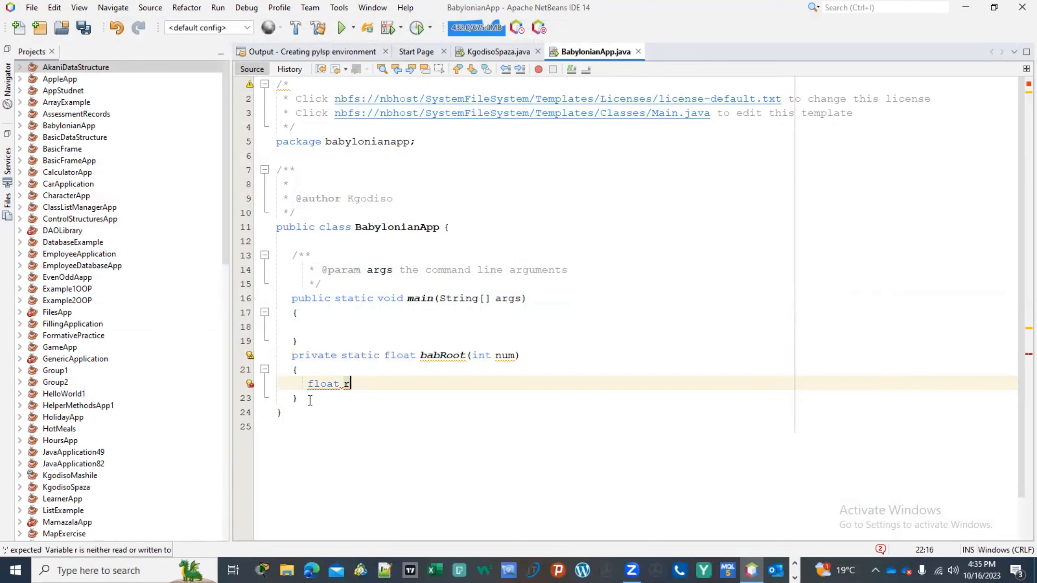
text(oot)
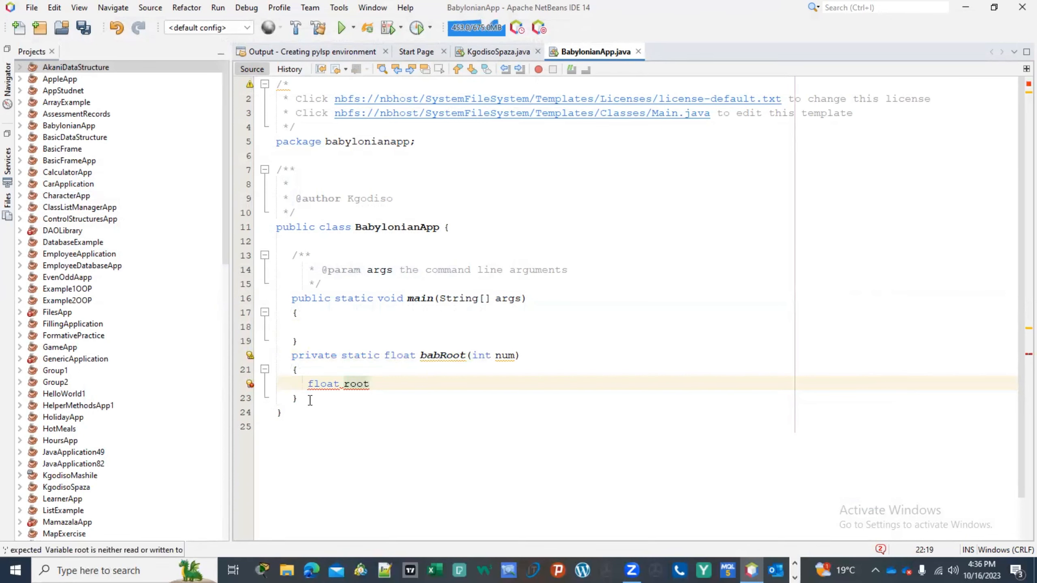
text(=num;)
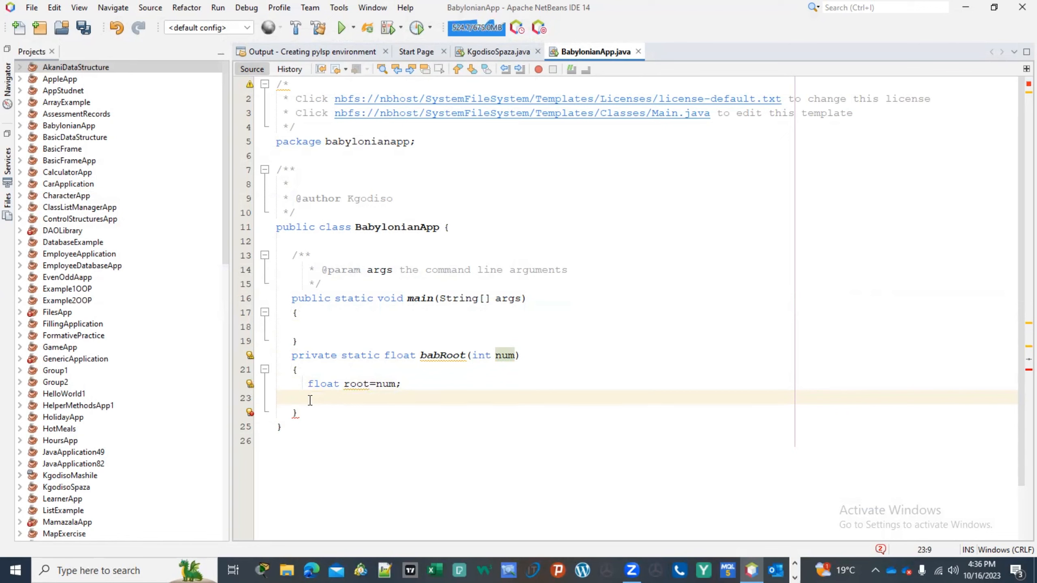
- Declare float num2=1 as the second variable in babRoot
text(float)
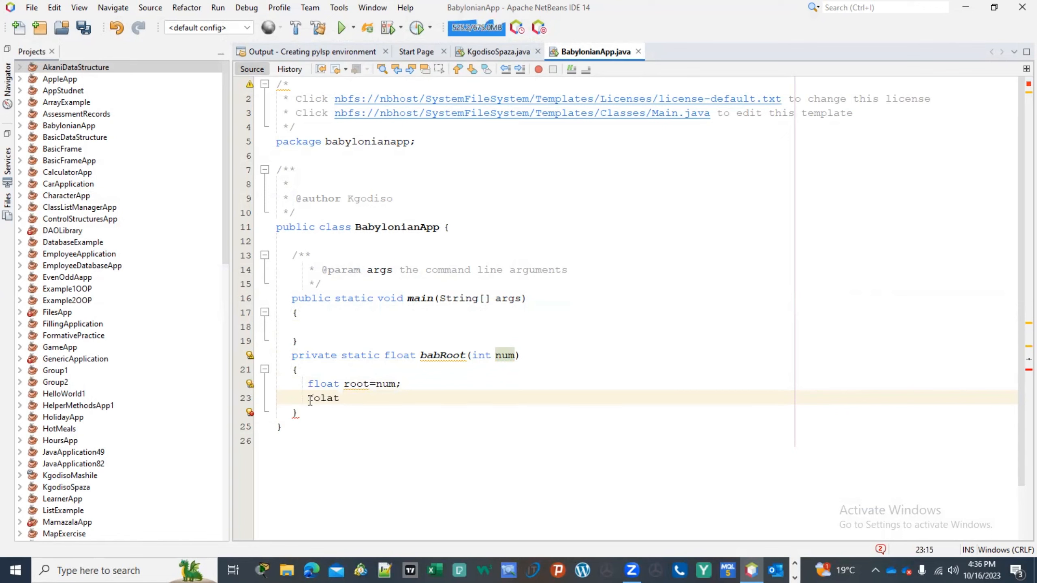
key(Backspace)
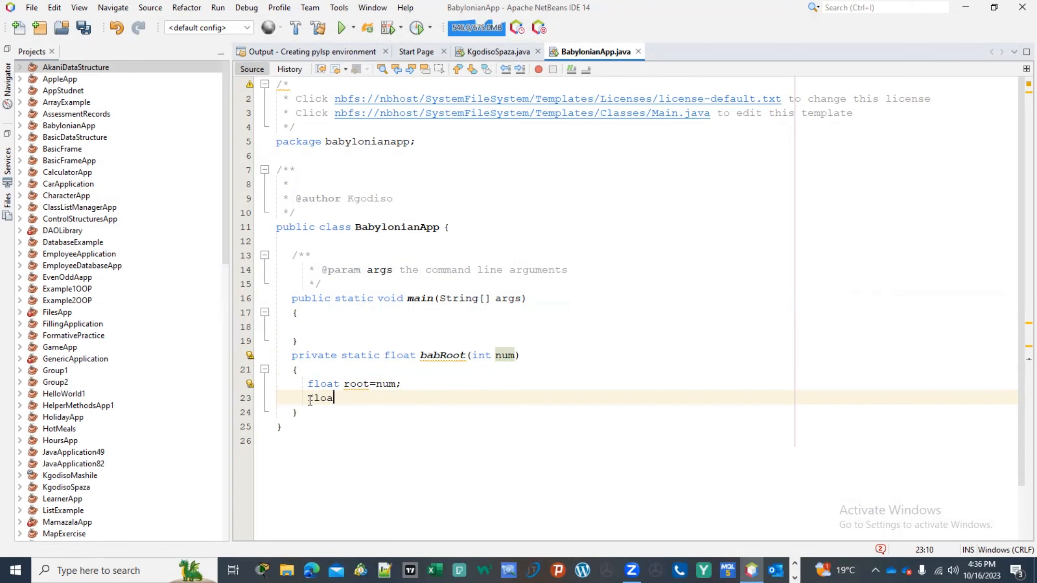
text(t)
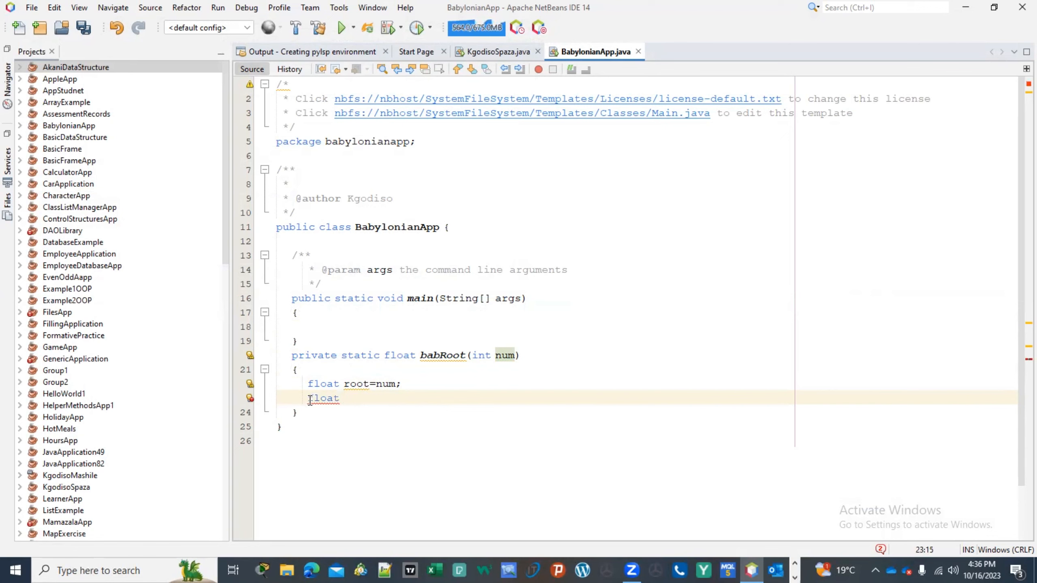
text(num)
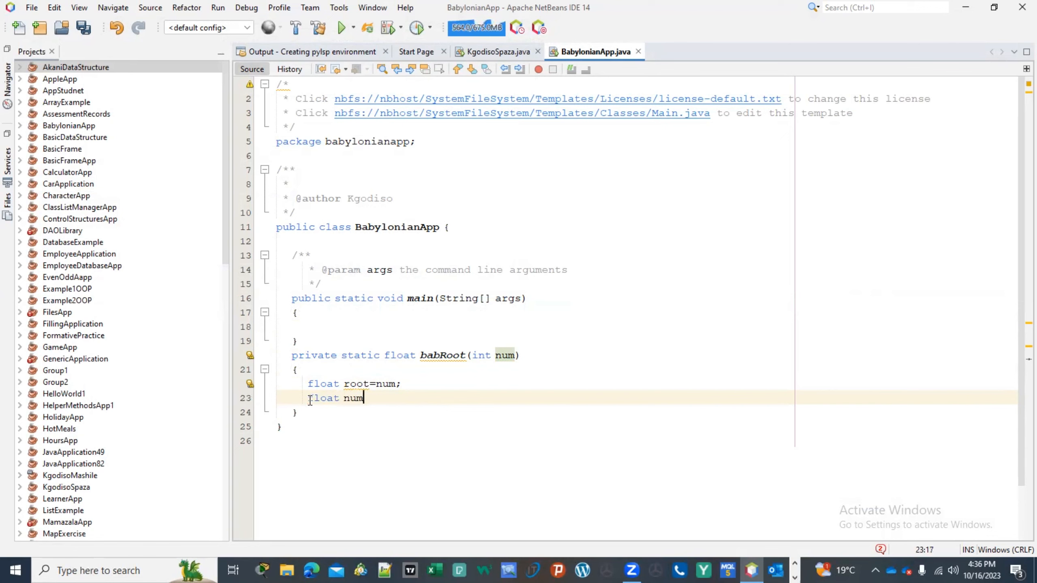
text(2)
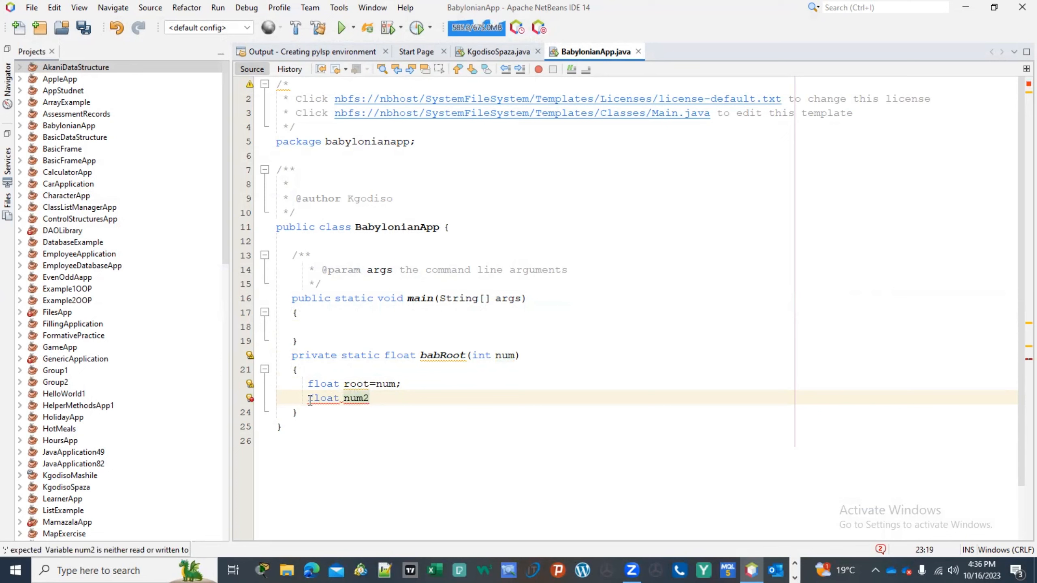
text(=1;)
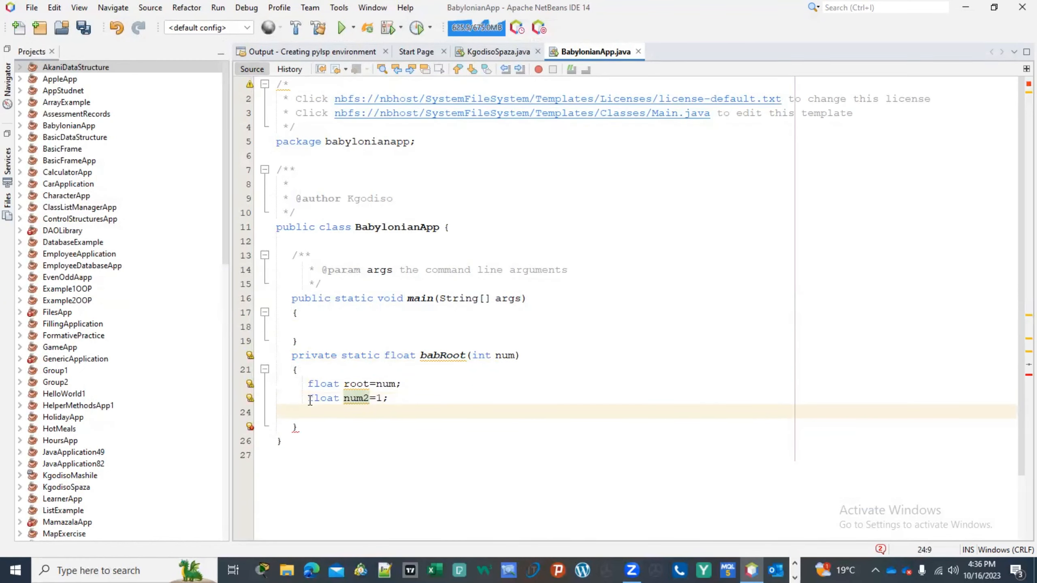
- Declare the tolerance double e=0.000001 and leave blank lines below it
text(doubl)
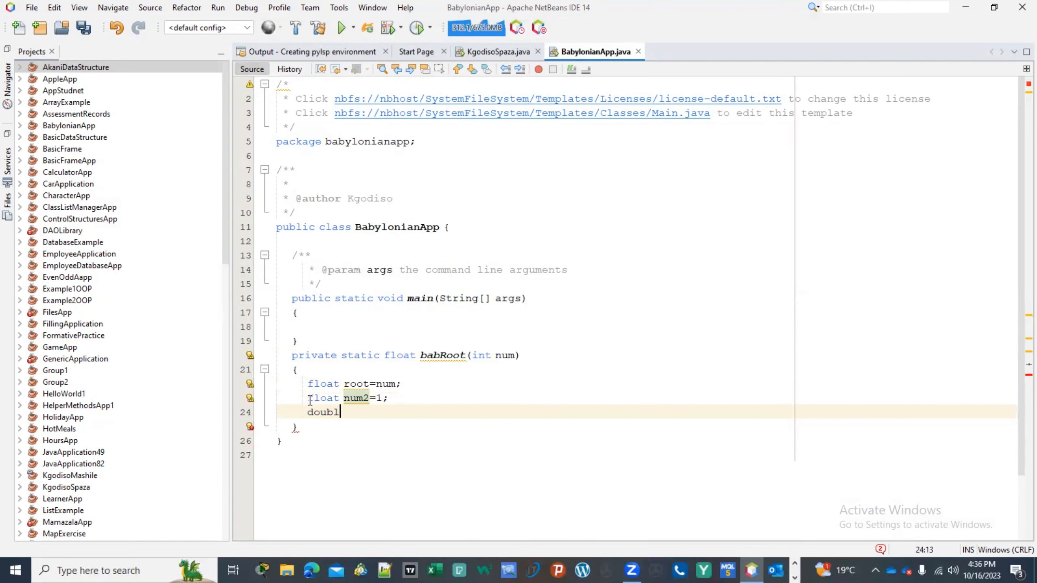
text(e)
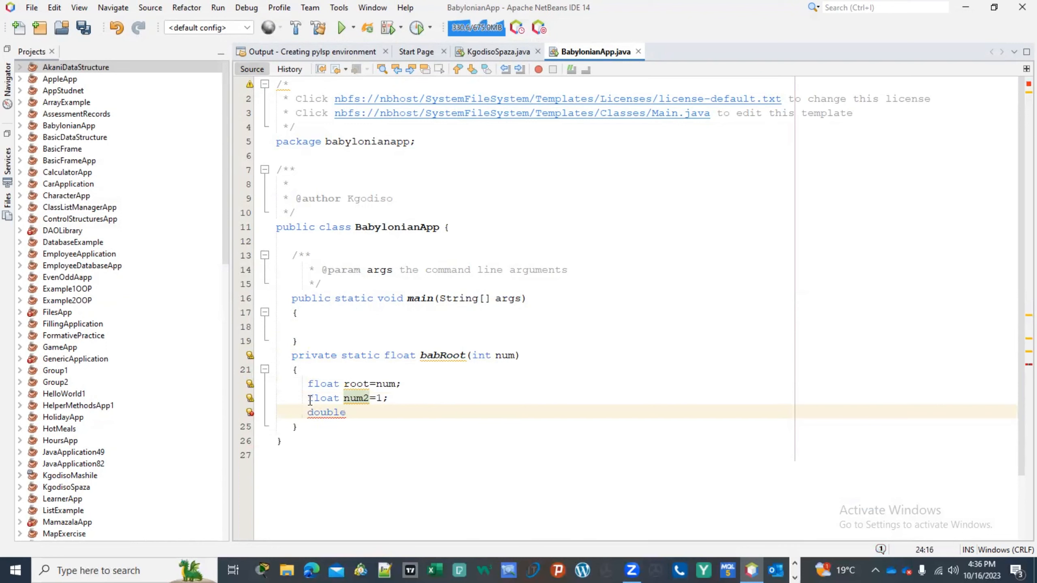
text(e=)
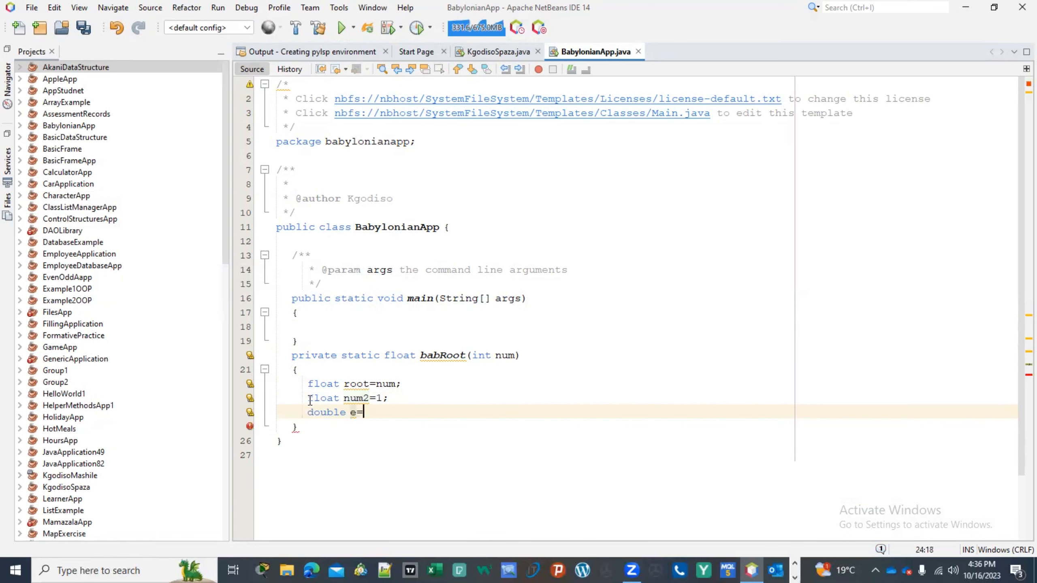
text(0)
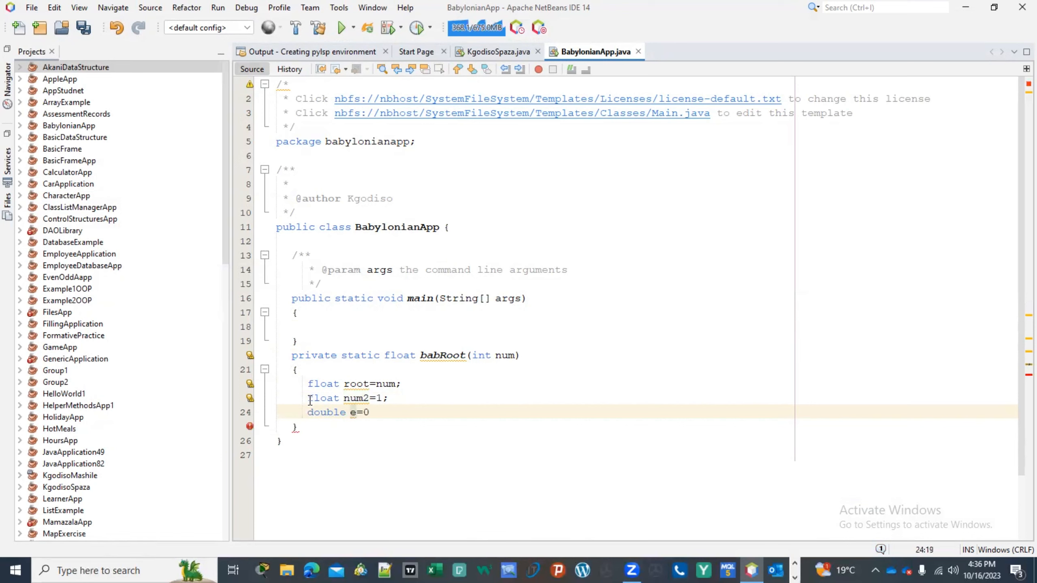
text(.)
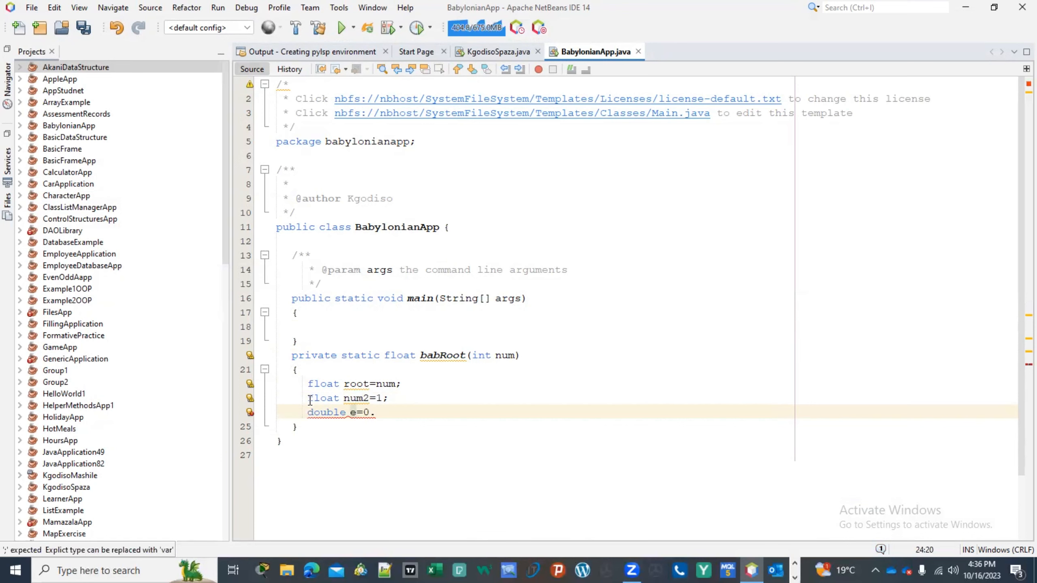
text(0000)
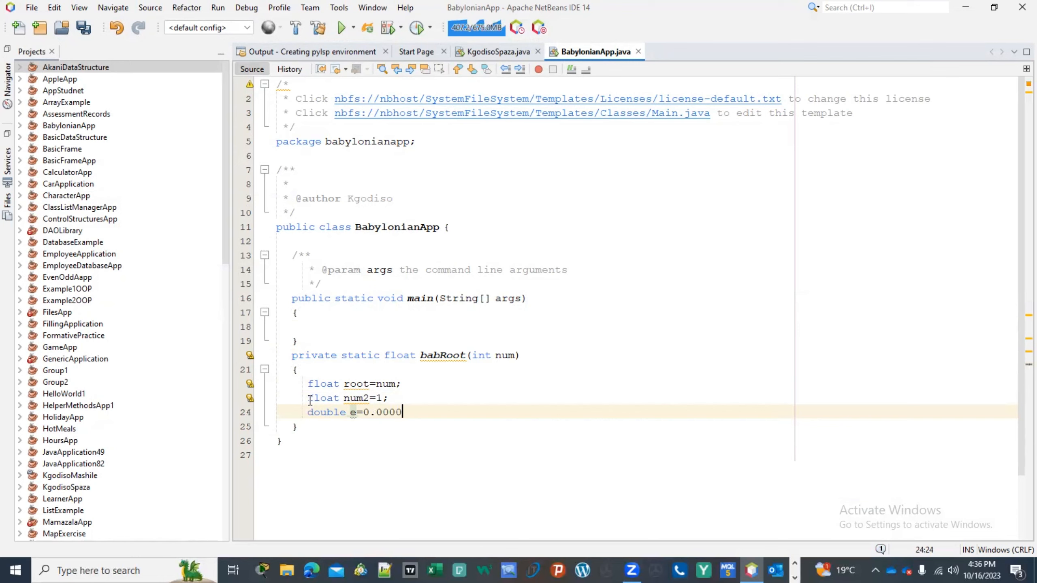
text(1;)
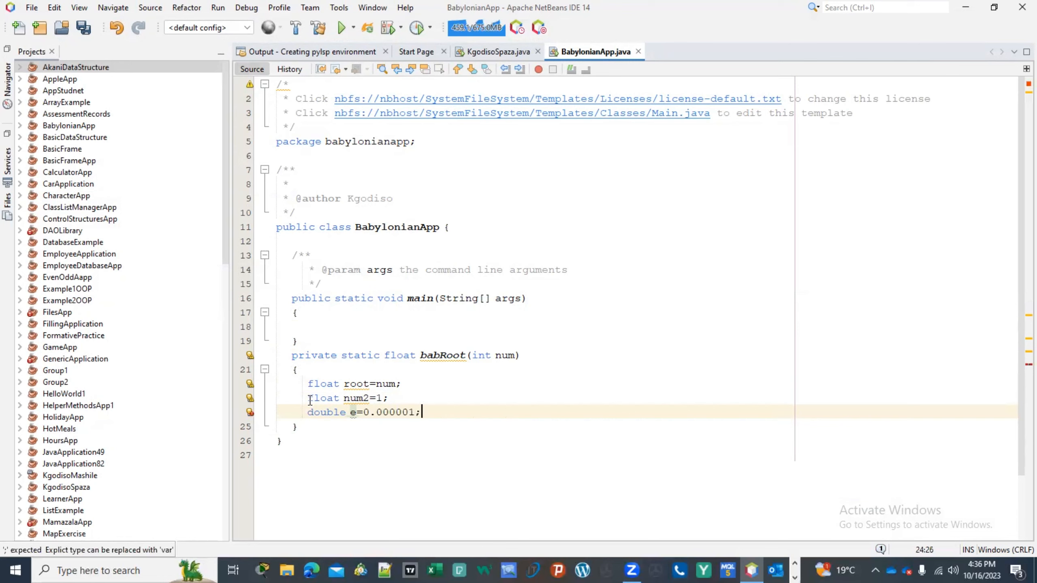
key(Return)
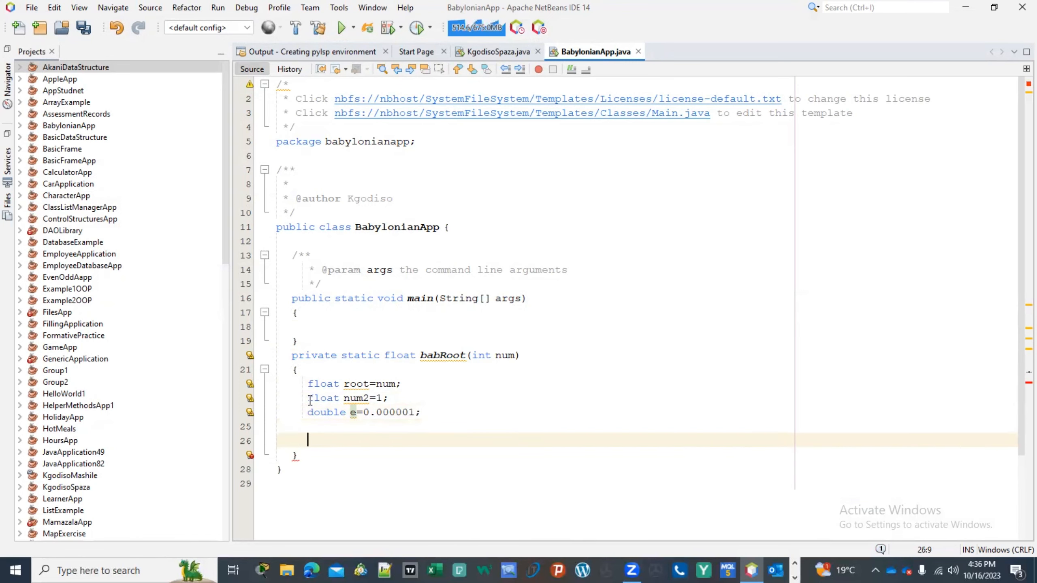
- Write the loop header while(root-num2>e) with its braces
text(while()
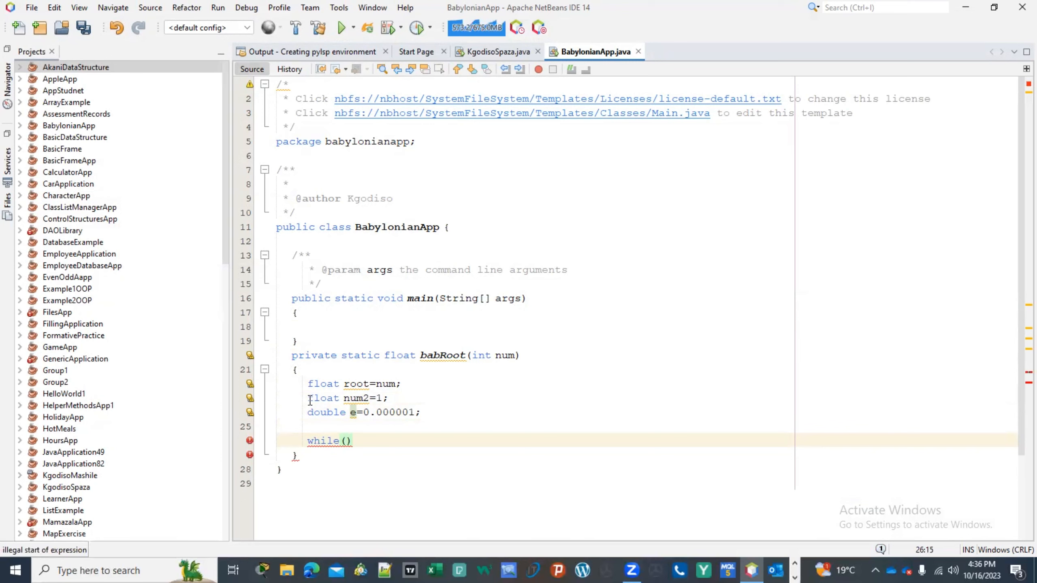
text(root)
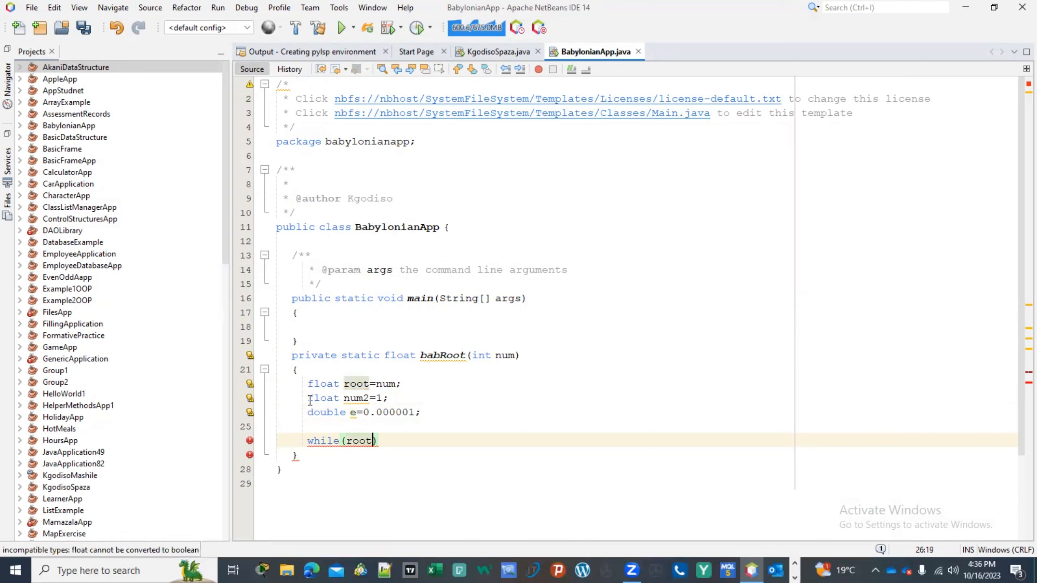
text(-)
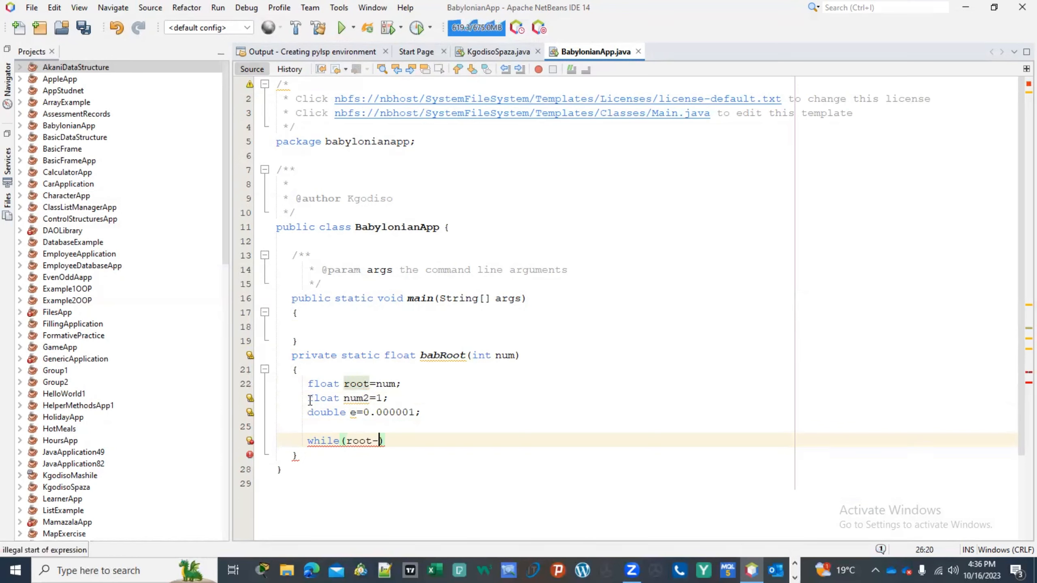
text(num))
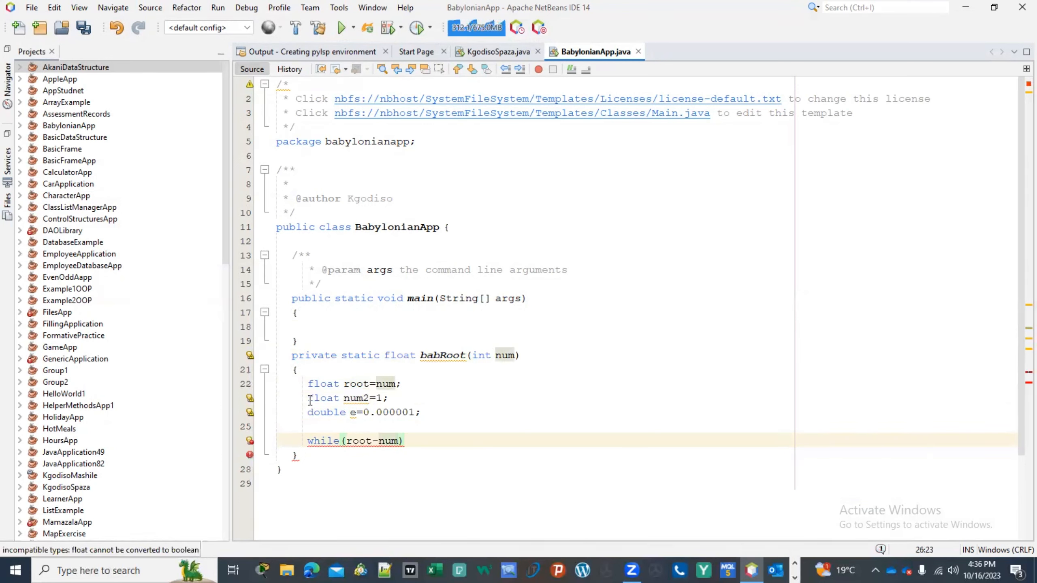
text(2)
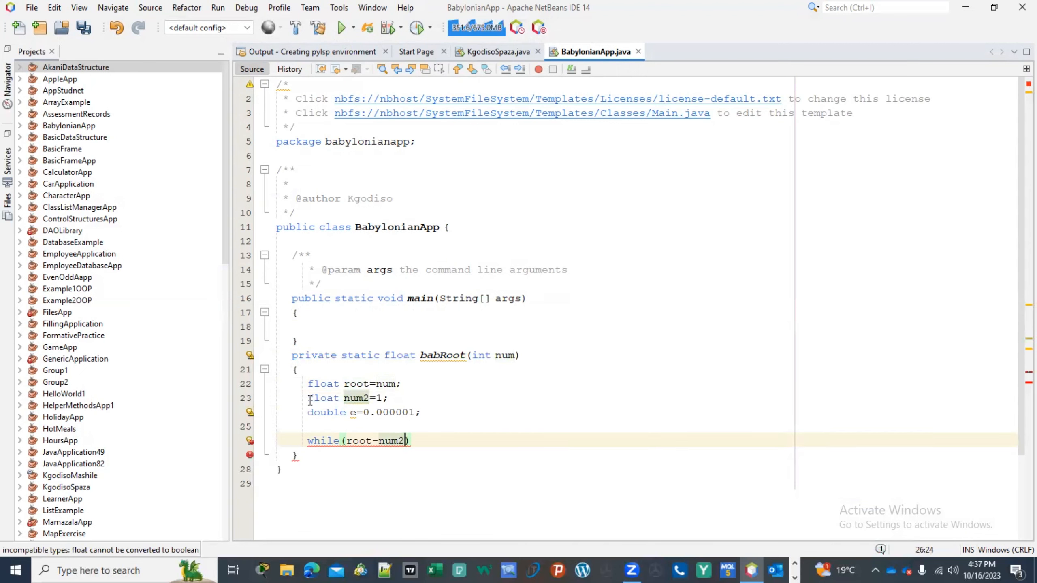
text(>e)
text({)
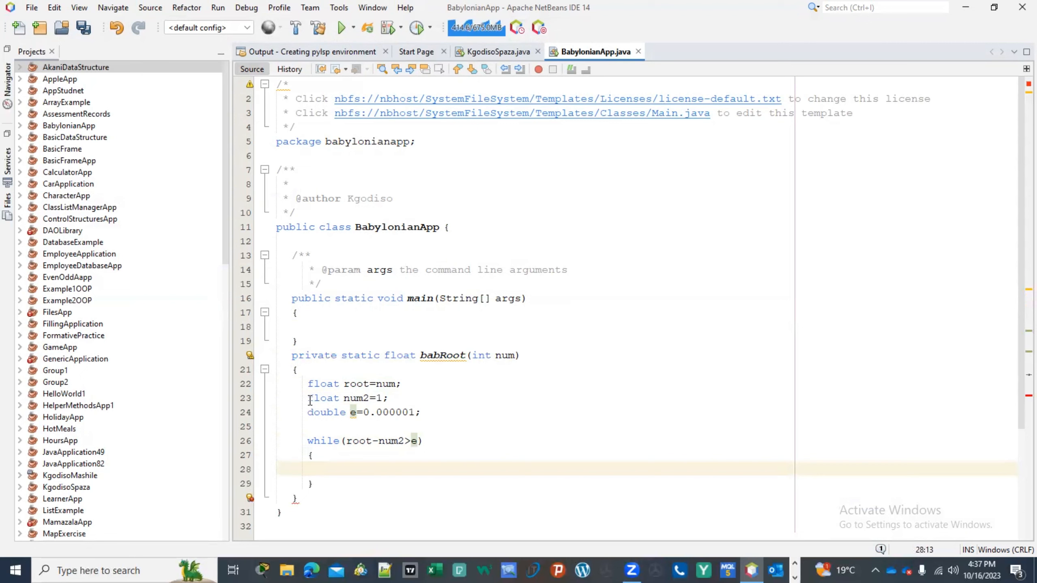
- Inside the loop, set root=(root+num2)/2 as the averaged estimate
text(root)
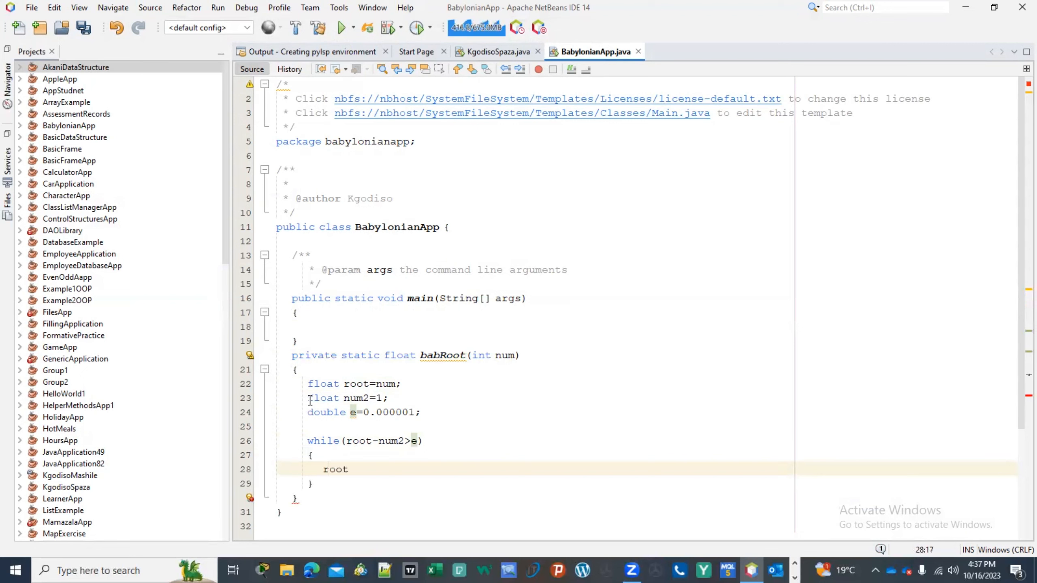
text(=())
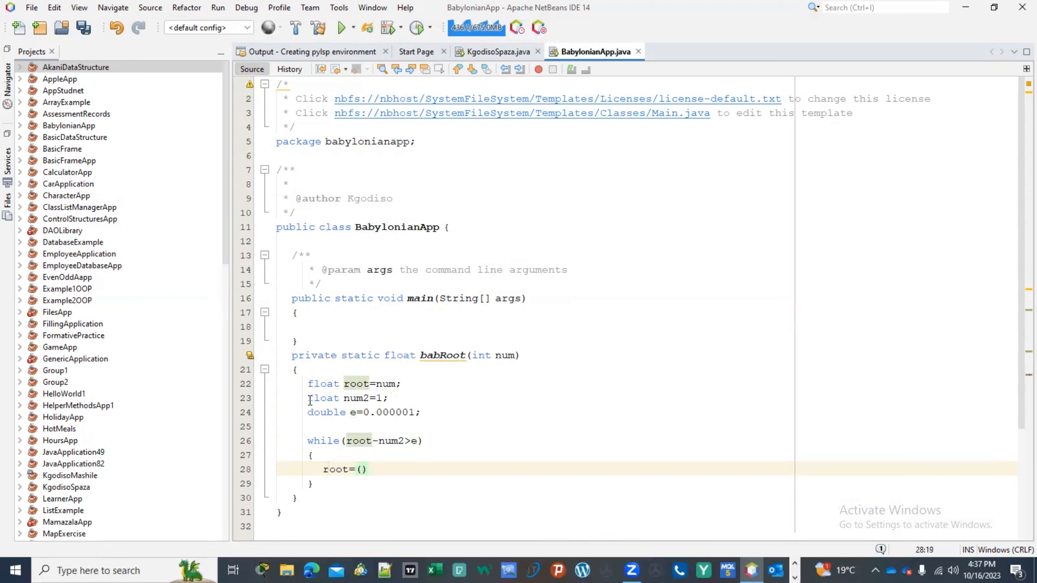
text(root)
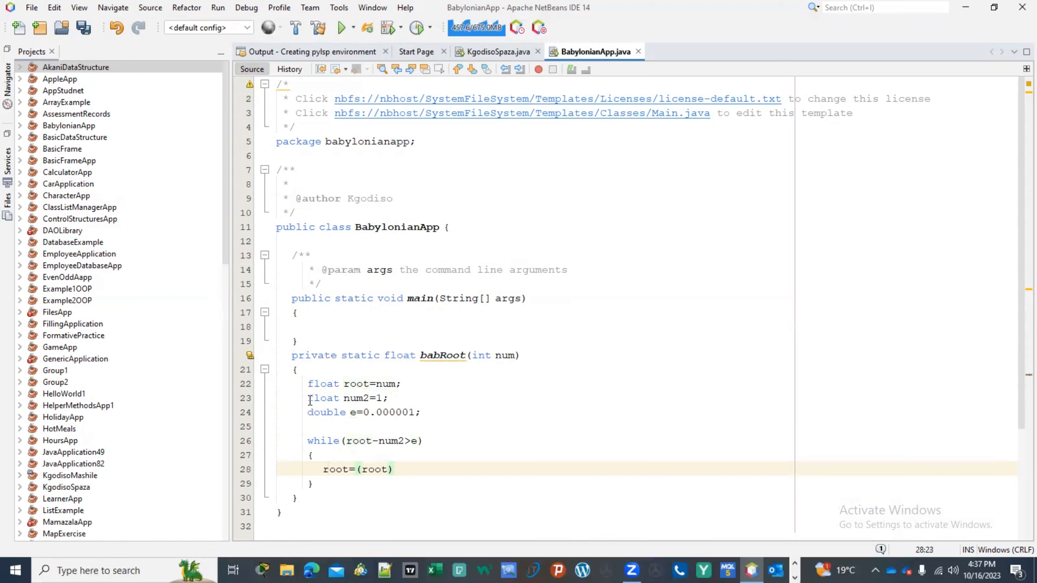
text(+)
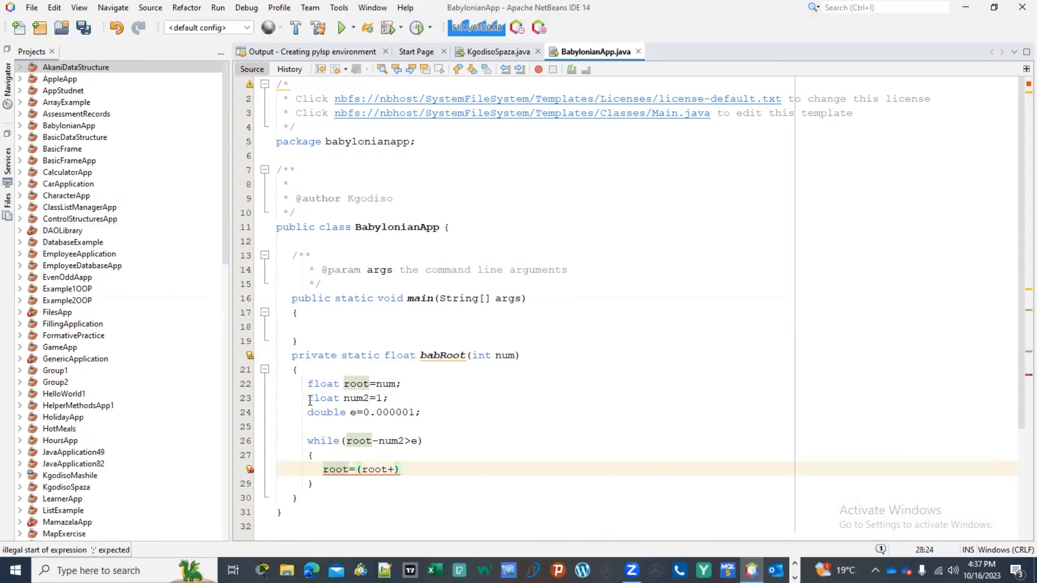
text(num2)
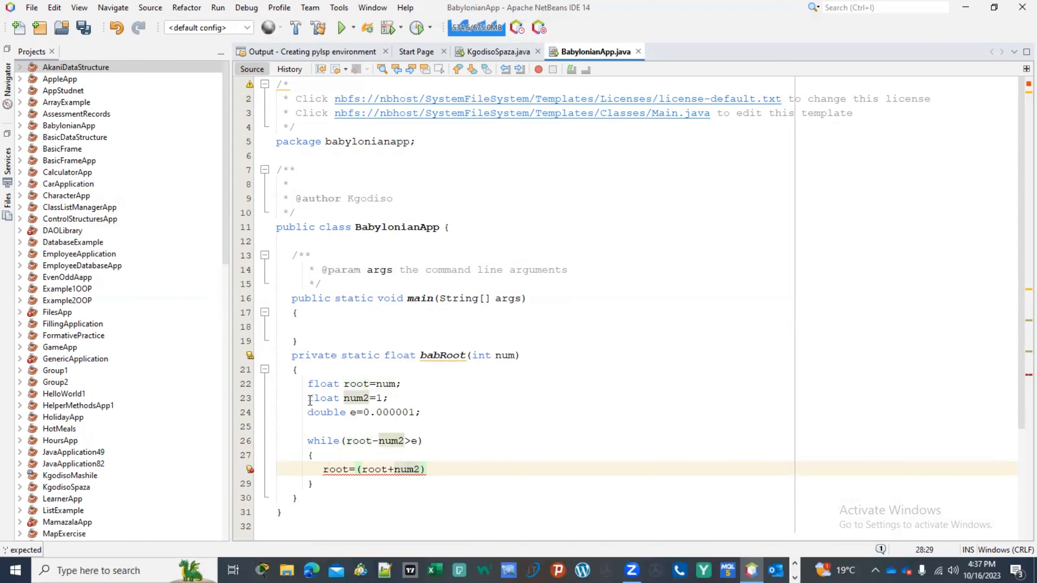
text(/2;)
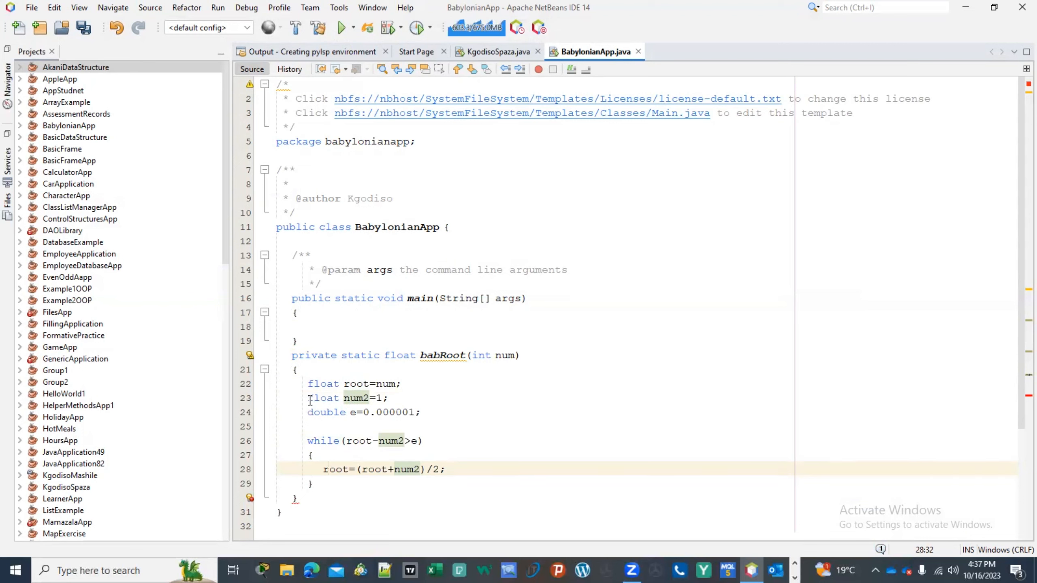
key(Return)
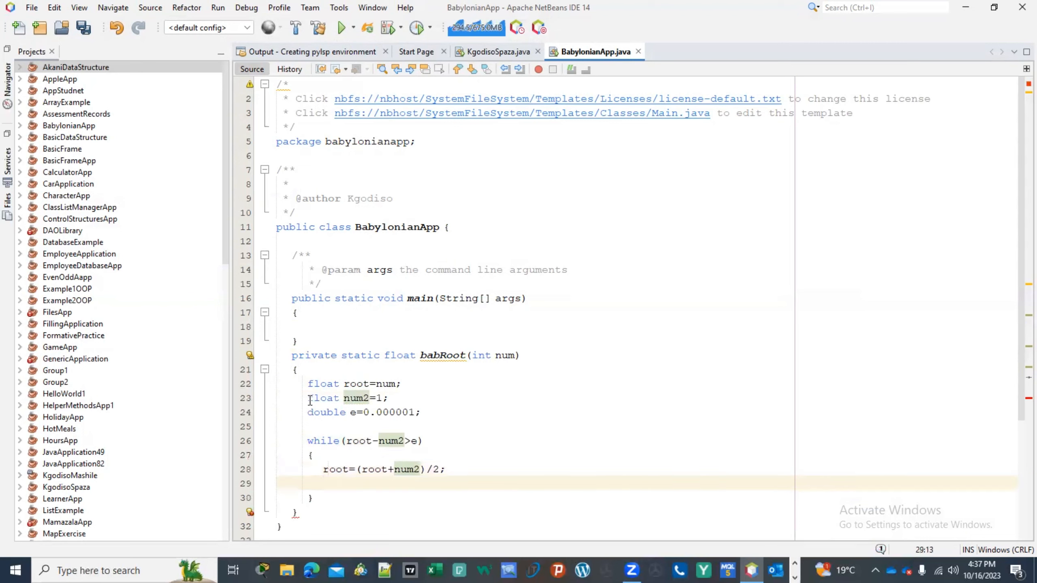
- Inside the loop, set num2=num/root as the second statement
text(num2)
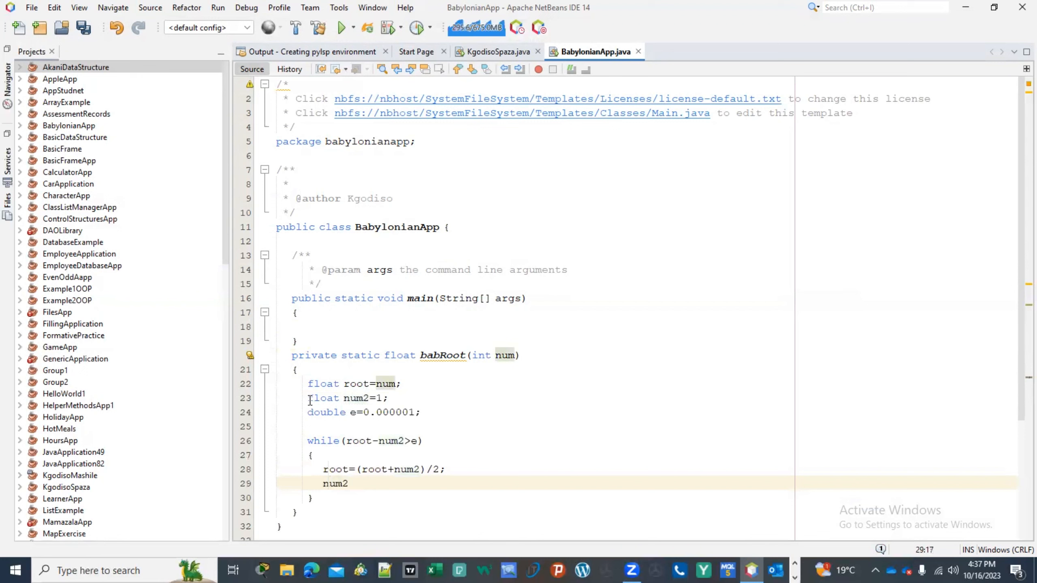
text(=)
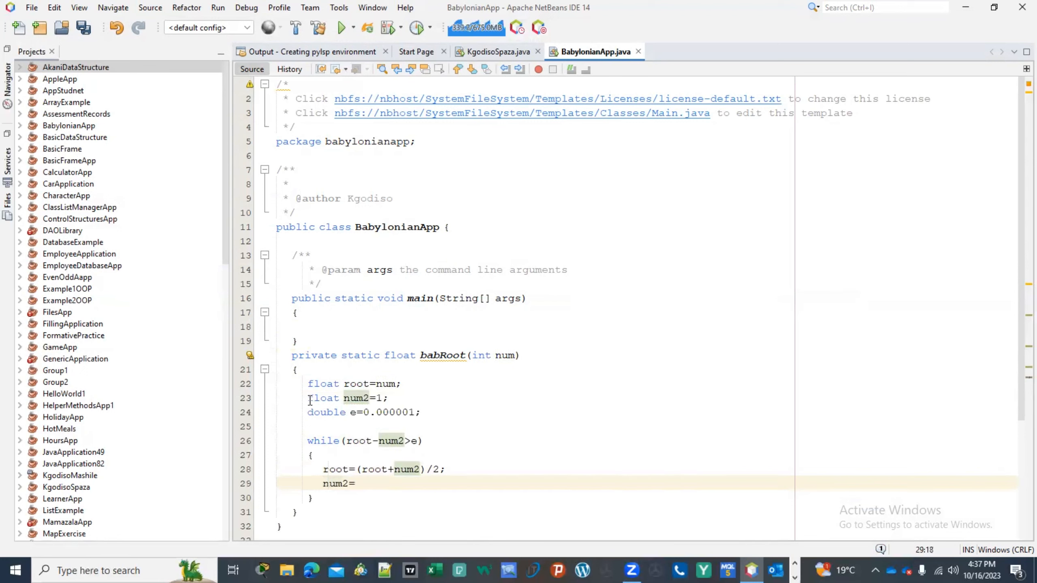
key(Backspace)
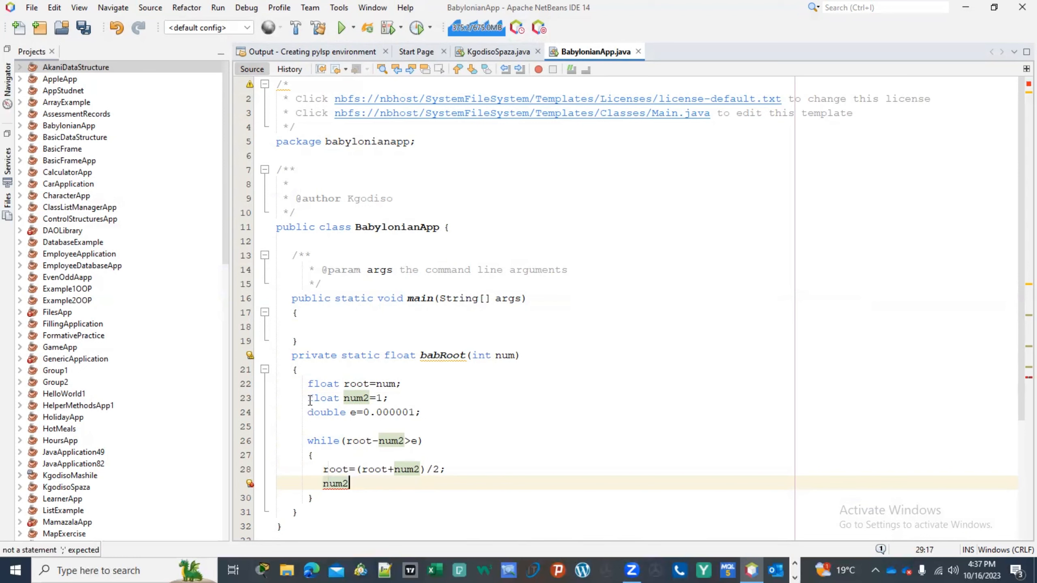
text(=)
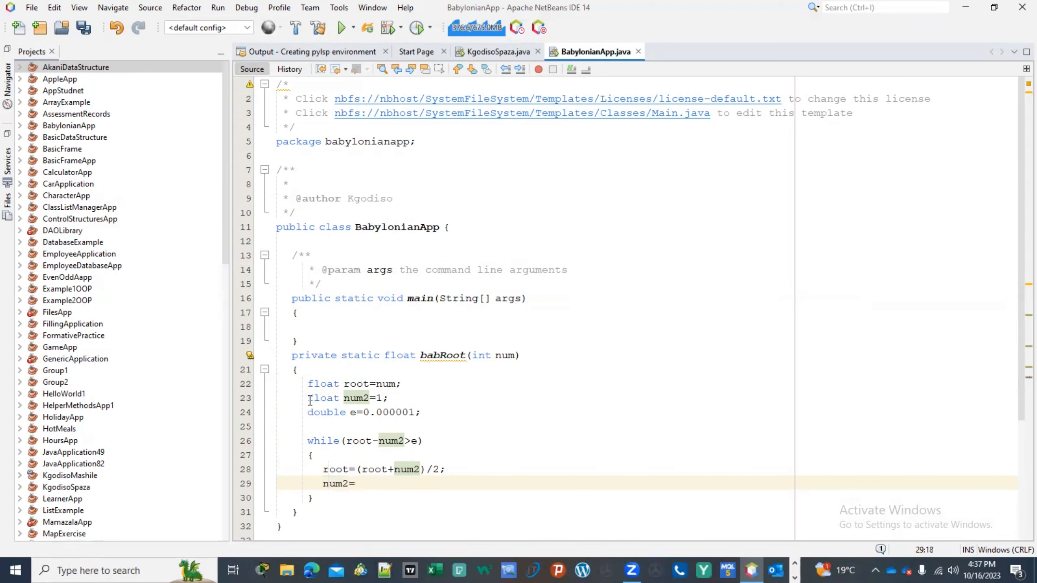
text(root)
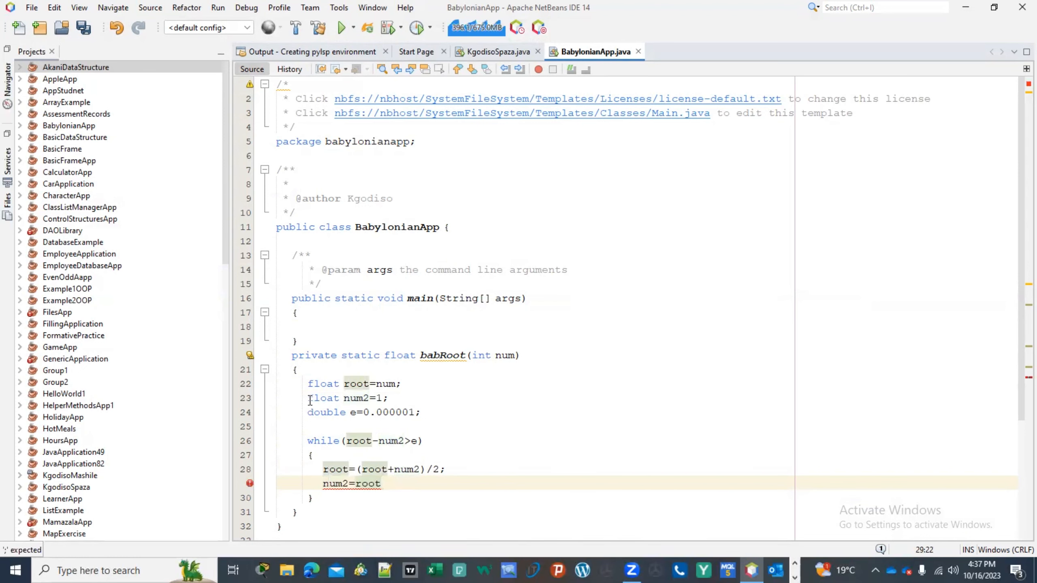
text(/)
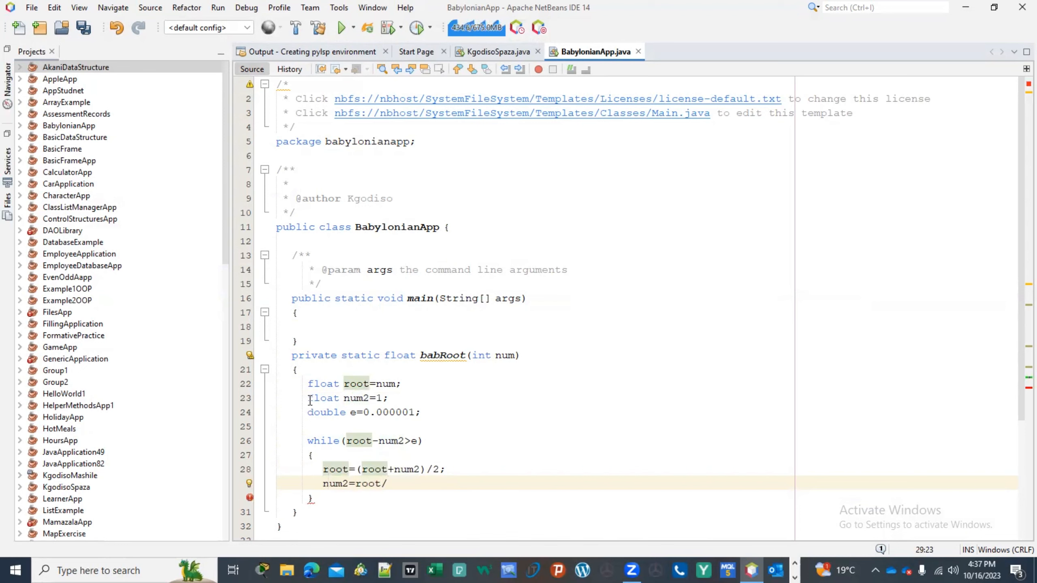
text(r)
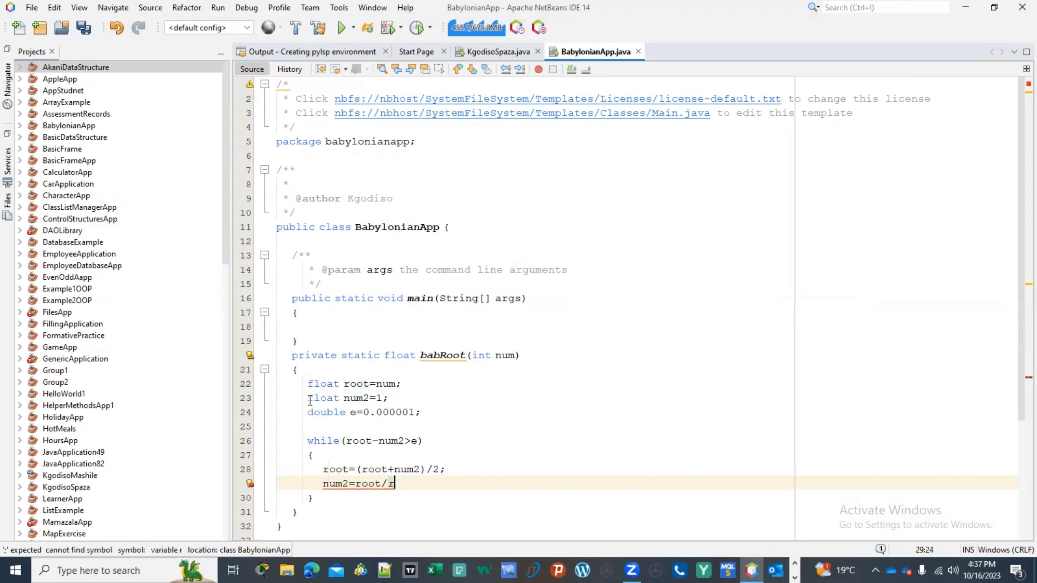
text(oot)
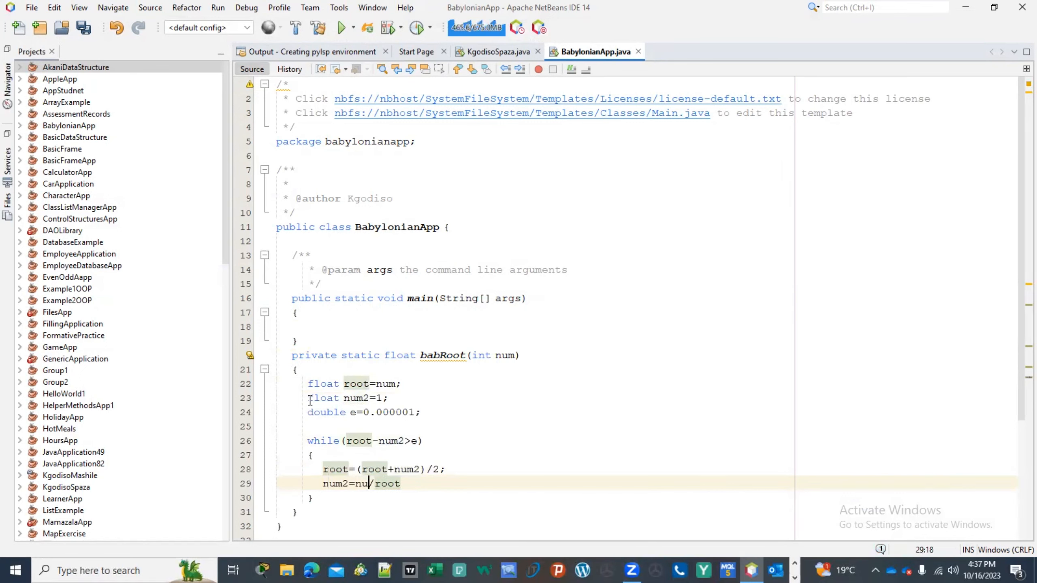
text(m)
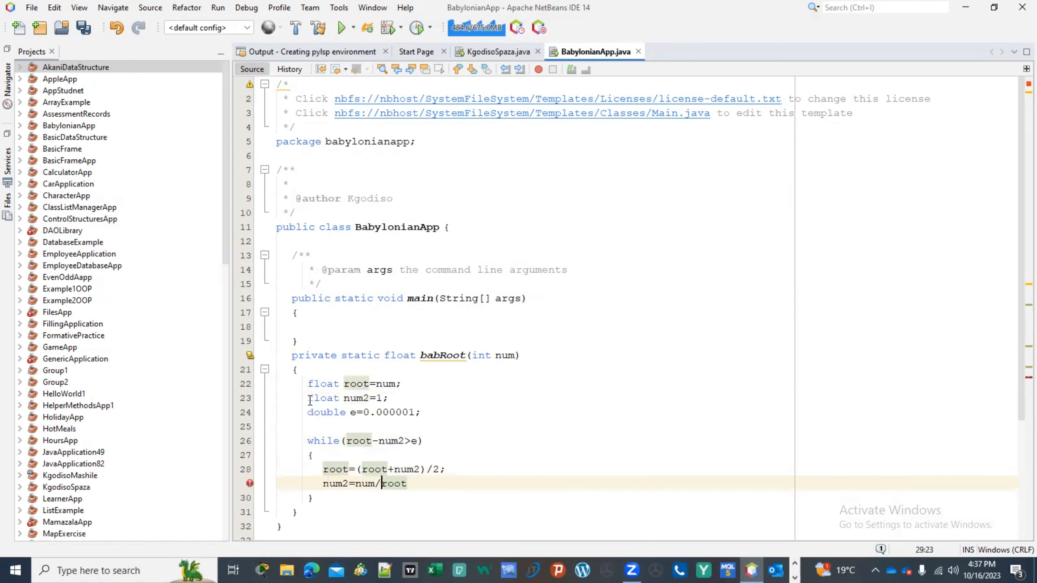
text(;)
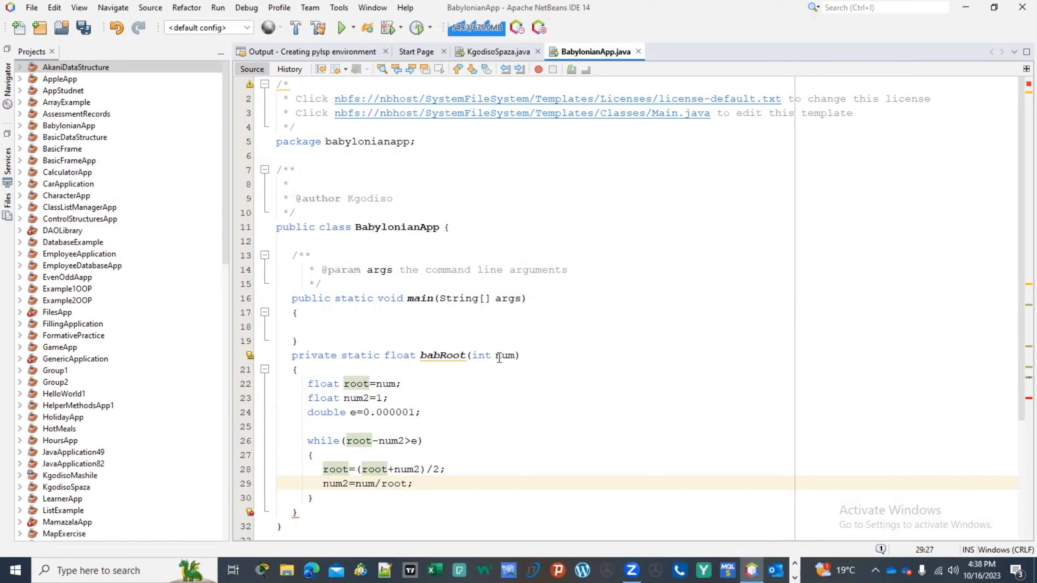
mouse_move(363, 488)
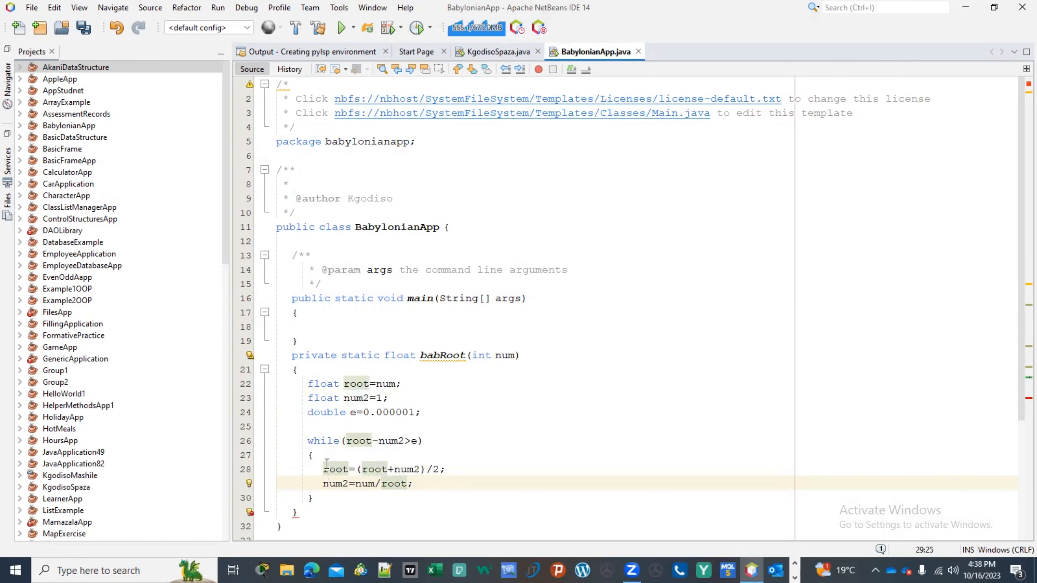
- End babRoot with return num2; after the while loop's closing brace
click(324, 469)
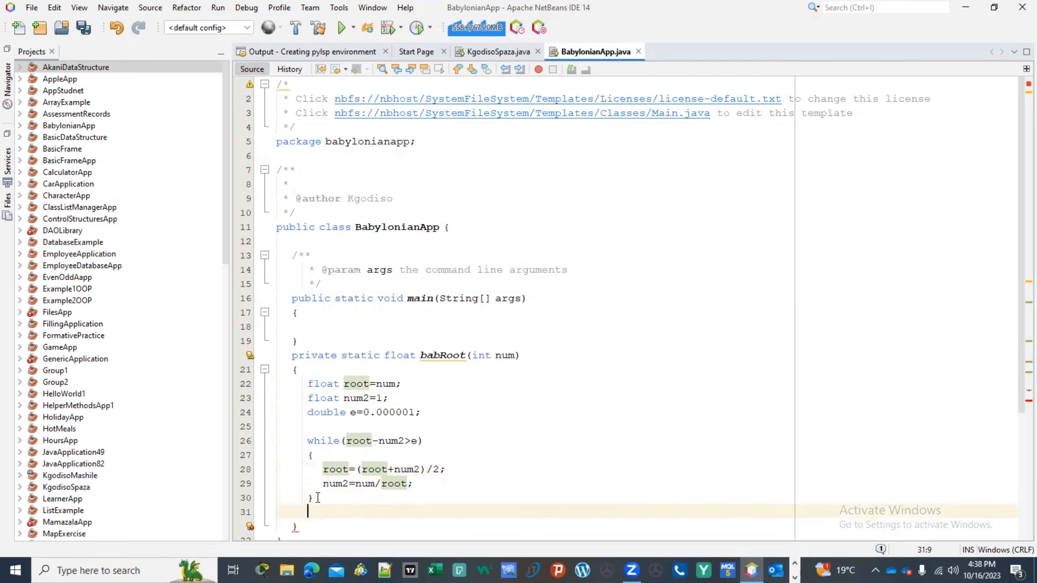
text(rtuen)
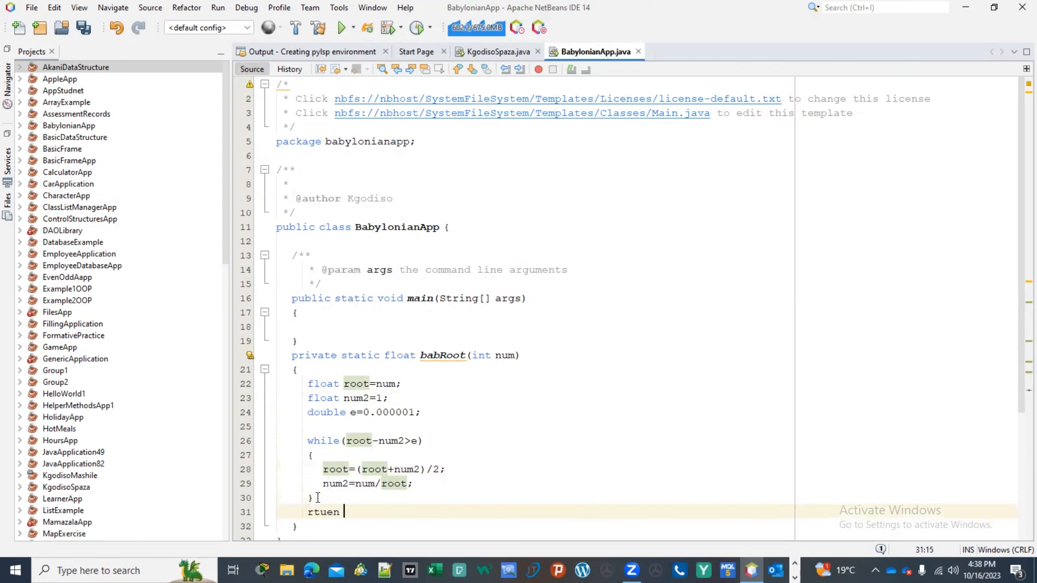
key(backspace)
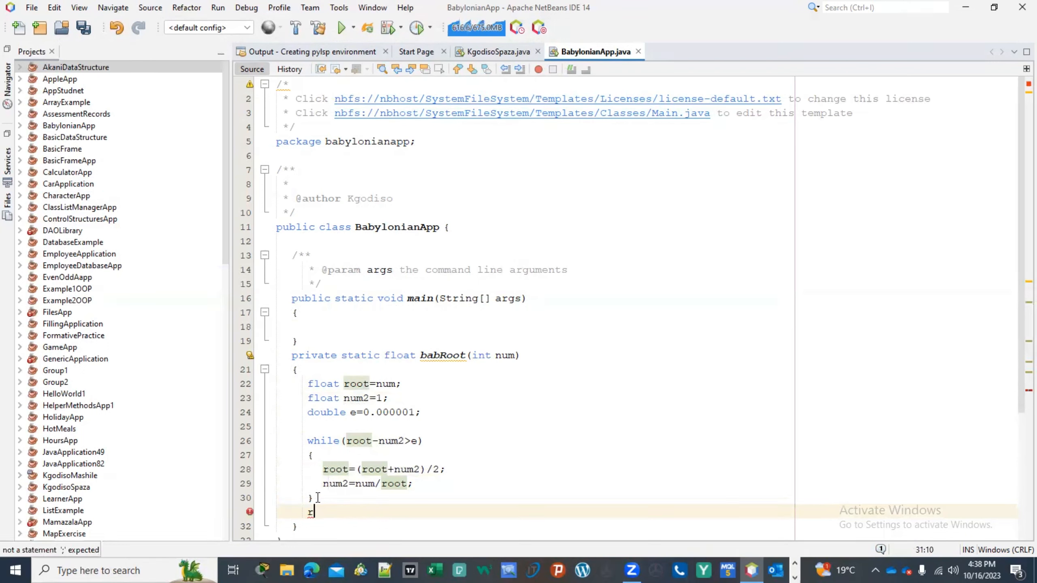
text(etu)
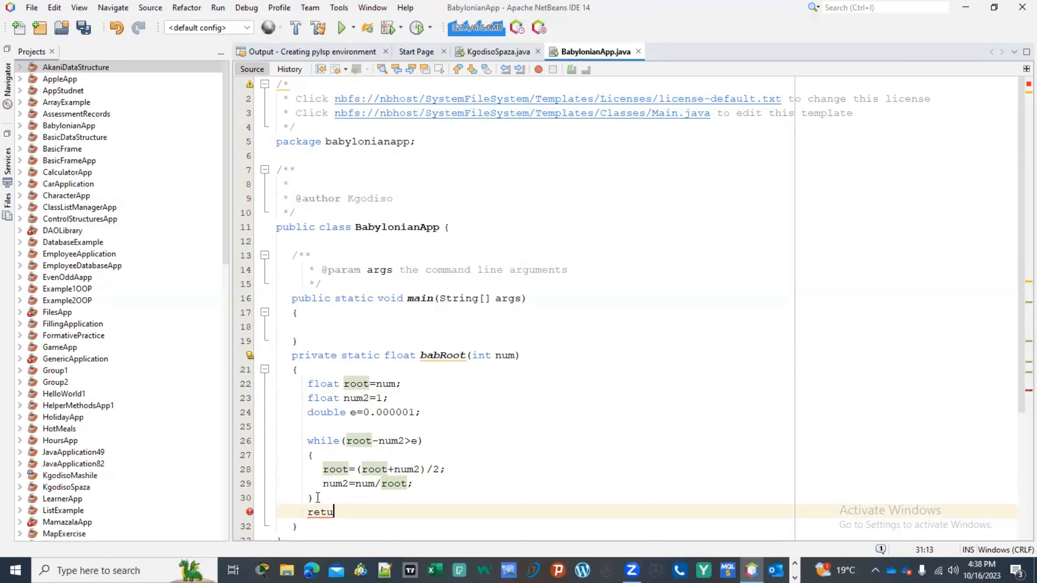
text(rn)
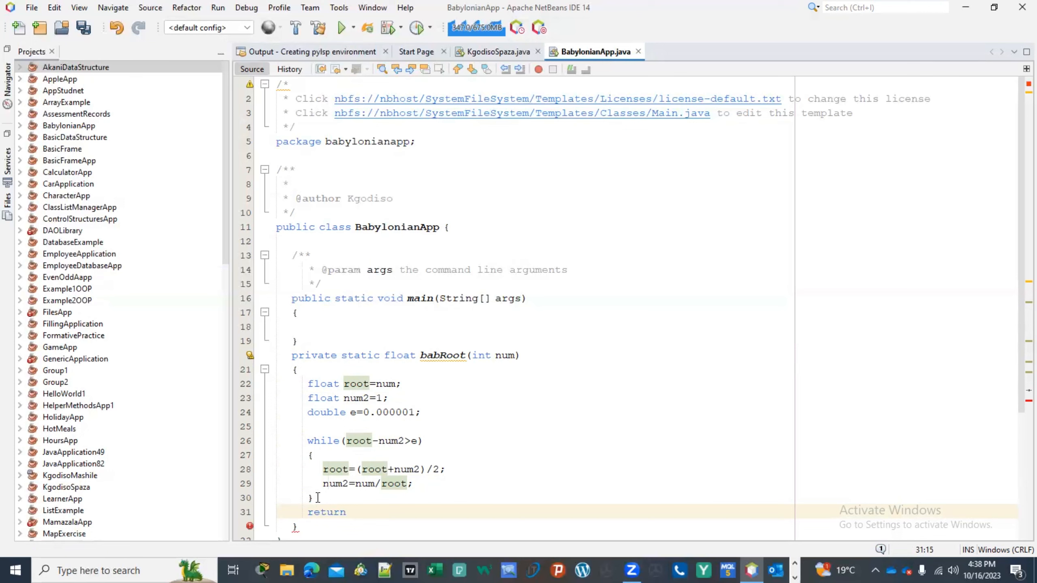
text(num2;)
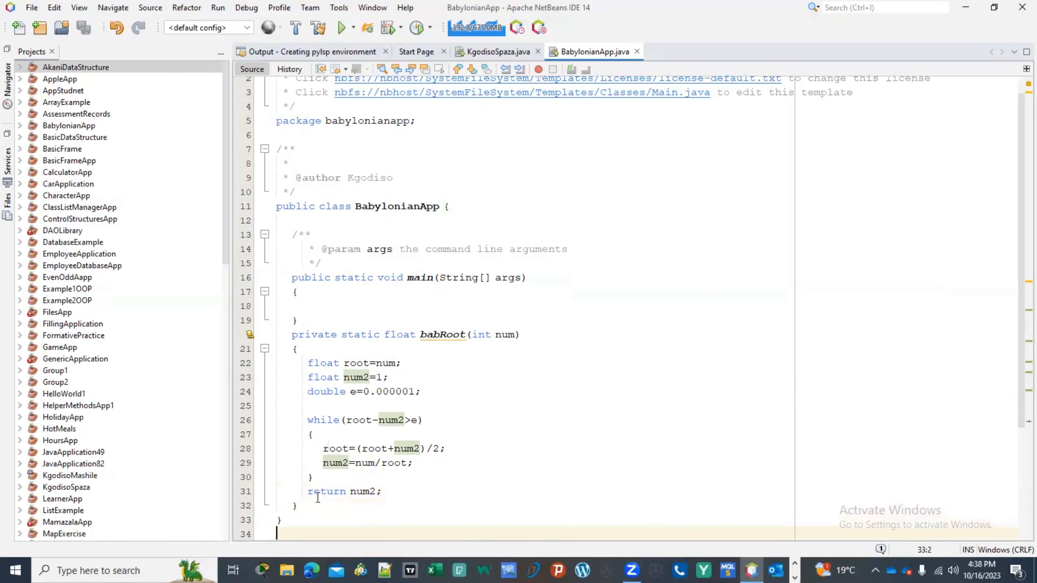
- Declare float root; at the start of the main method
click(307, 405)
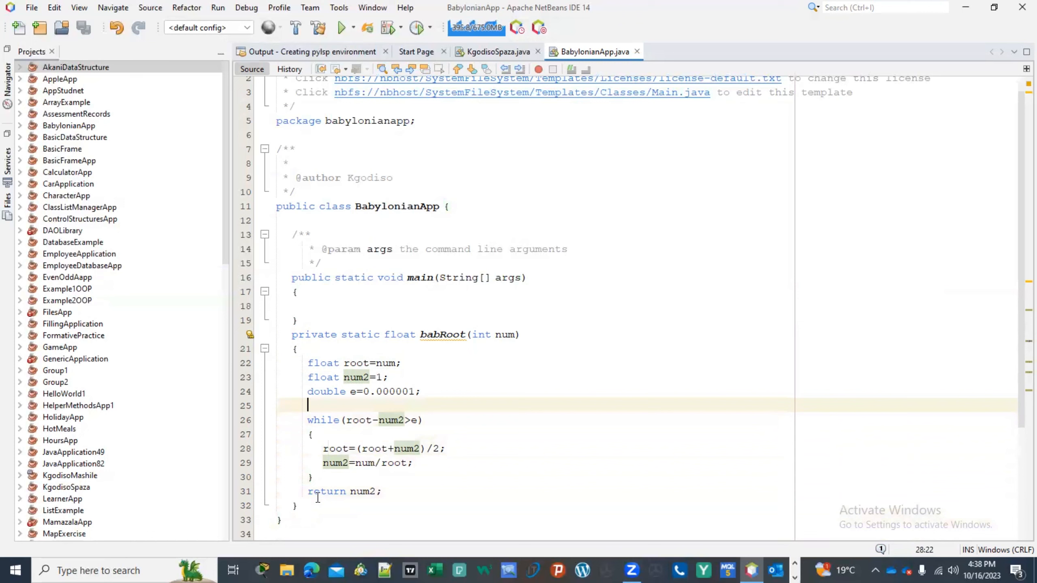
click(307, 305)
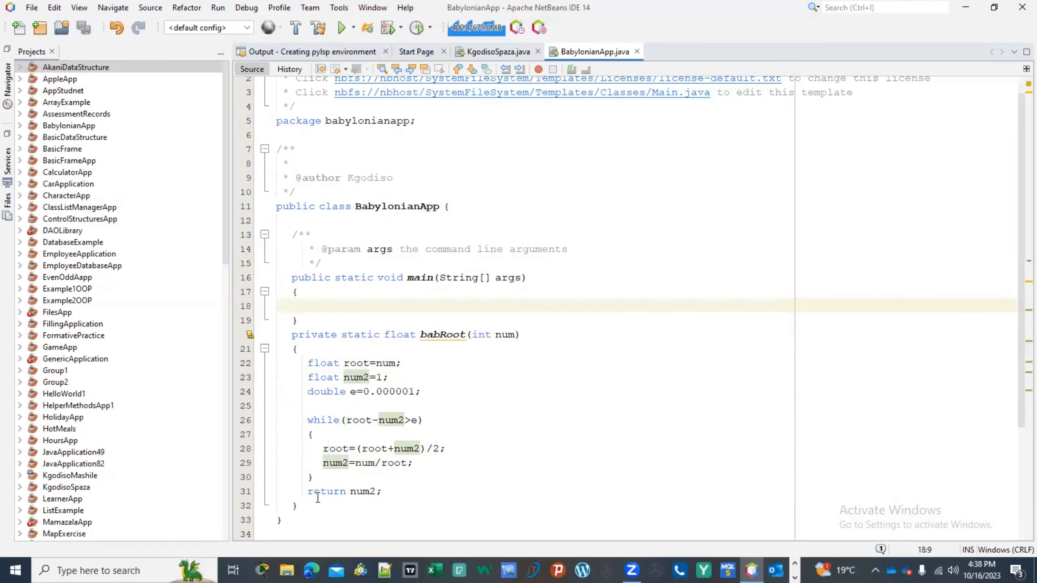
text(fot)
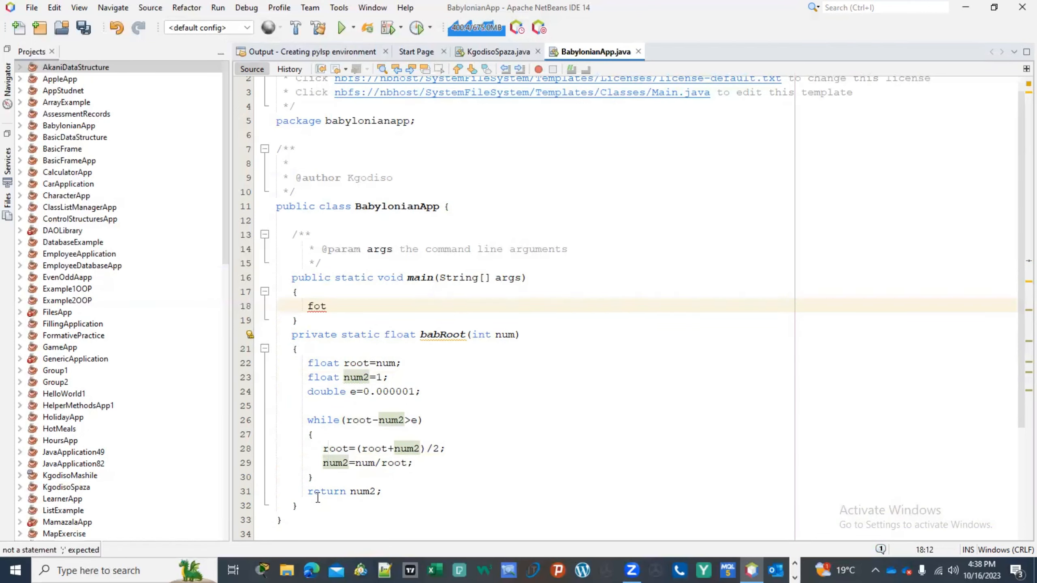
text(loat r)
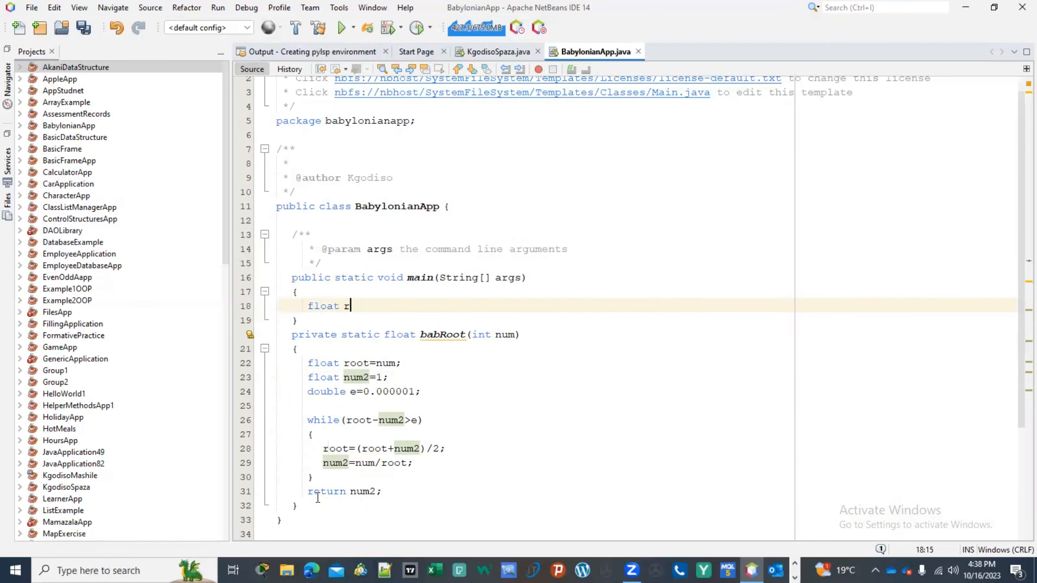
text(oot;)
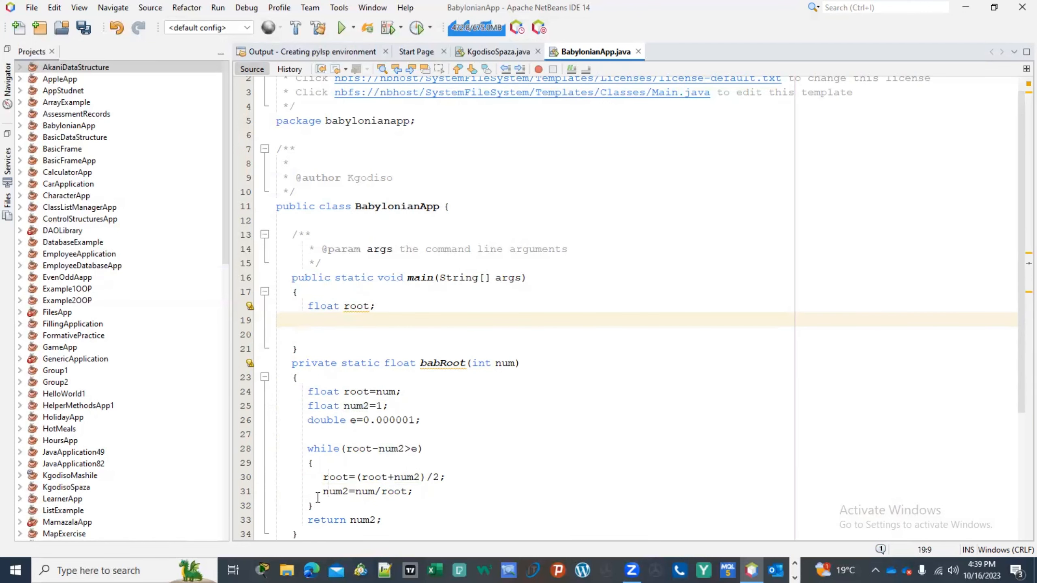
- Declare Scanner sc=new Scanner(System.in); in main
text(Scanner sc)
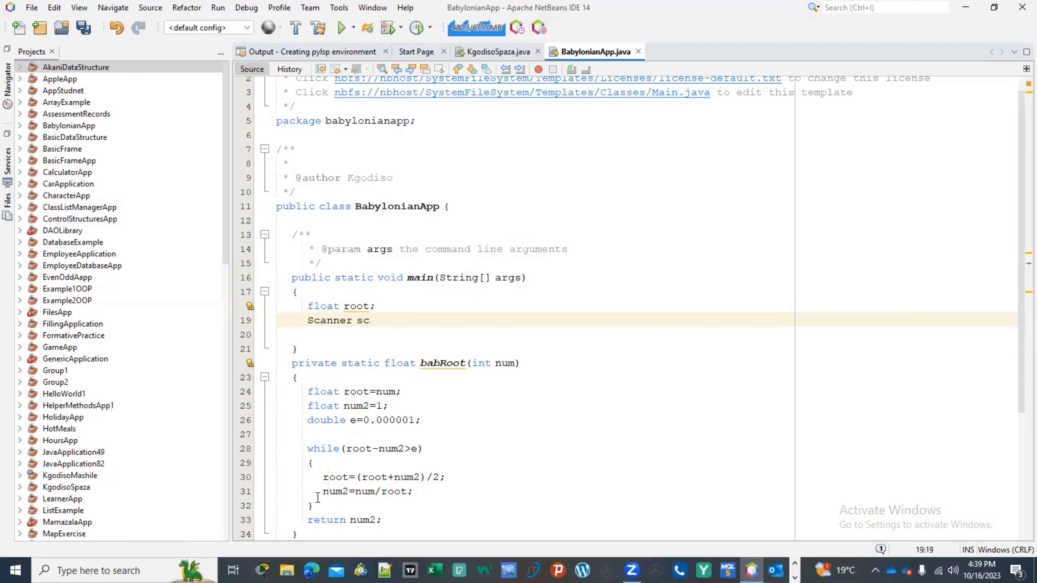
text(=new)
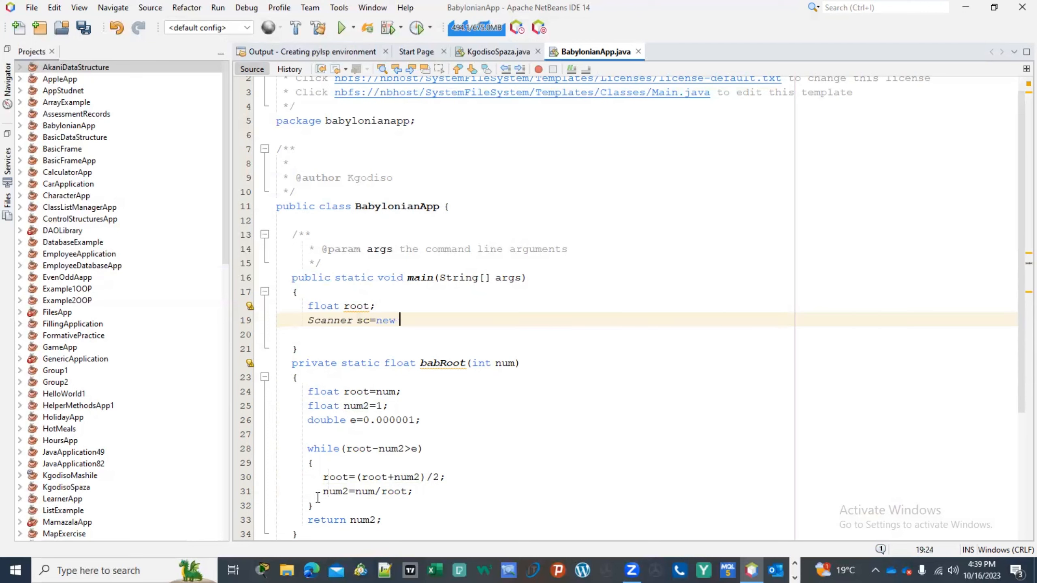
text(Scanner)
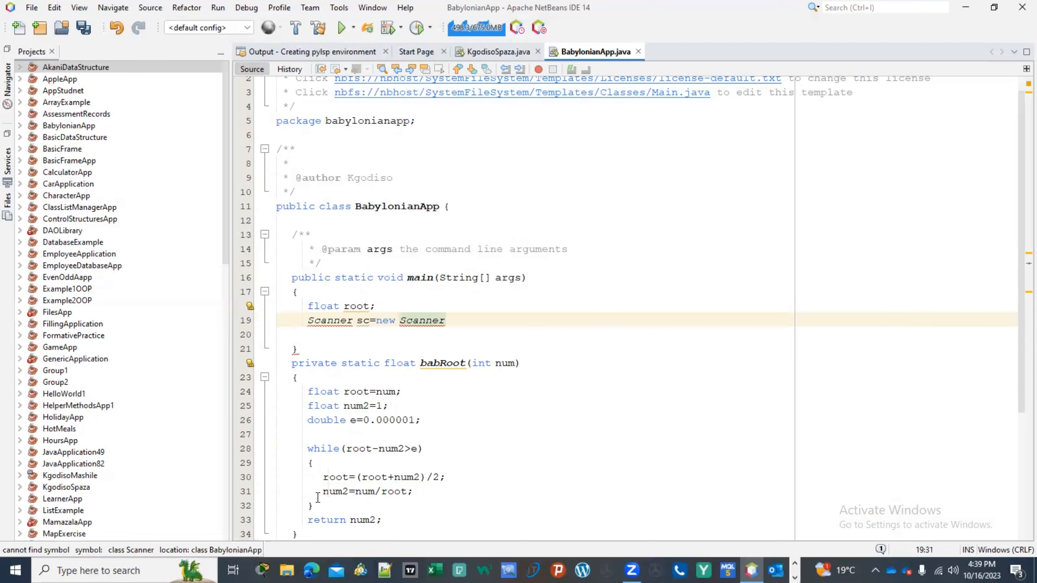
text((Sysy))
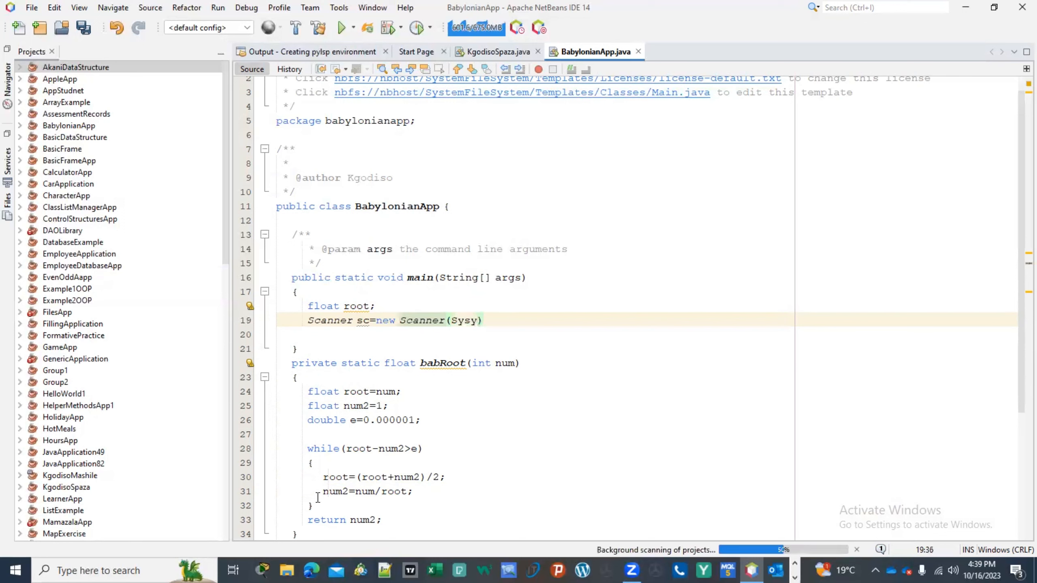
text(System.i)
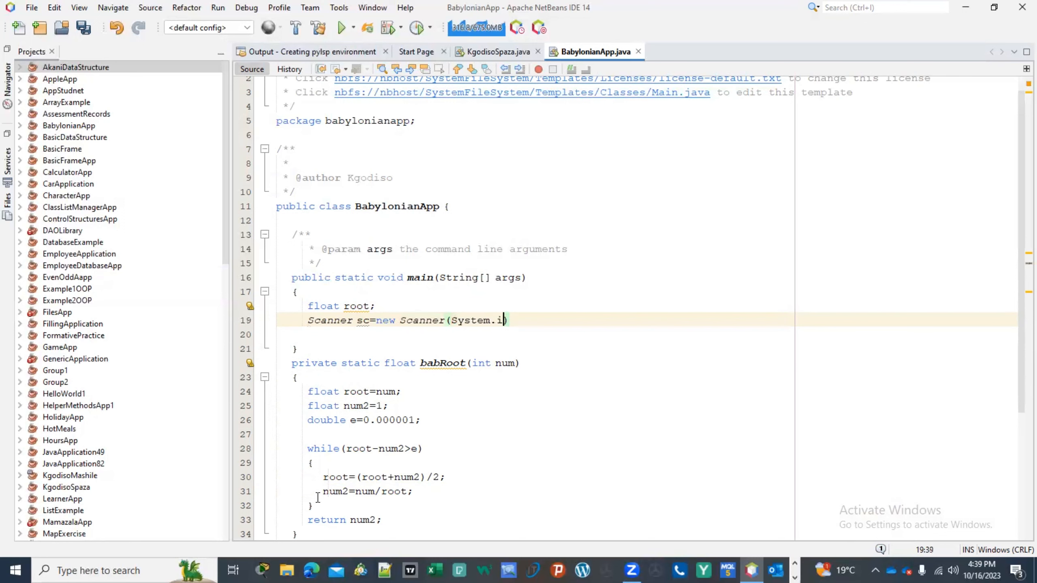
text(n);)
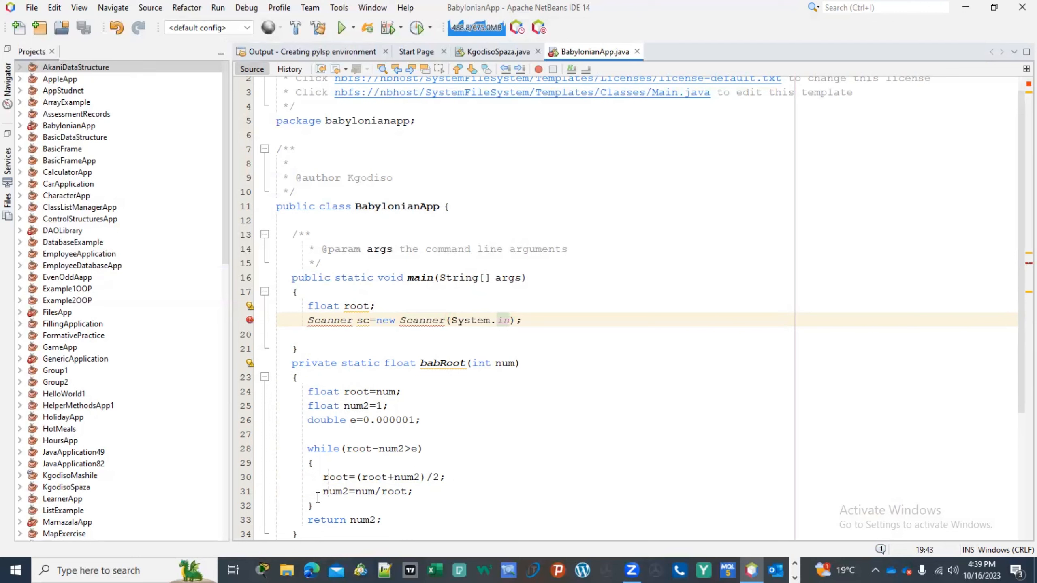
- Import java.util.Scanner through the editor's suggested fix
click(251, 320)
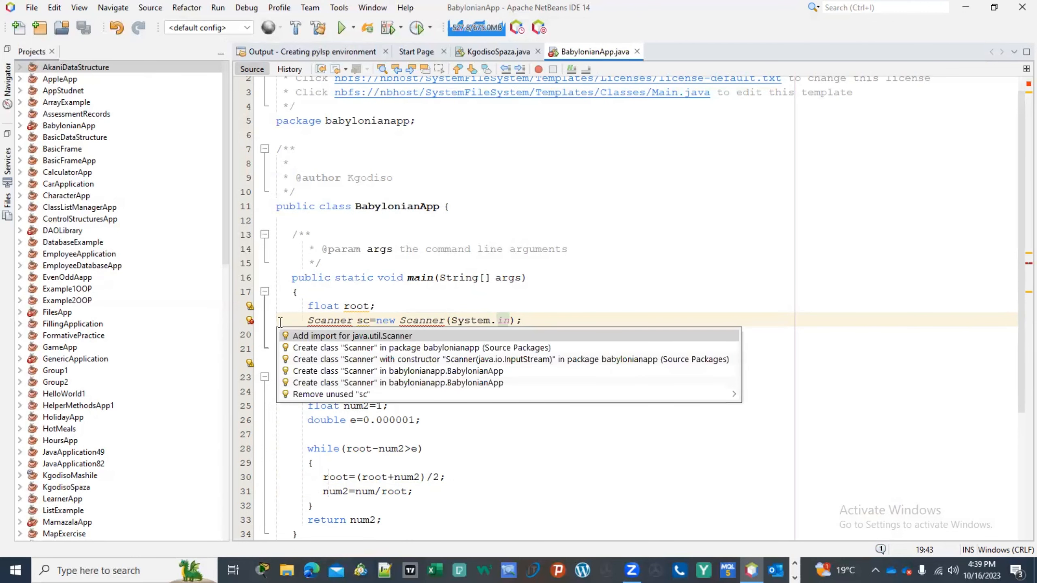
click(353, 337)
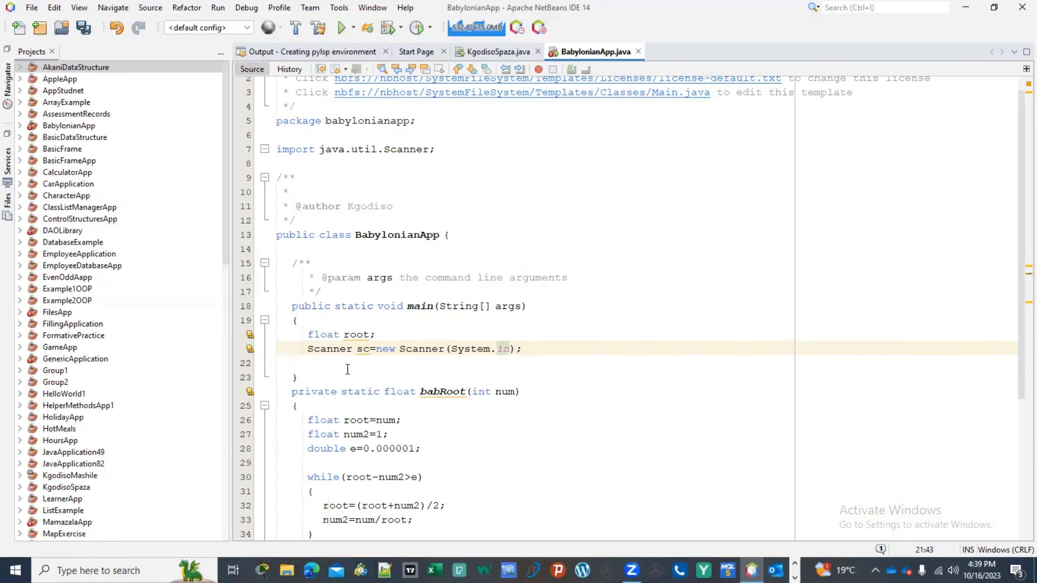
- Declare int num; below the Scanner line and leave blank lines after it
click(311, 362)
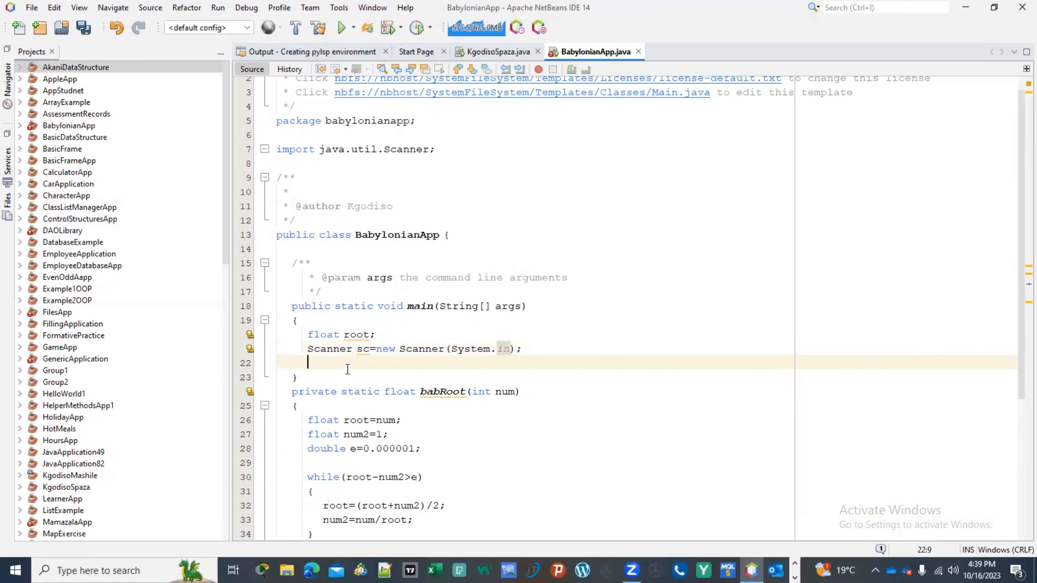
text(int)
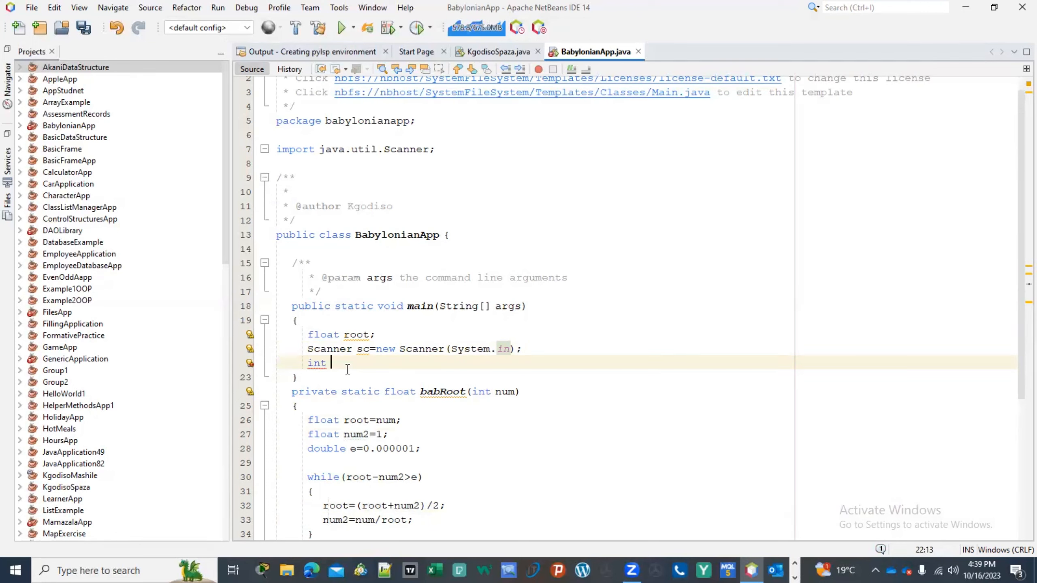
text(num)
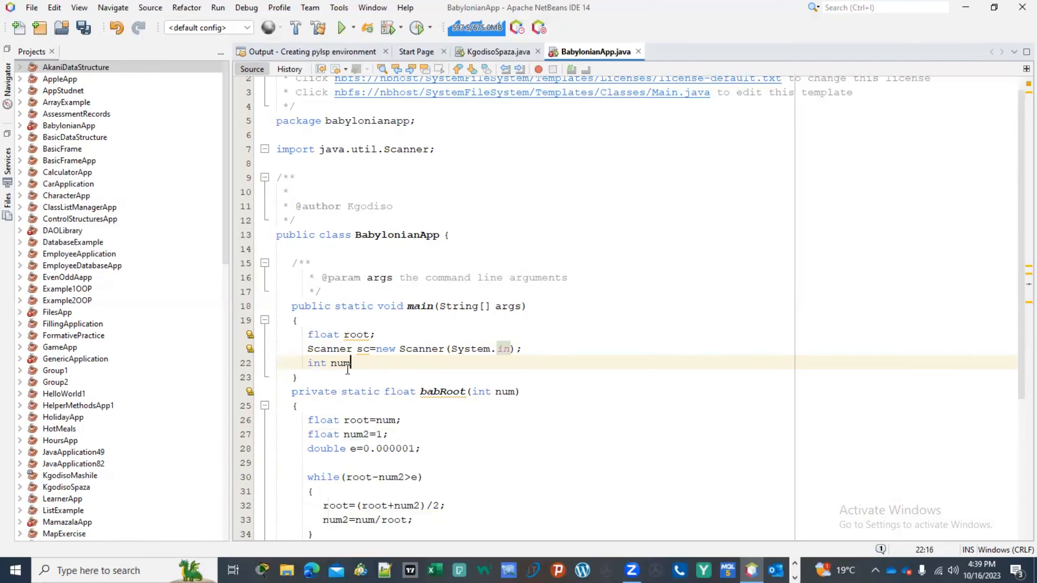
key(enter)
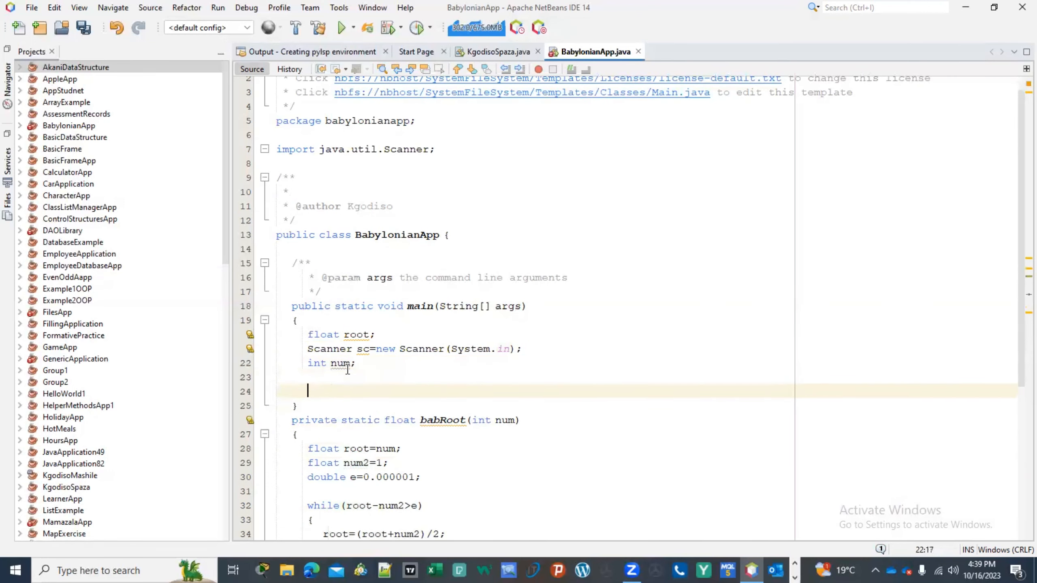
scroll(down, 3)
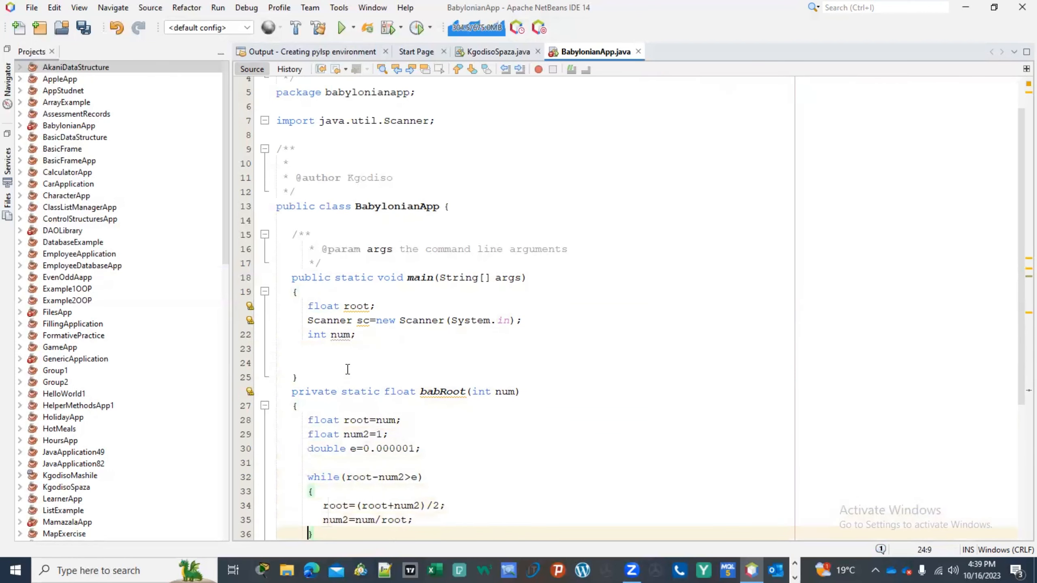
click(364, 419)
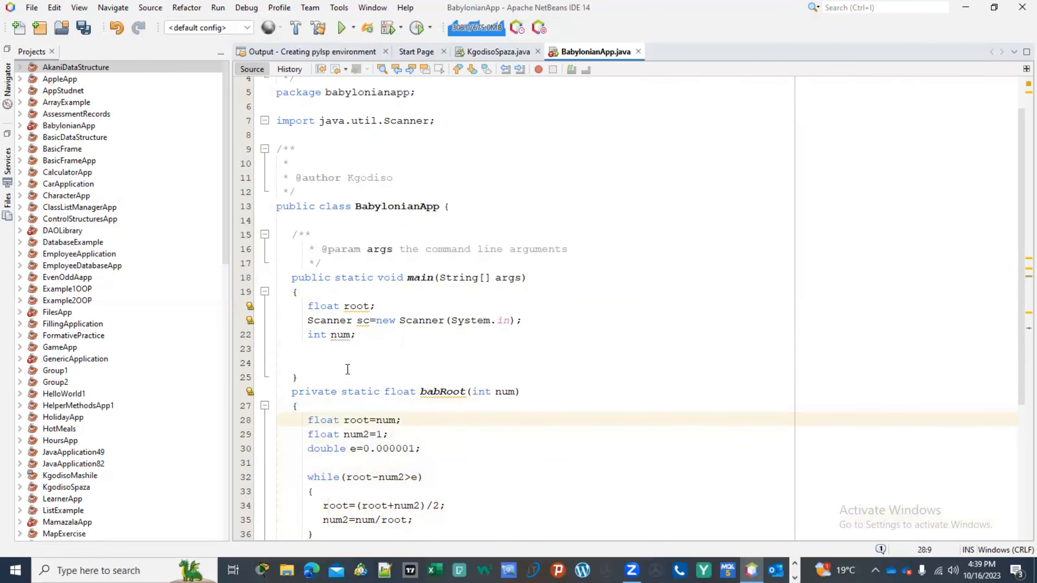
scroll(down, 3)
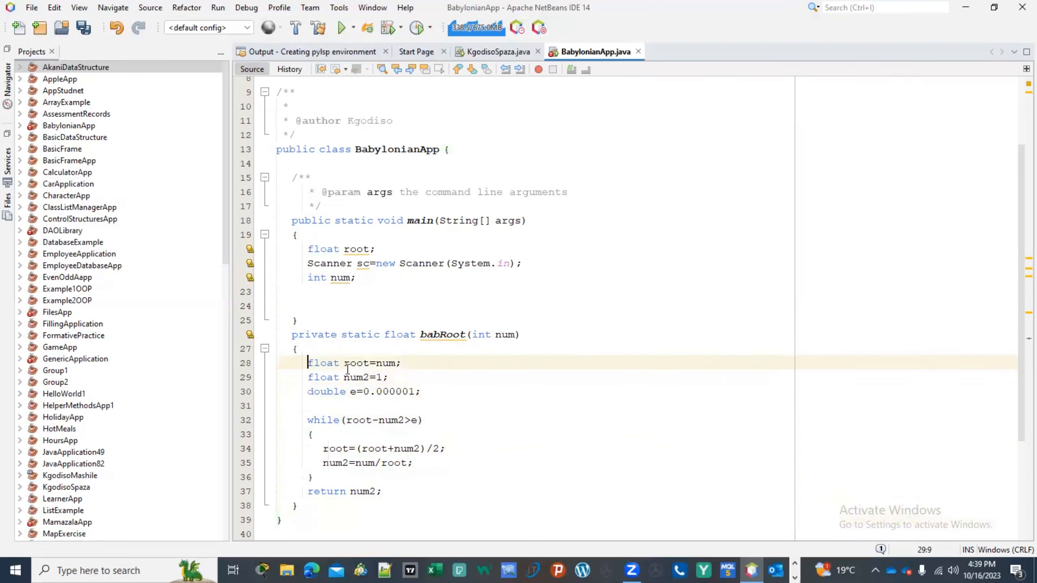
- Add a //propt user input comment and start a System.out.print prompt statement
text(//)
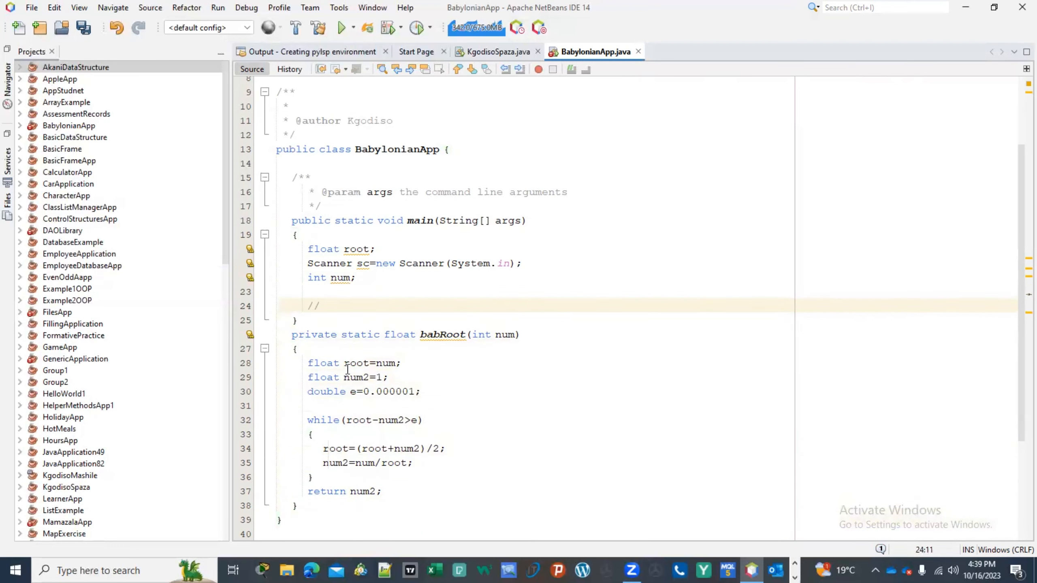
text(propt)
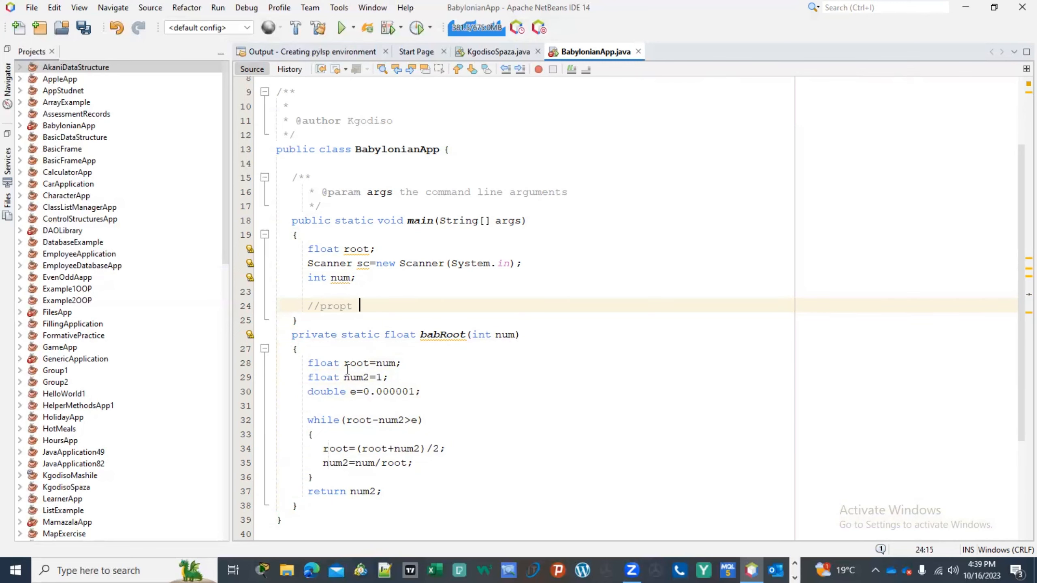
text(user input)
text(sc)
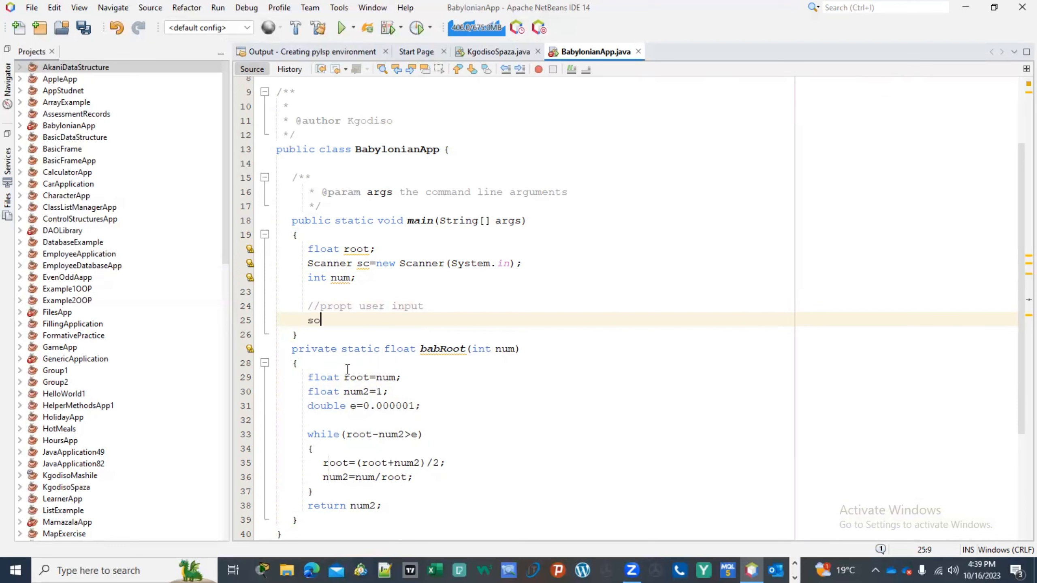
text(System.out.println("Ple");)
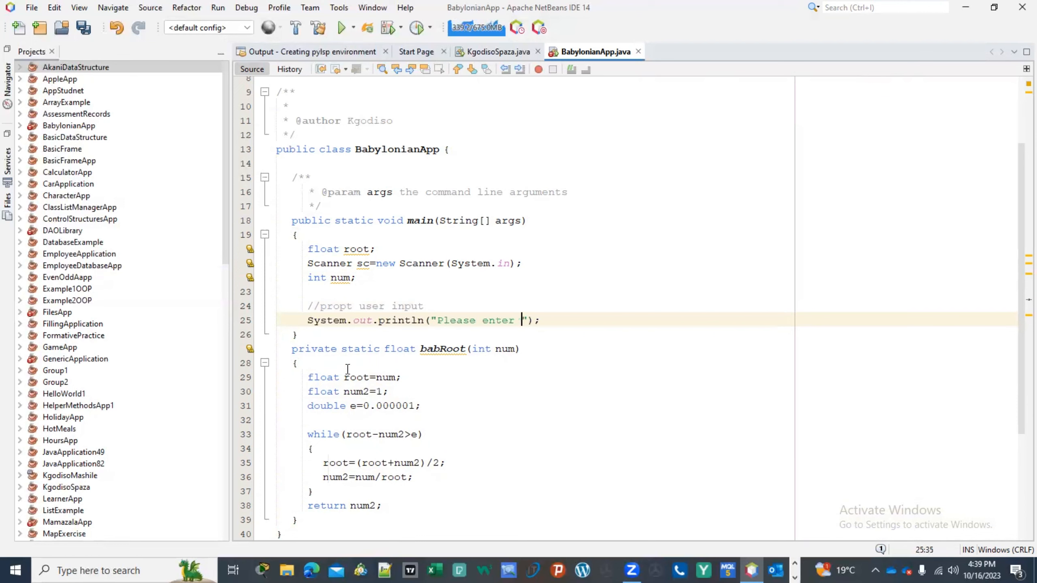
text(the numebr you e)
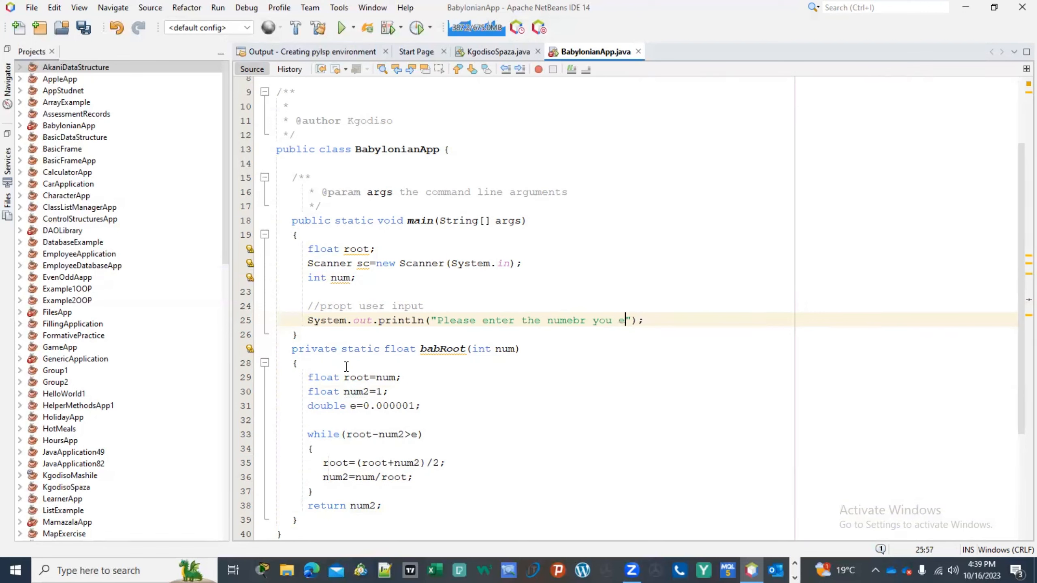
- Word the prompt to ask which number you want the Babaylonian root for
text(want Bal)
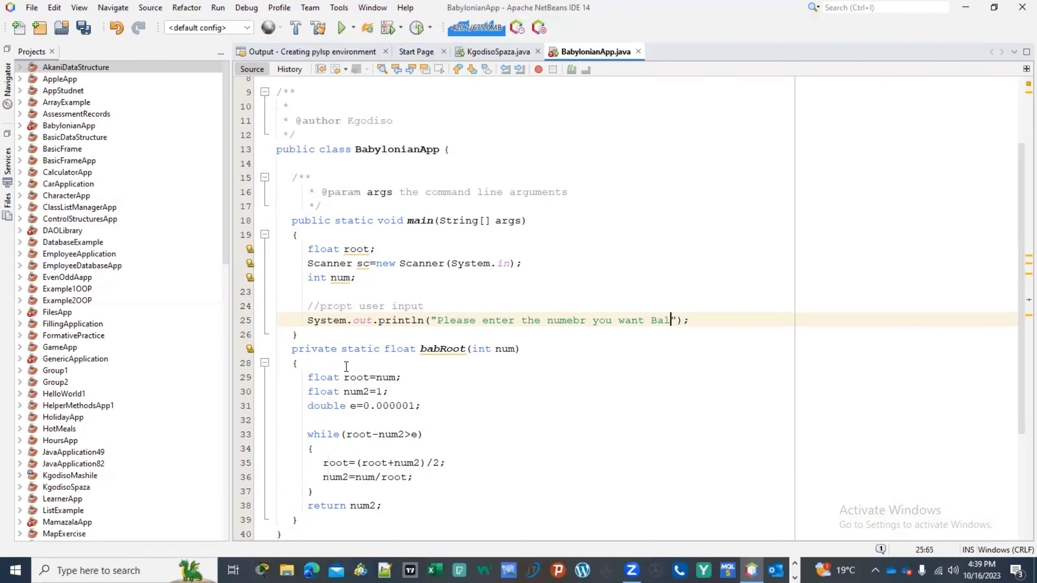
text(ba)
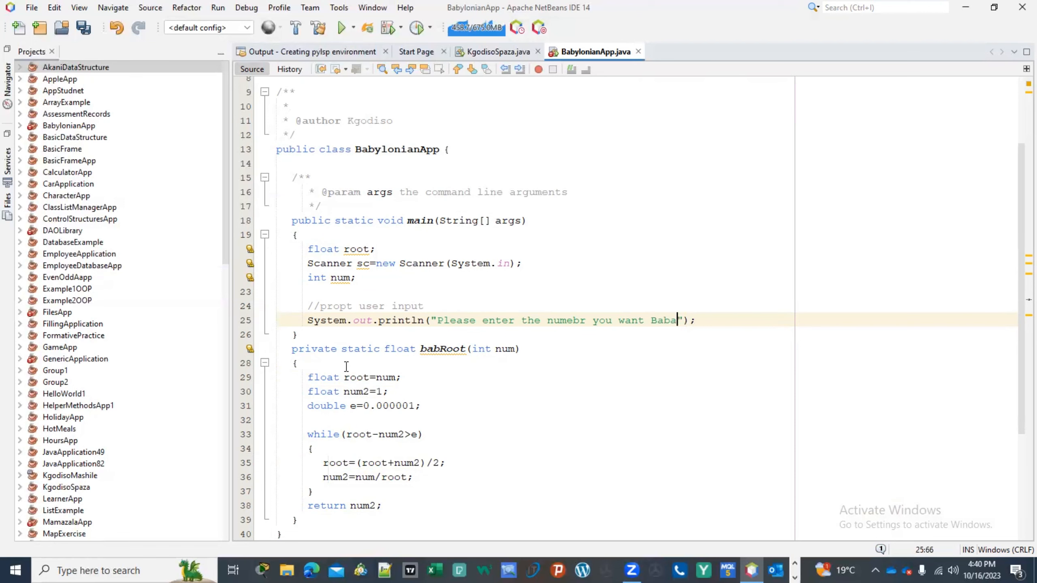
text(y)
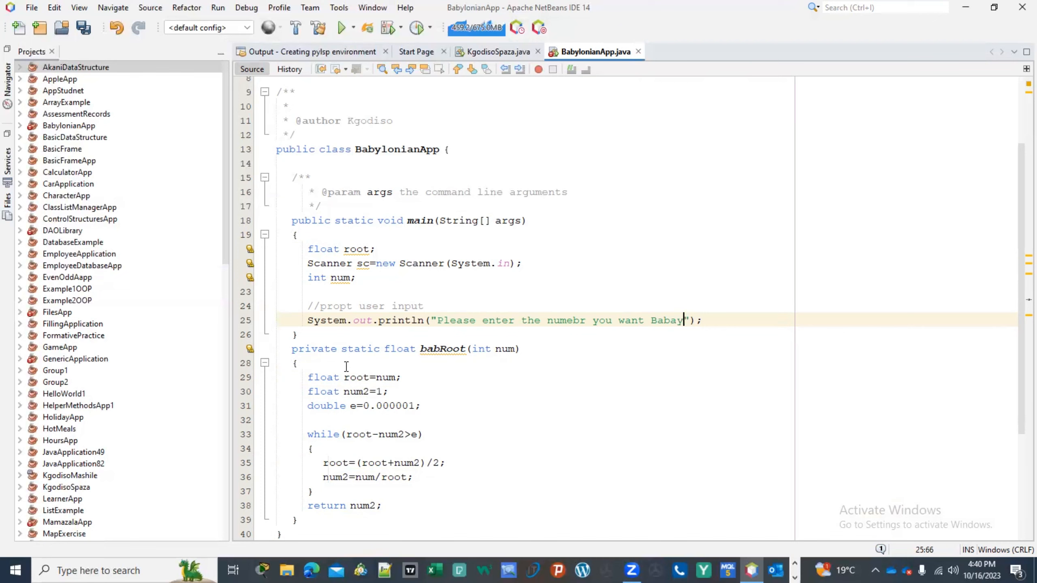
text(lonian)
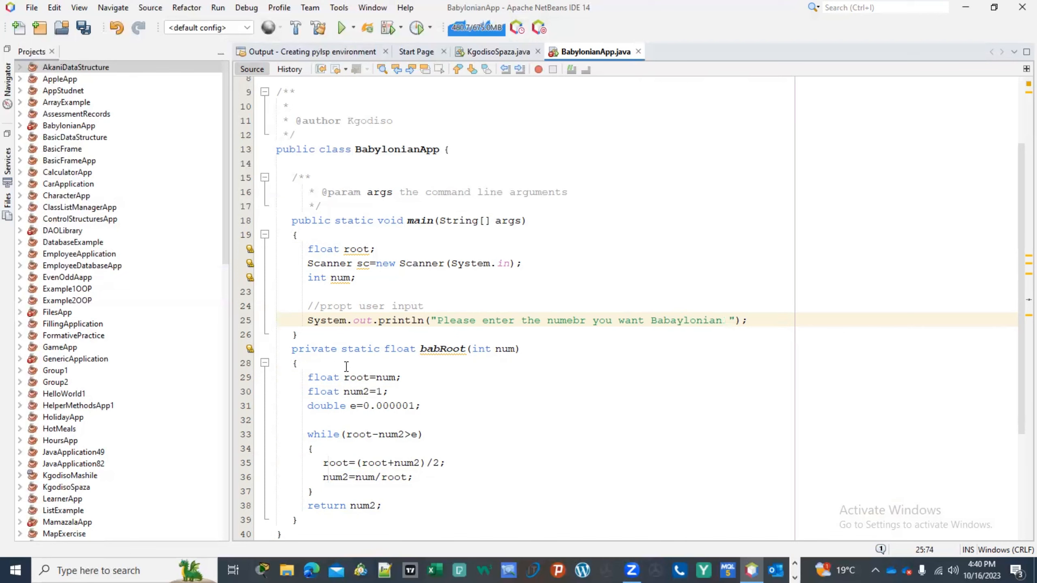
text(root)
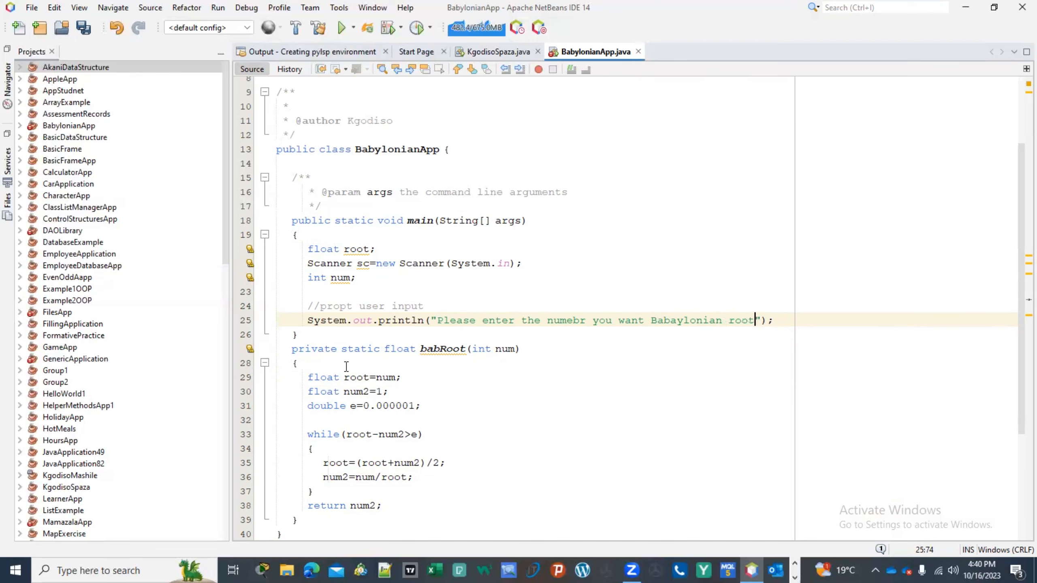
text(for :)
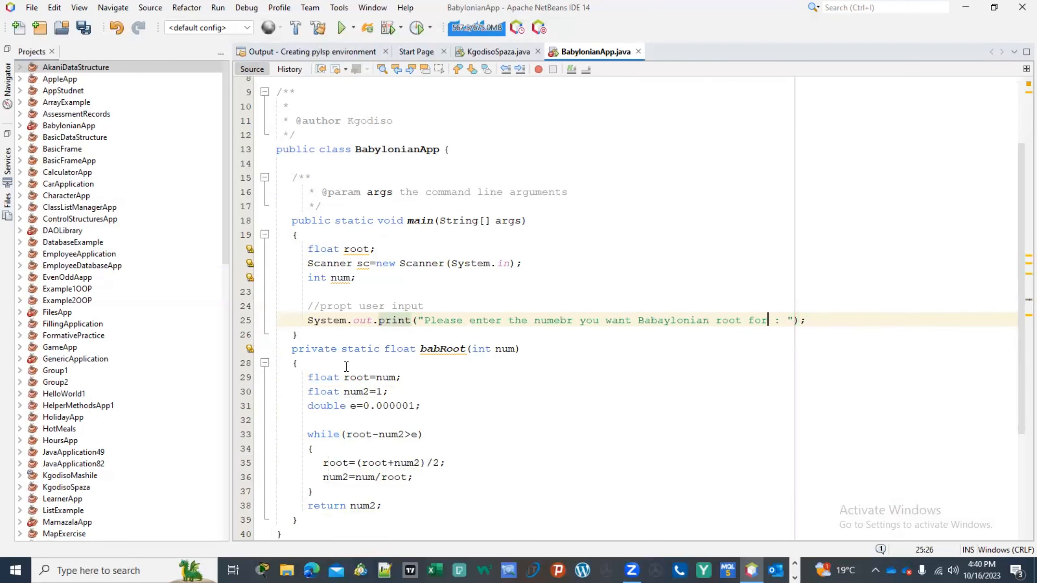
- Read the input with num=sc.nextInt(); and assign root=babRoot(num);
key(enter)
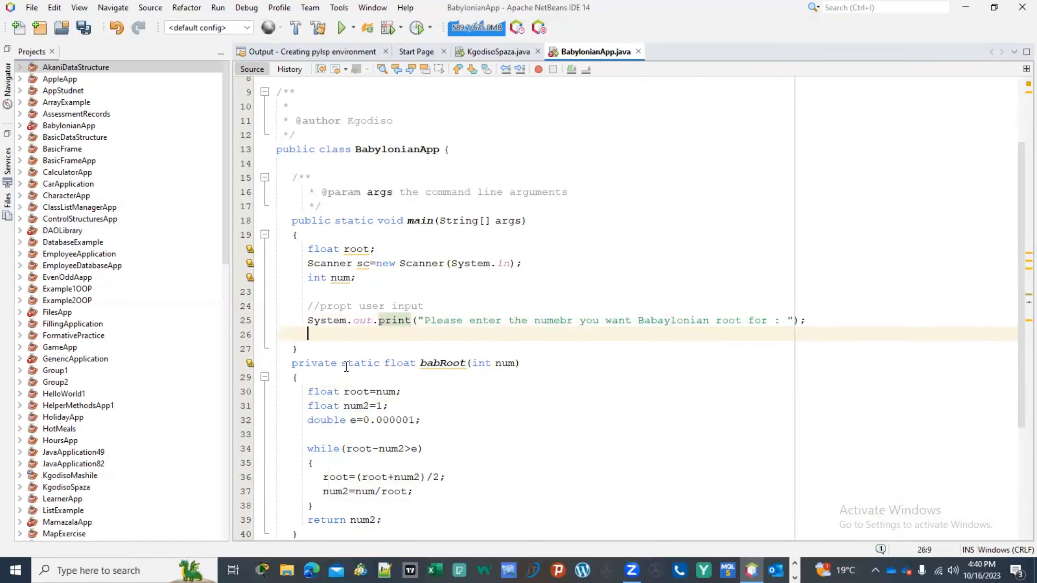
text(num=)
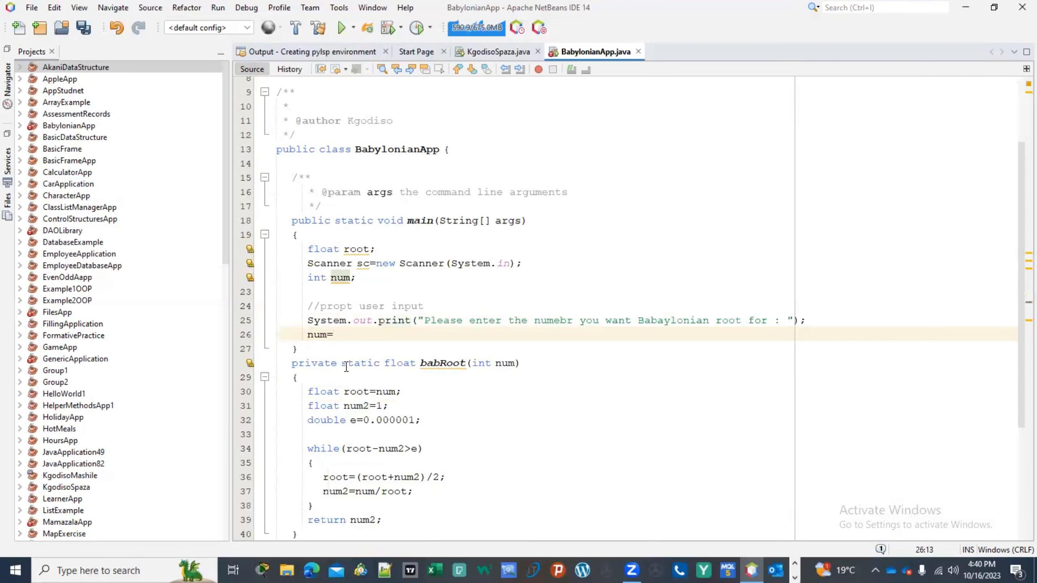
text(sc.nextInt();)
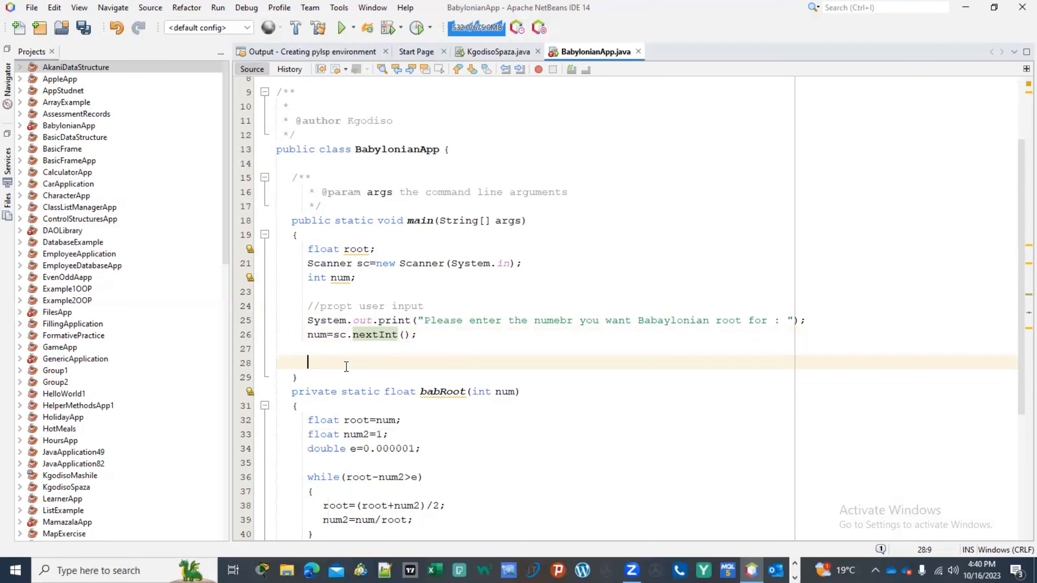
text(root)
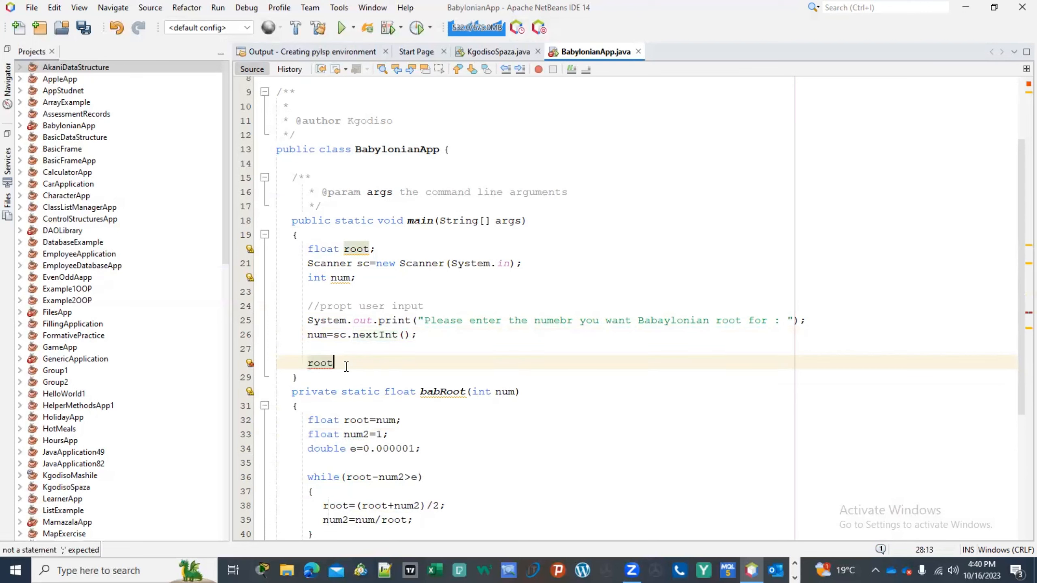
text(=bab)
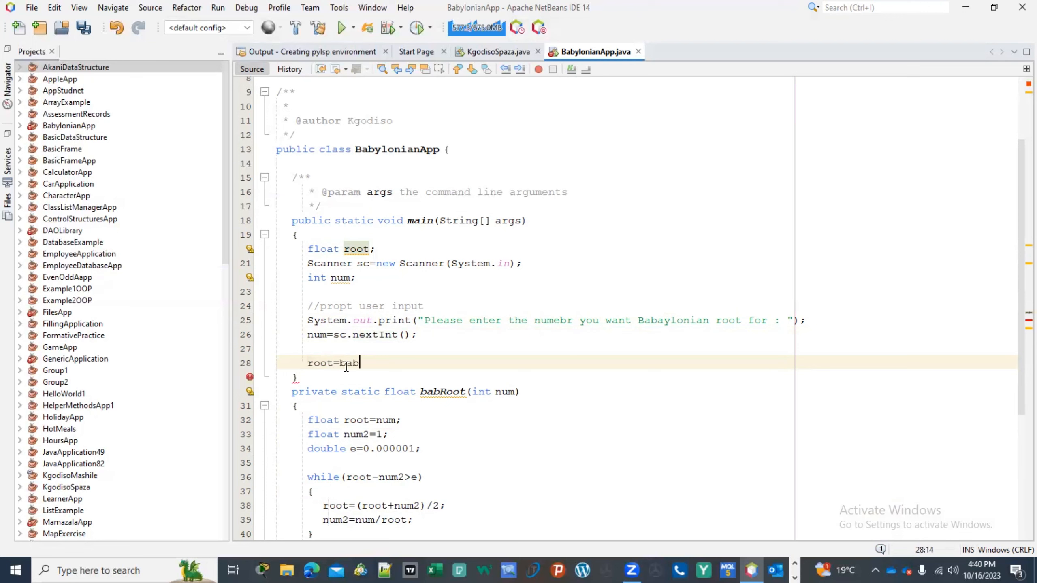
text(bRoot())
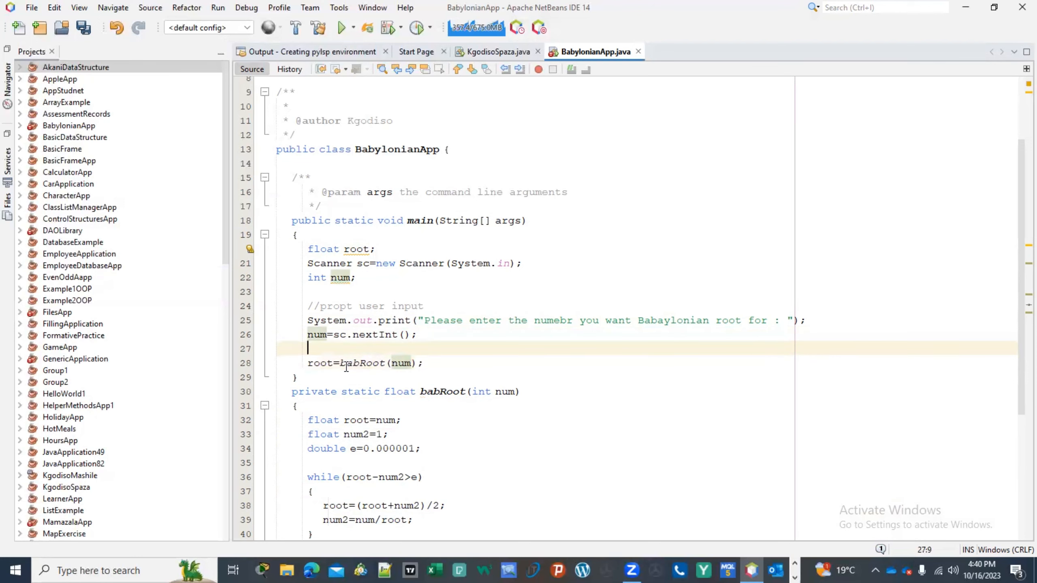
- Add the comments //determining the root and //diplaying the info in main
text(//de)
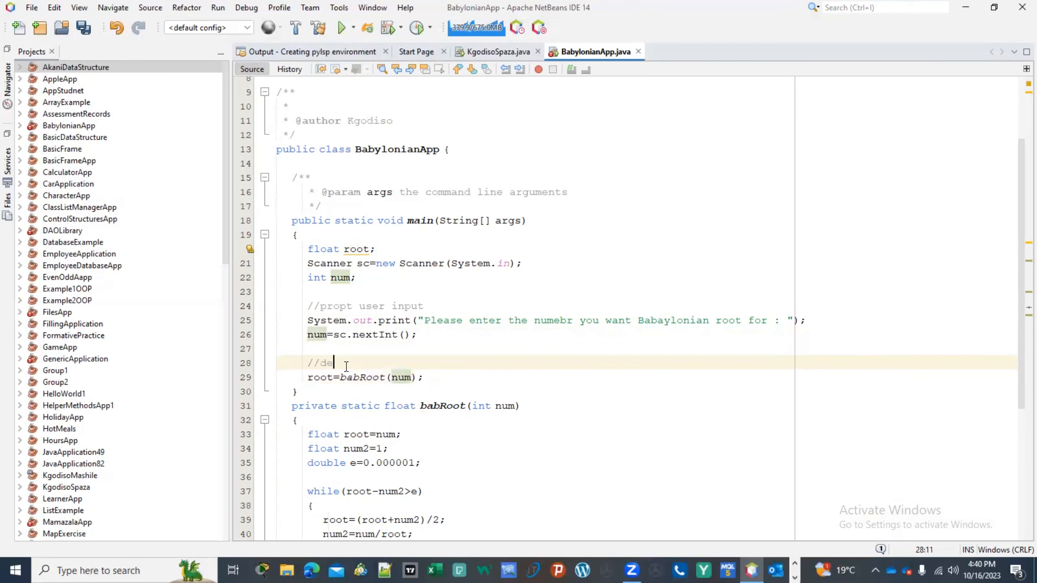
text(terminign)
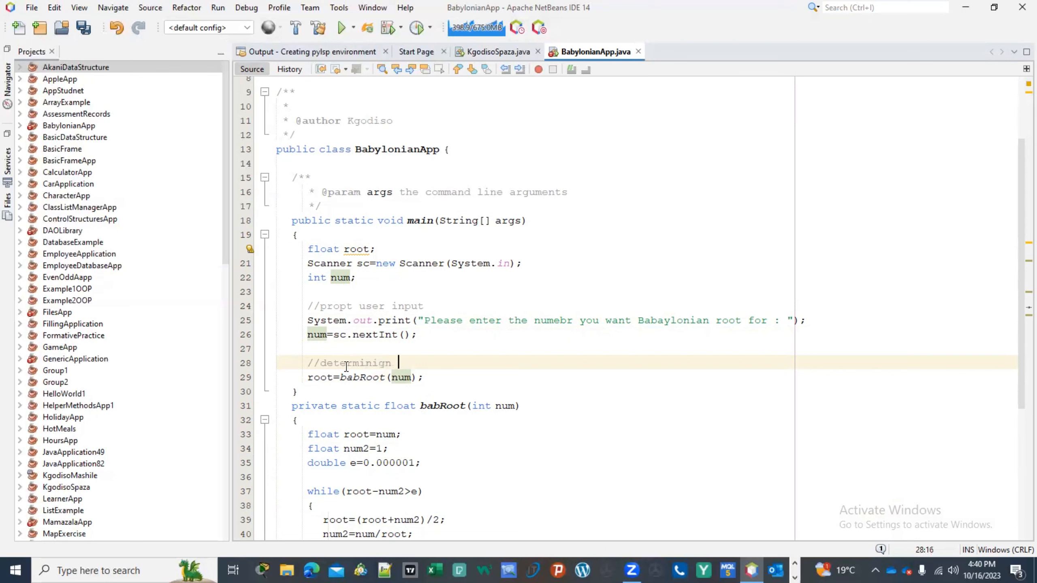
key(BackSpace)
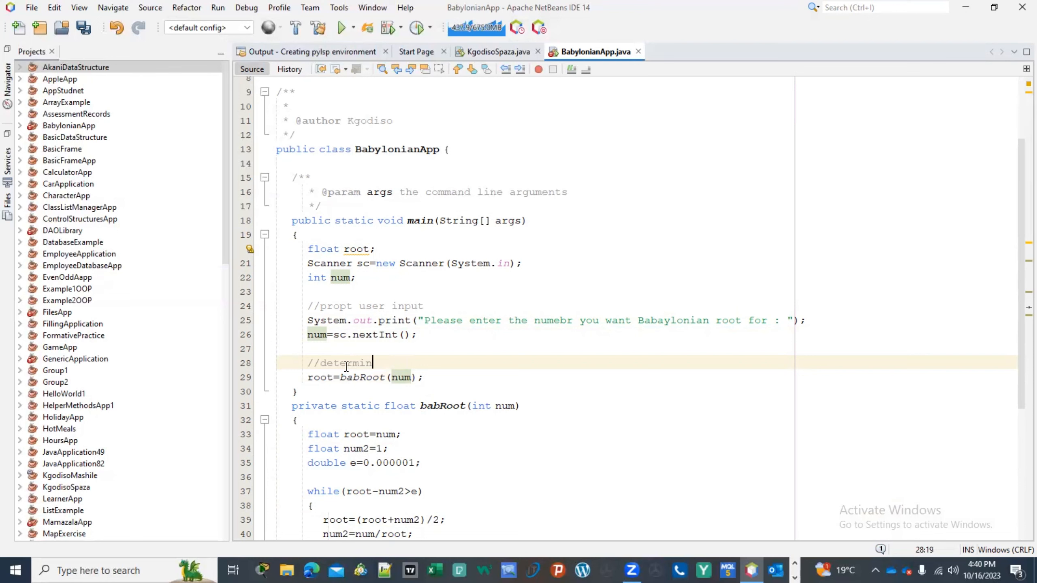
text(ing the root)
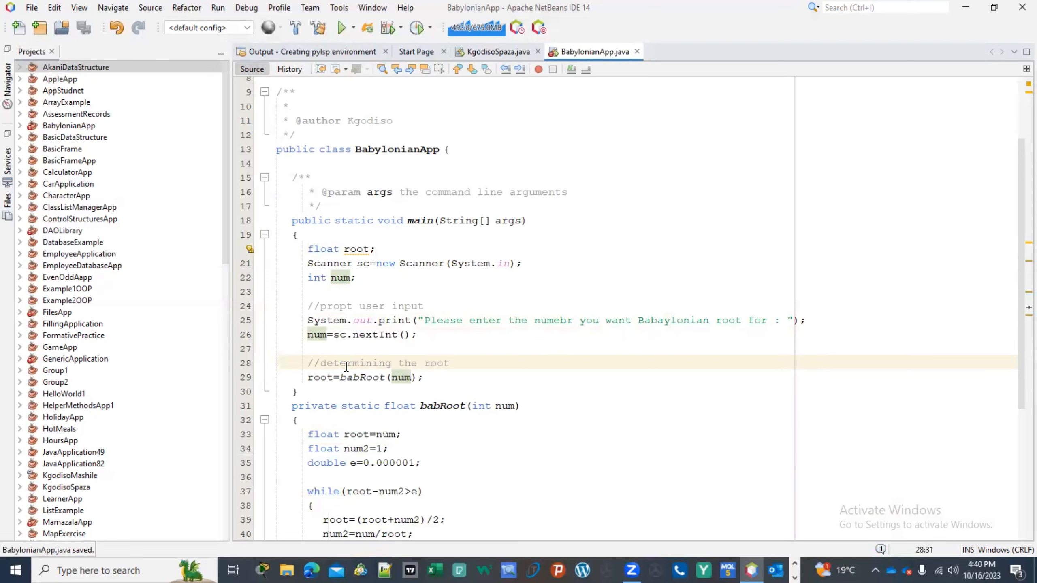
key(enter)
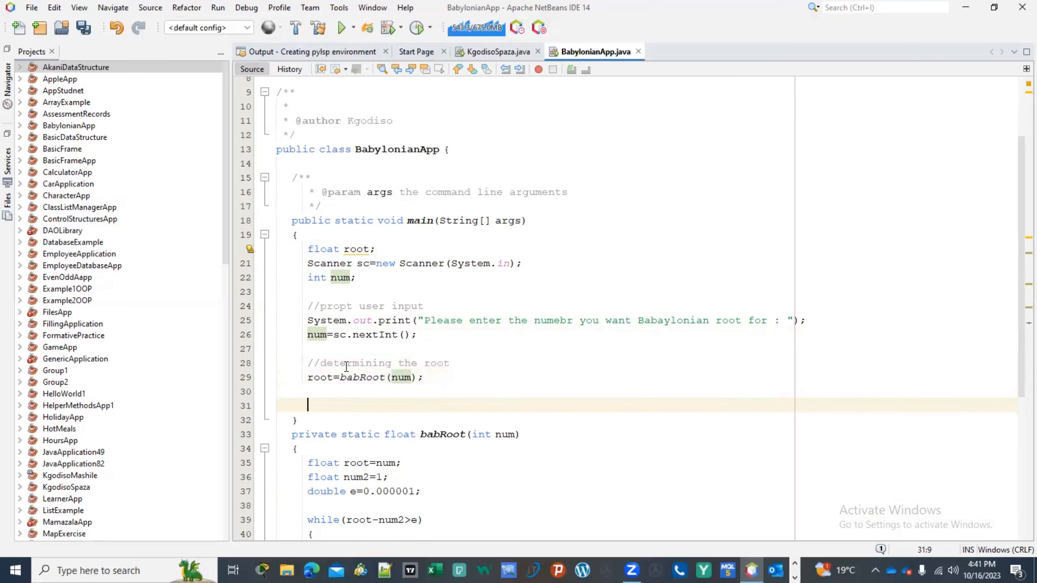
text(//diplaying)
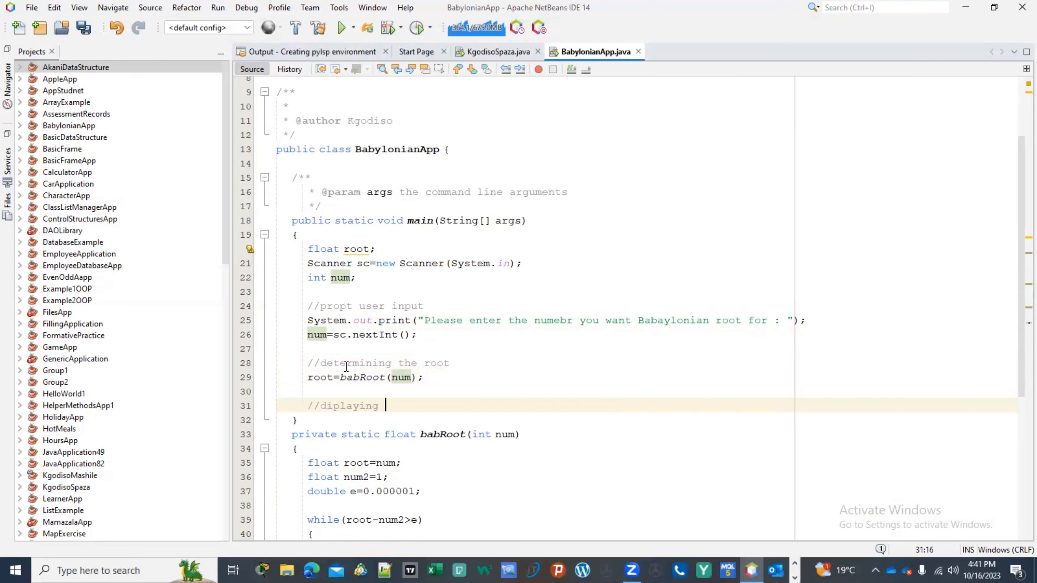
text(teh)
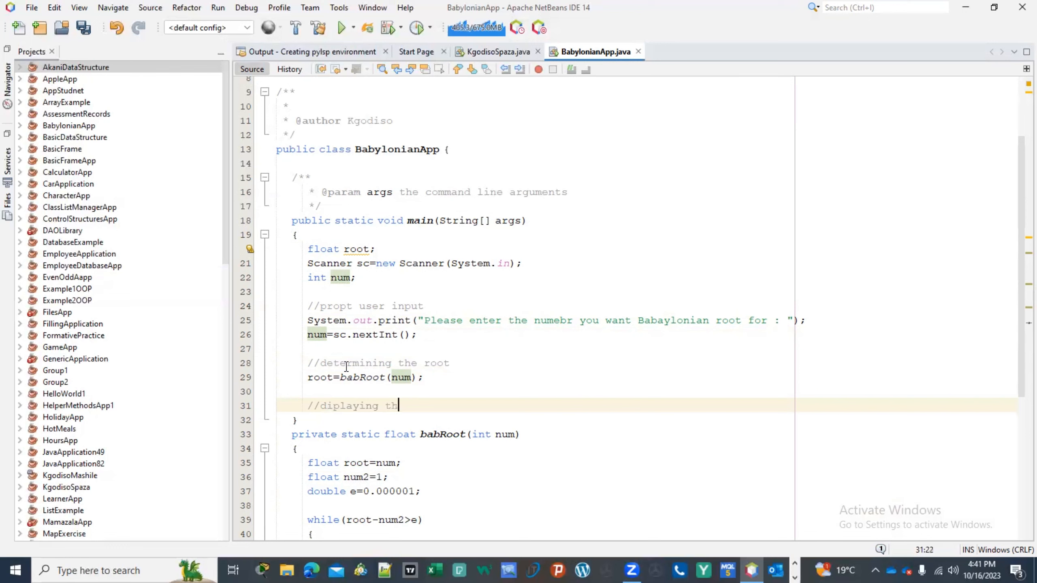
text(e info)
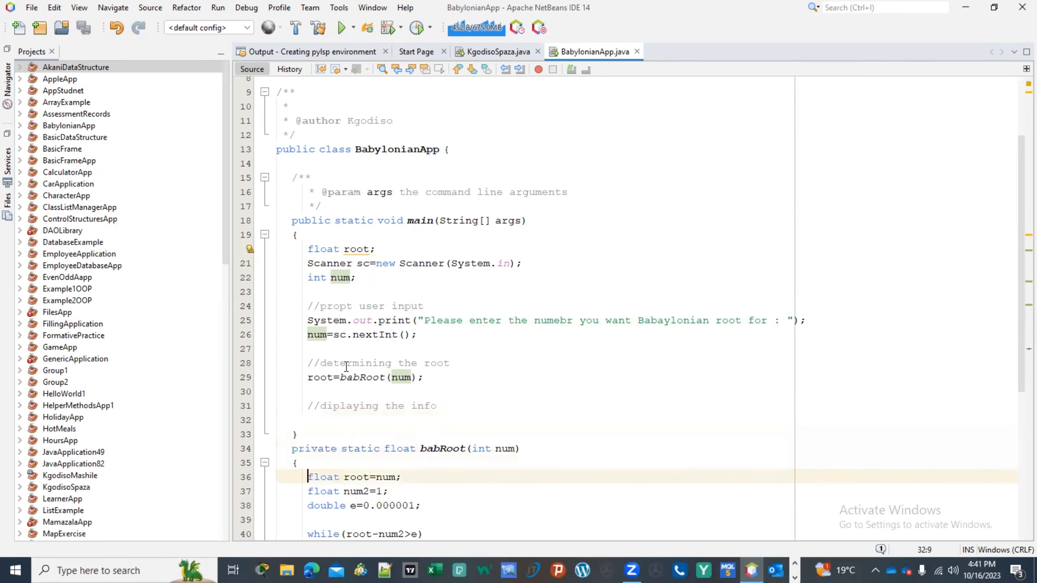
- Print "The root of the number is "+root with System.out.println
text(so)
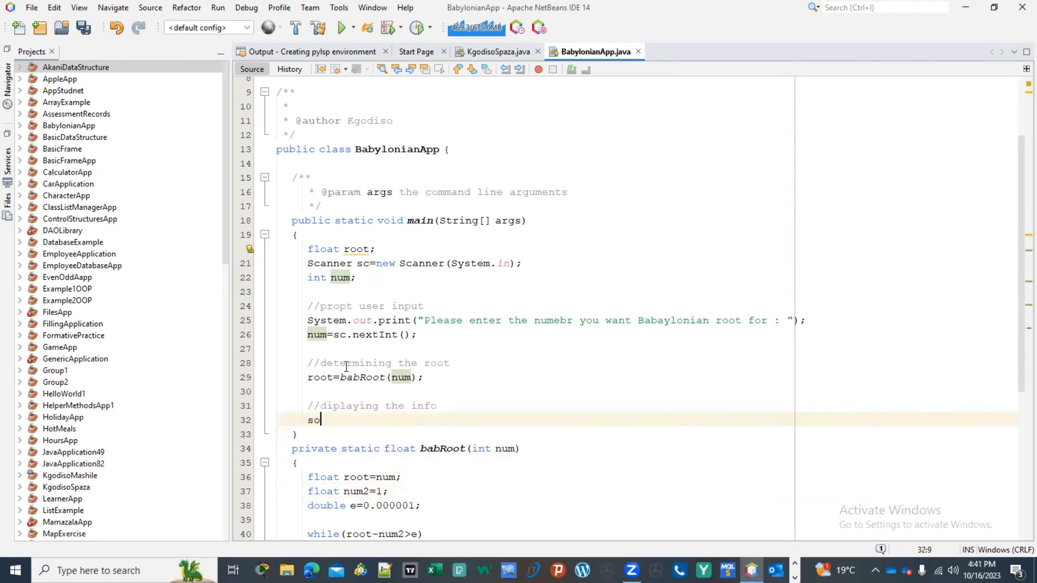
text(System.out.println("T");)
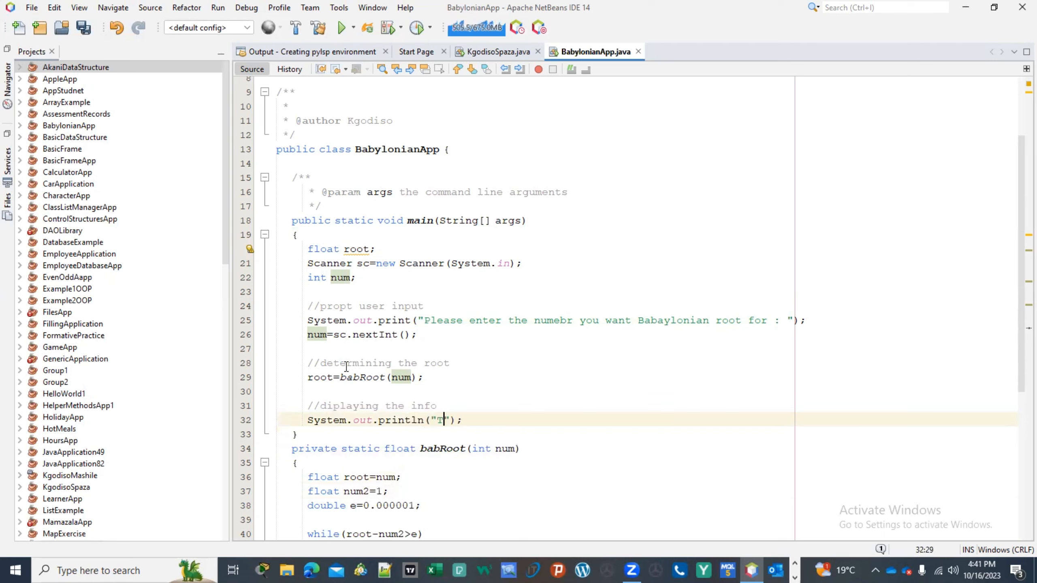
text(he root)
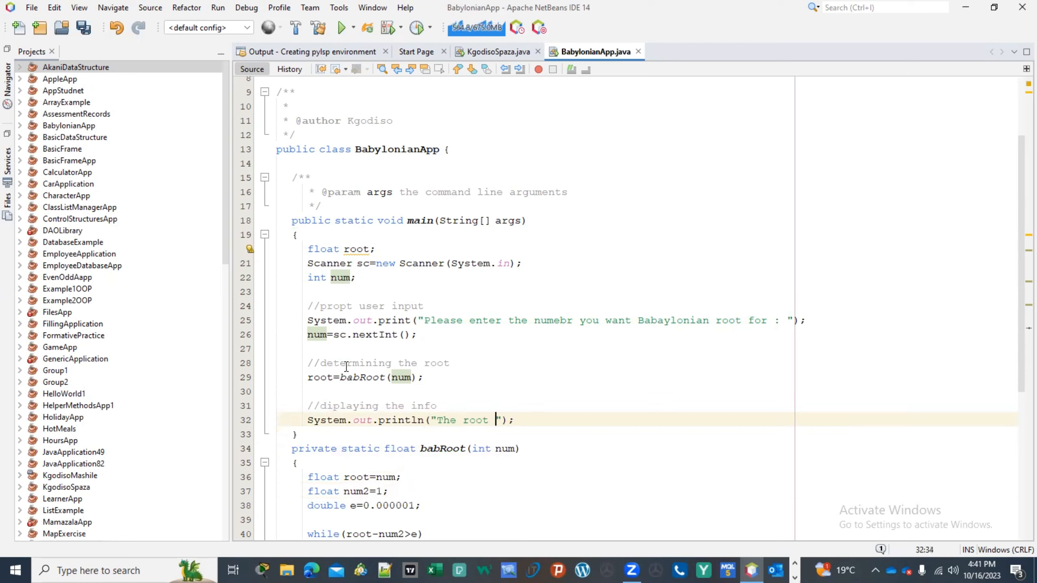
text(o)
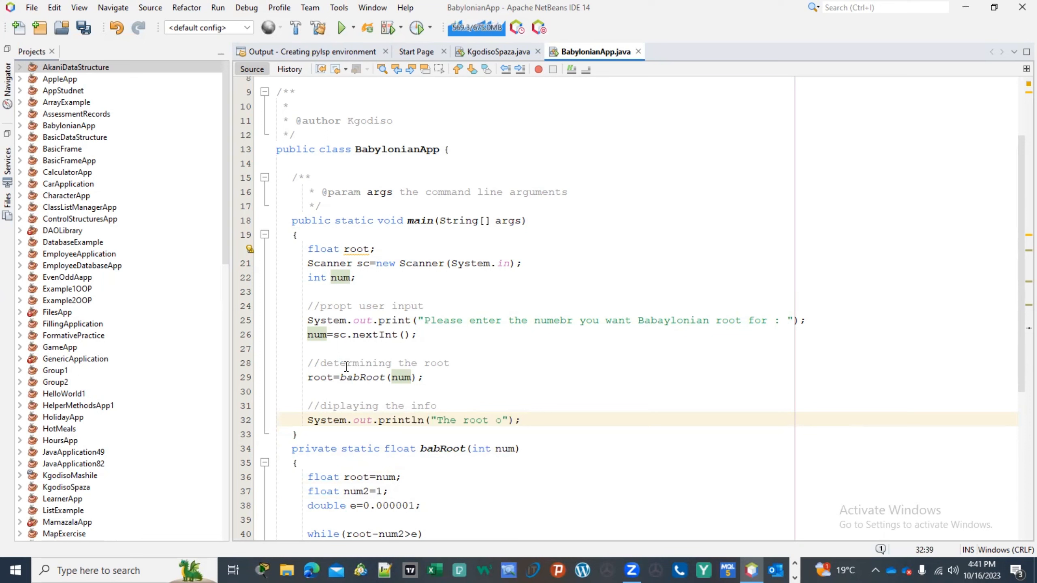
text(f the nu)
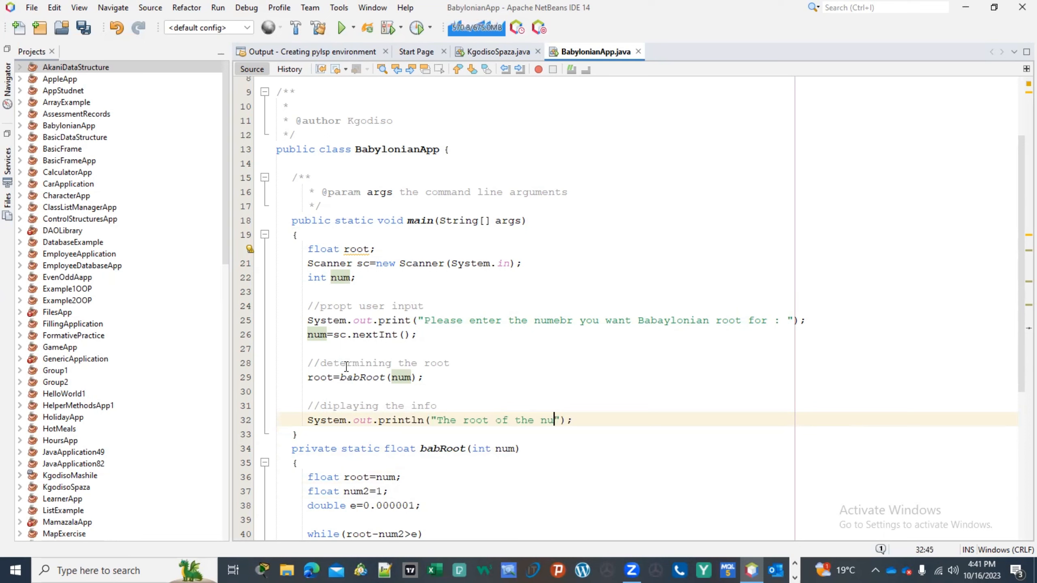
text(mber is)
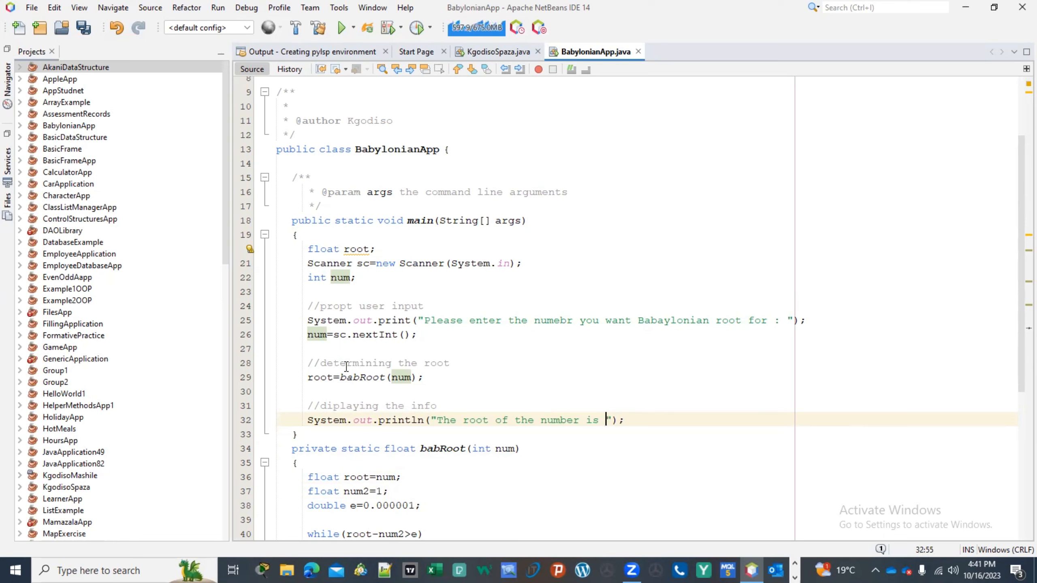
text(+root)
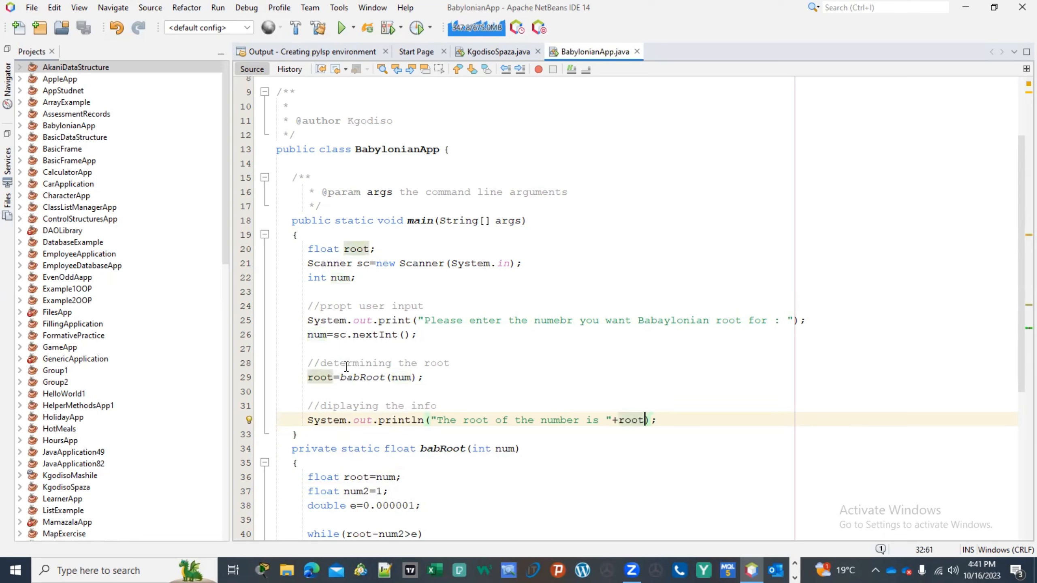
- Run BabylonianApp so the console prompts for a number and prints root 5.0 for 25
click(425, 534)
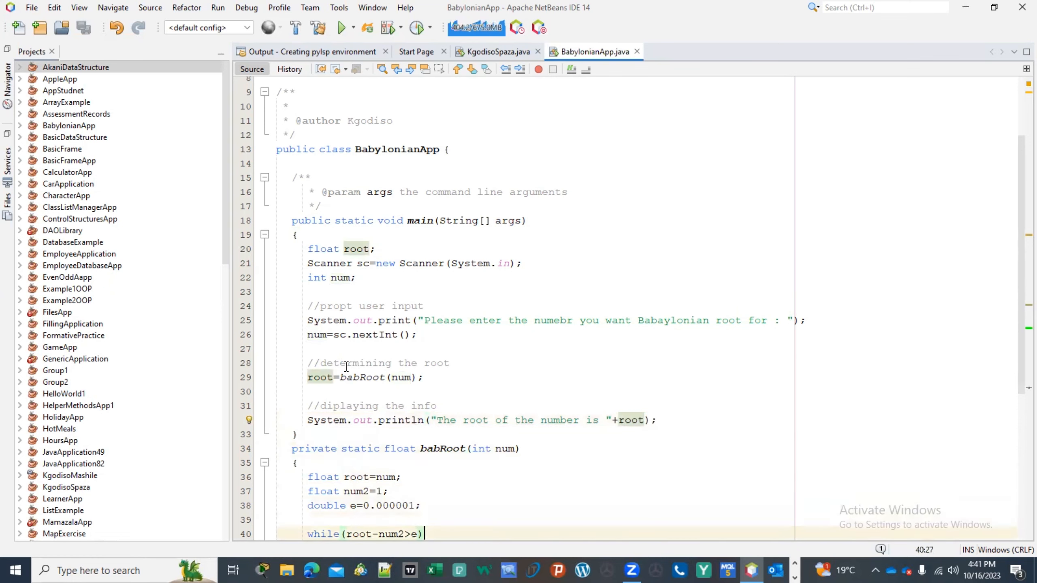
scroll(down, 3)
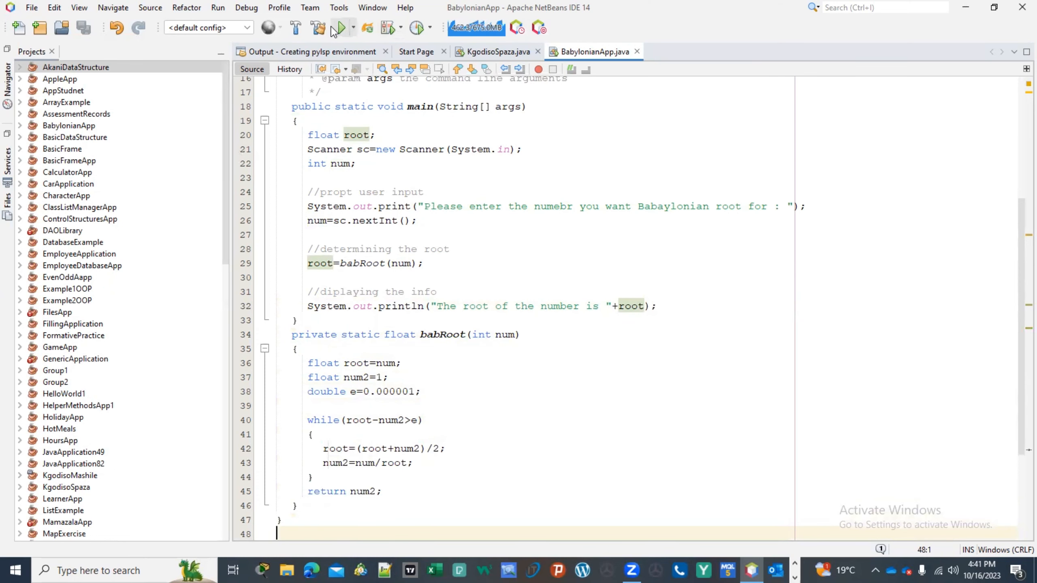
click(340, 28)
text(25)
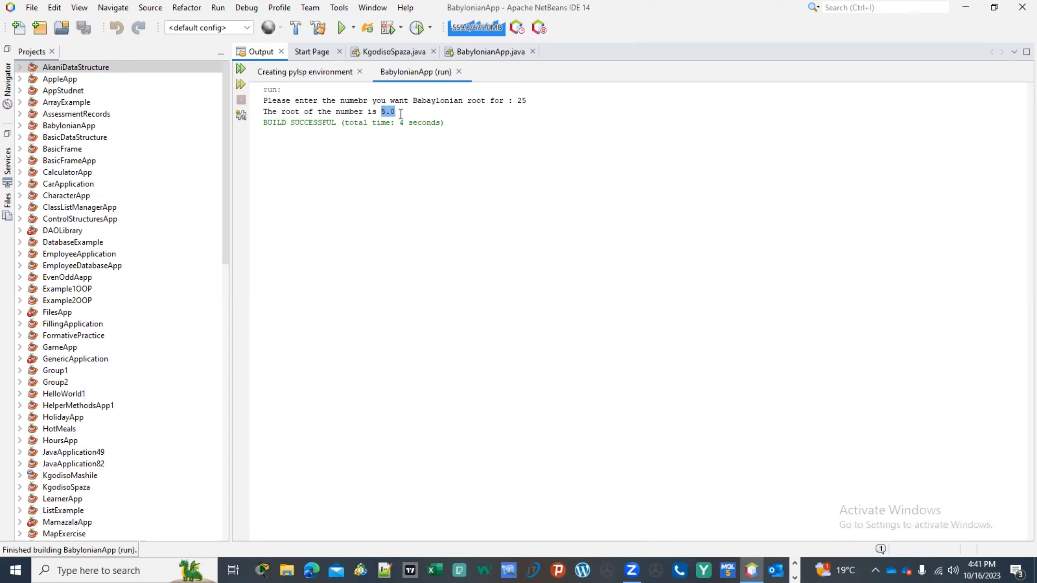
- Run it again with 144 to get root 12.0, then start another run awaiting input
click(342, 27)
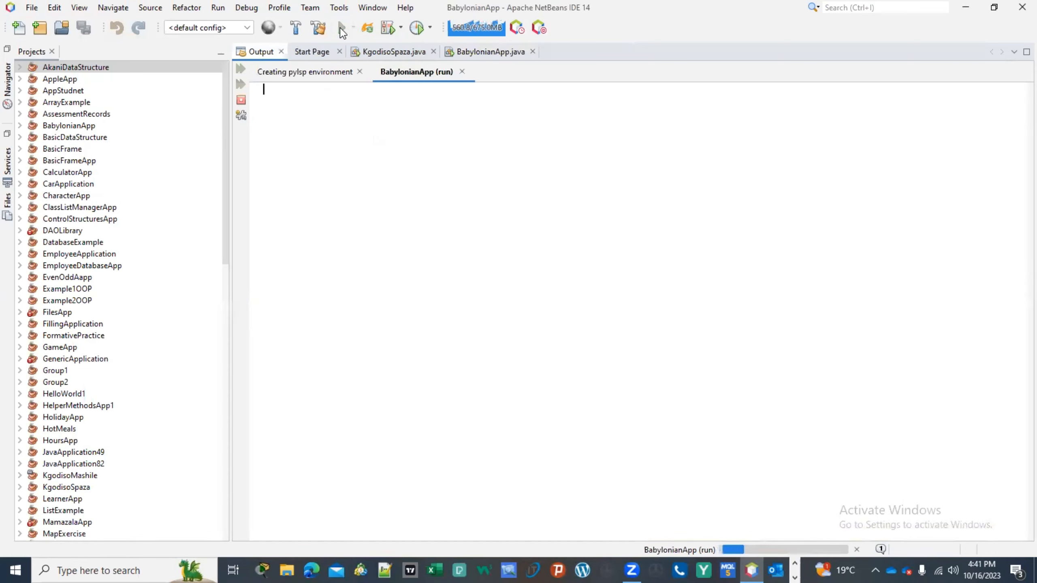
click(341, 27)
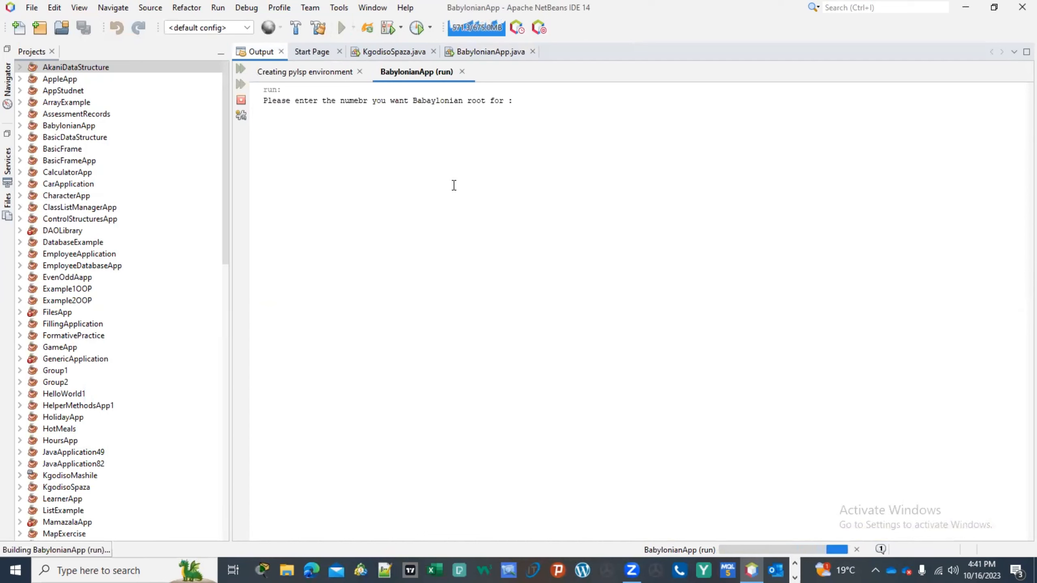
text(144)
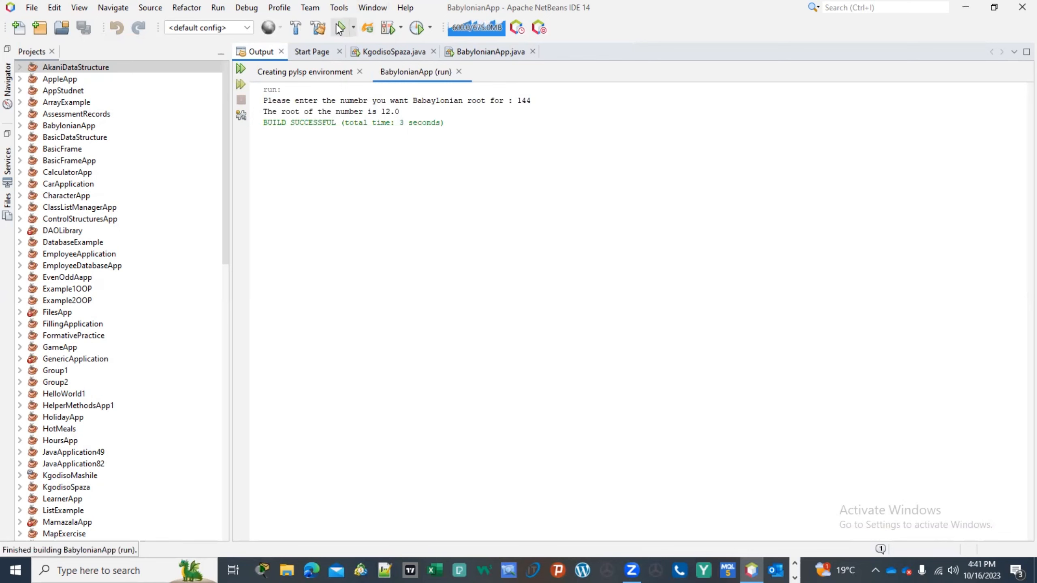
click(340, 28)
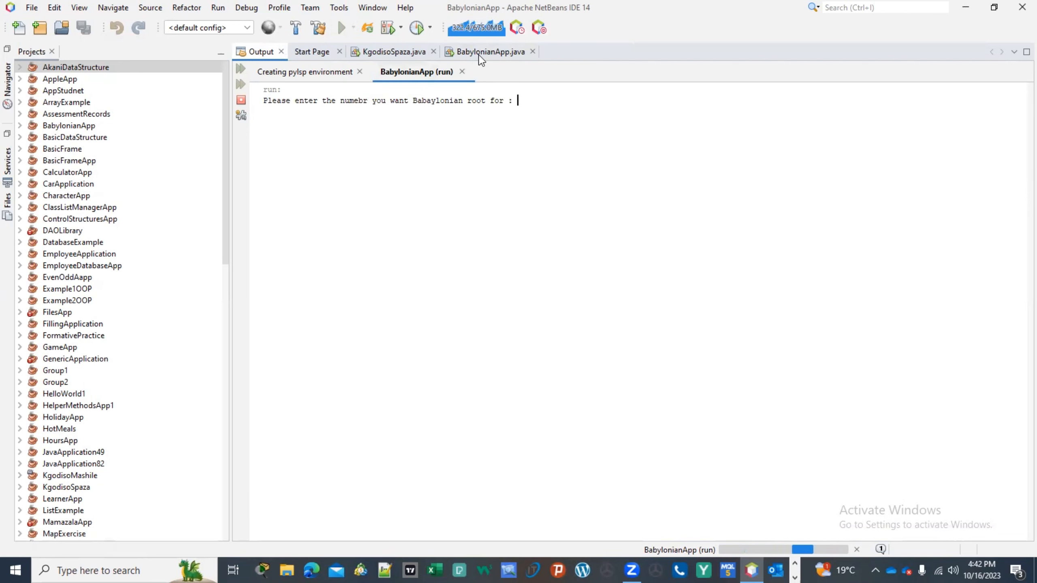
- Return to BabylonianApp.java and point out the tolerance e and the root averaging line
click(489, 52)
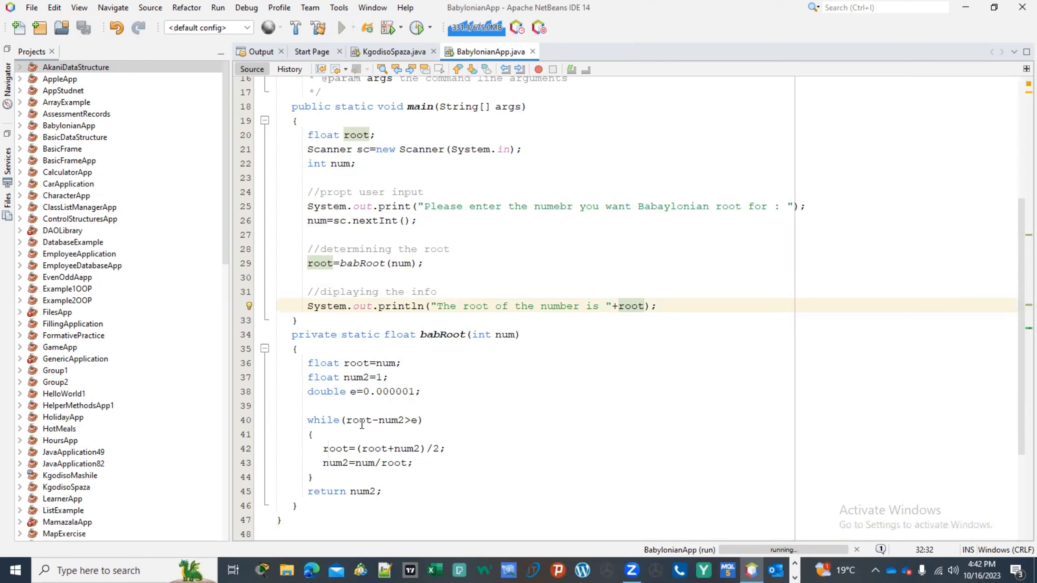
click(361, 419)
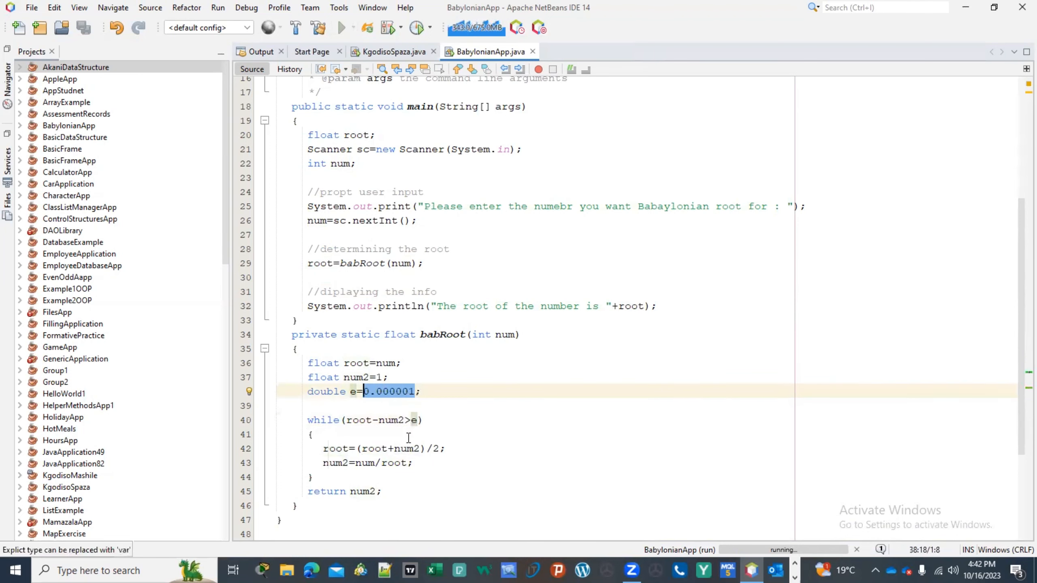
click(326, 448)
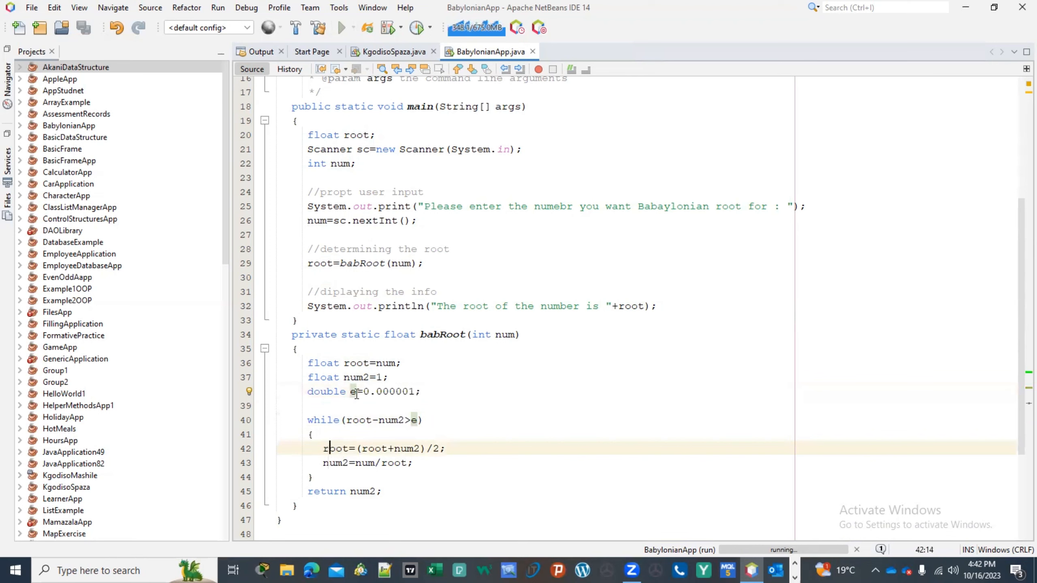
click(362, 362)
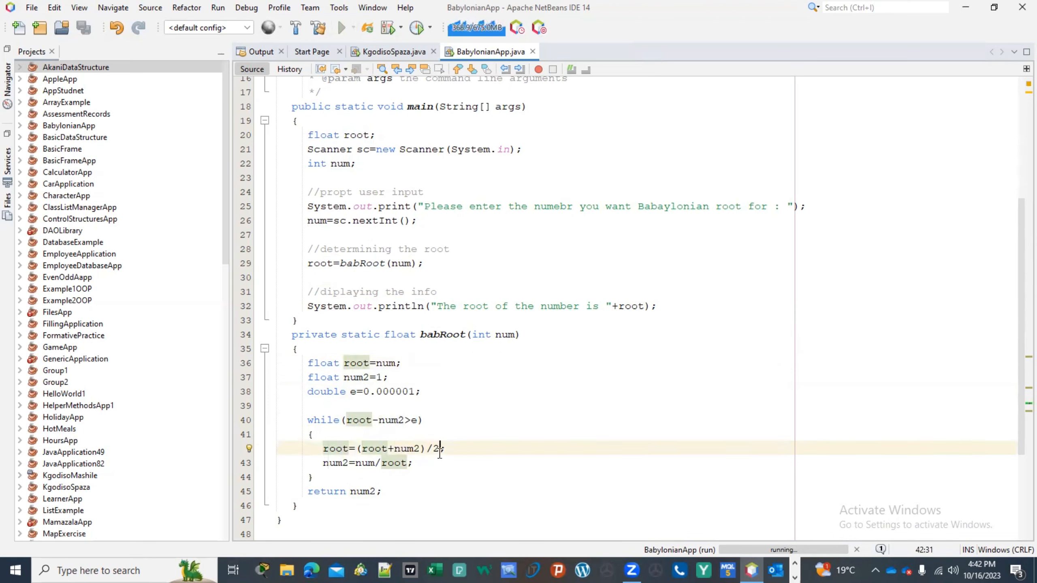
mouse_move(336, 462)
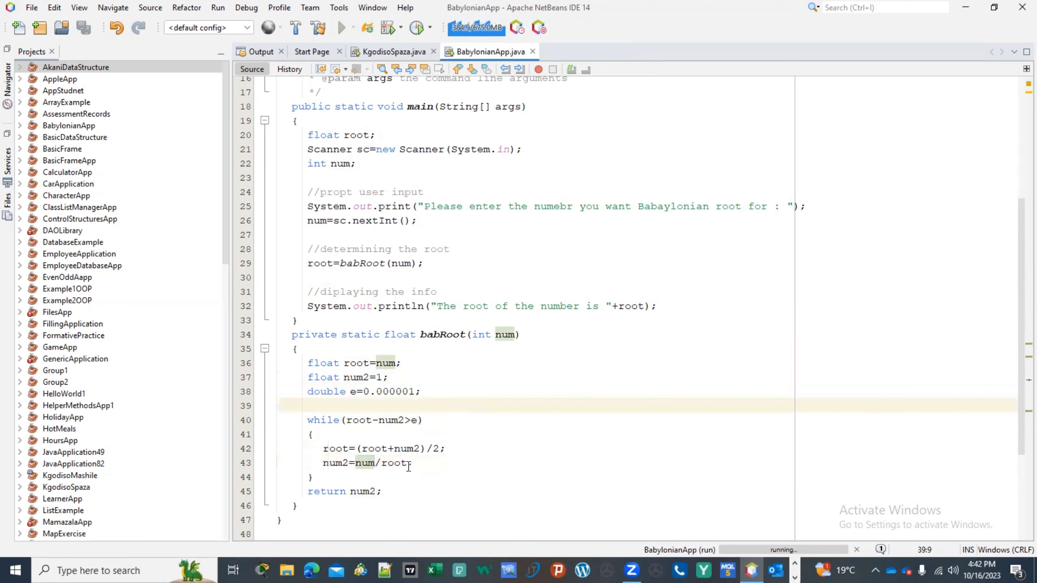
- Select the variable root in the loop and search Windows for paint
double_click(336, 448)
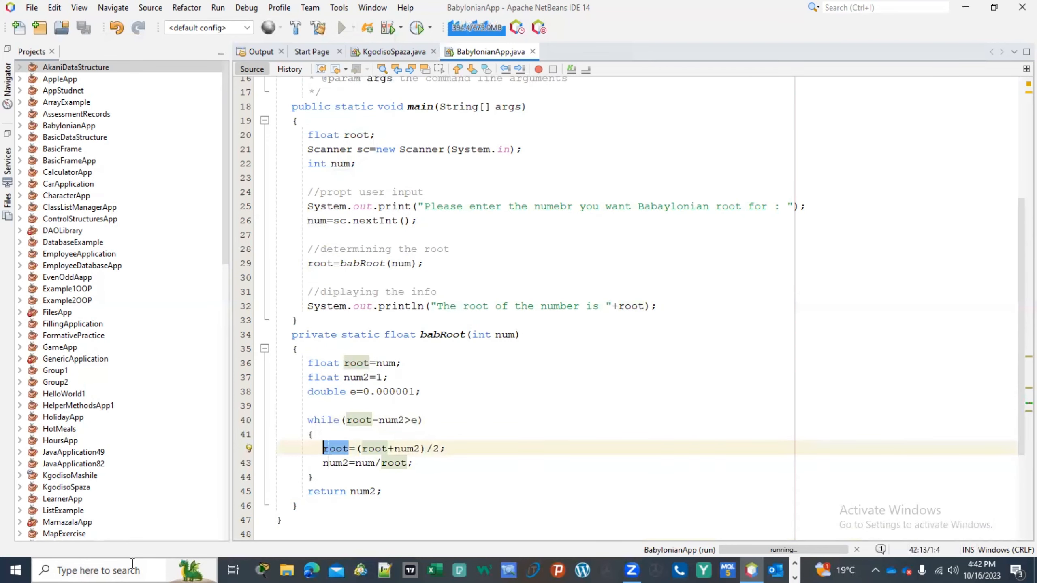
text(paint)
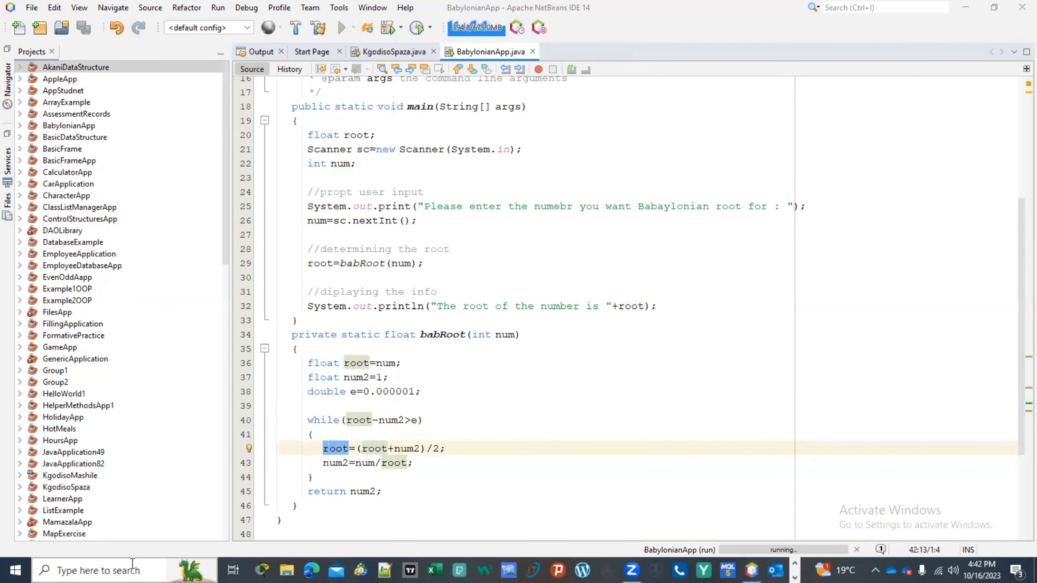
mouse_move(628, 443)
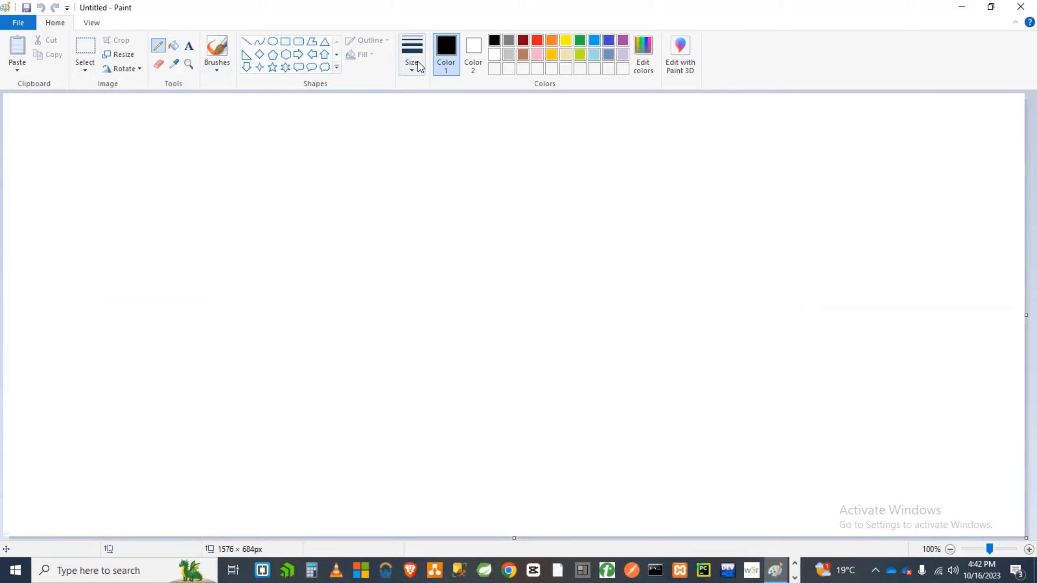
mouse_move(231, 142)
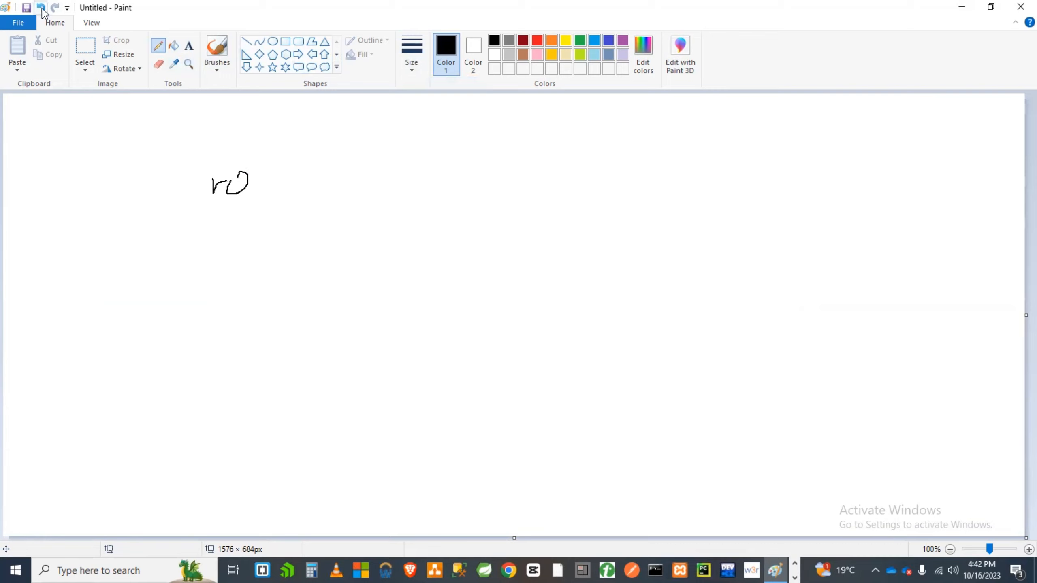
- Undo the stray scribble and write root=15; on the canvas
click(41, 8)
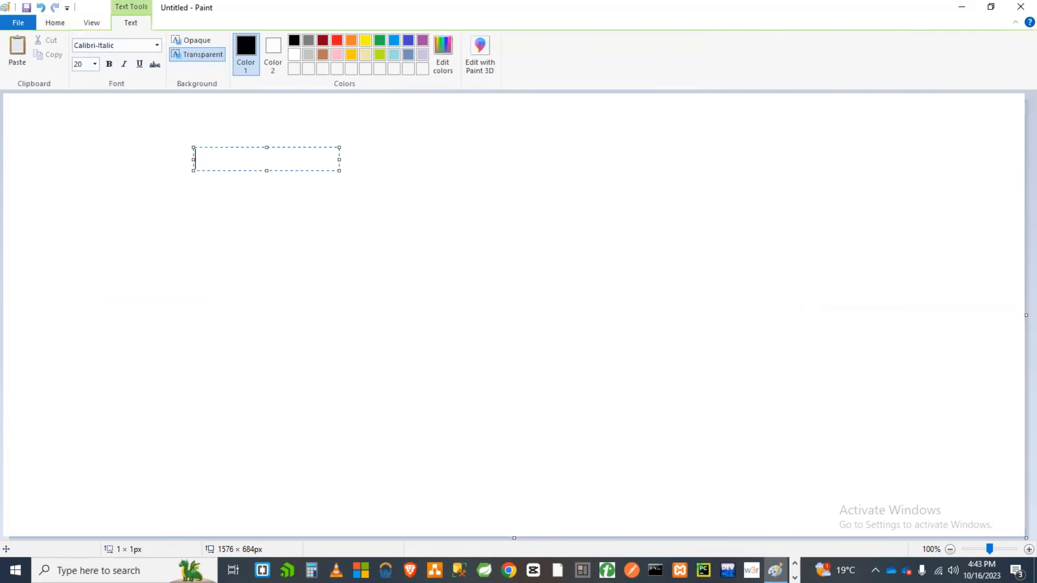
text(root=1)
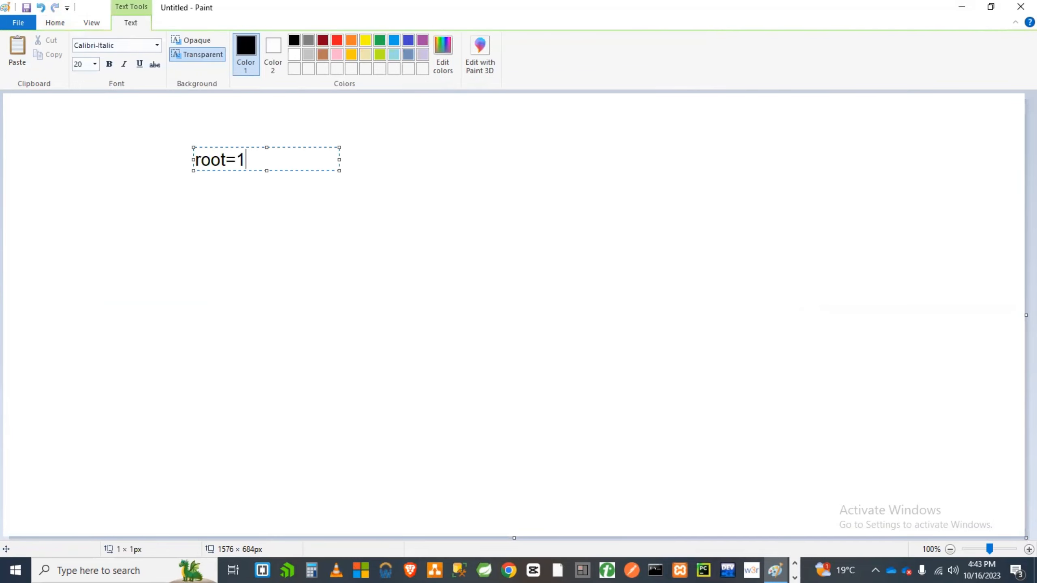
text(5;)
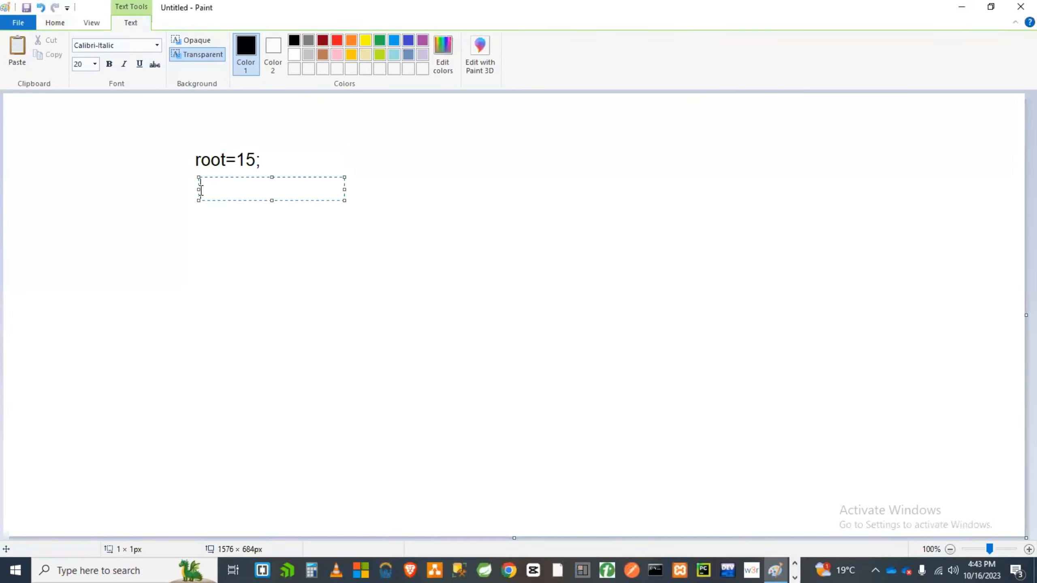
- Write num2=1; below it and place a new text box underneath
text(num2)
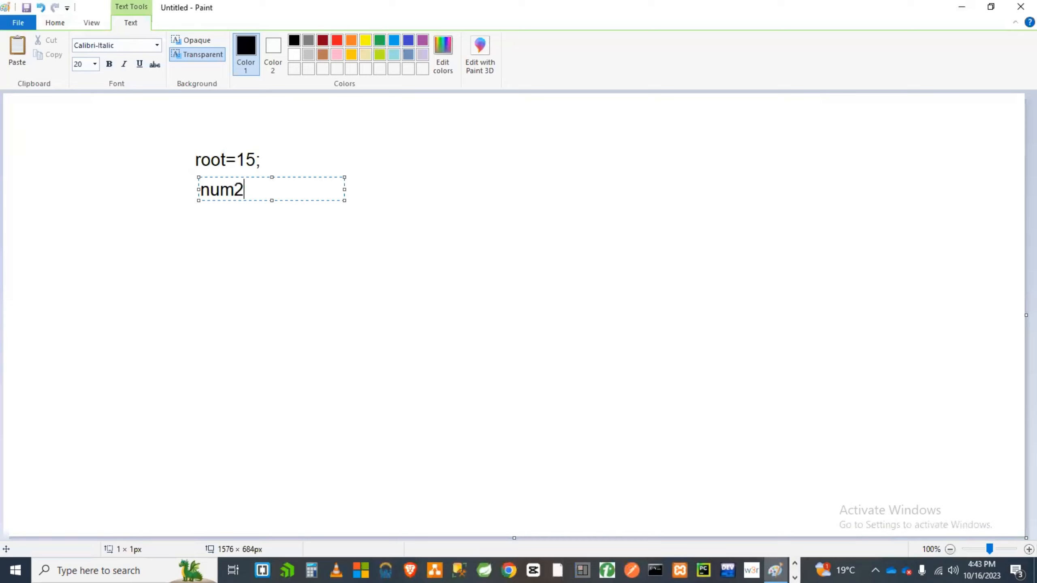
text(=)
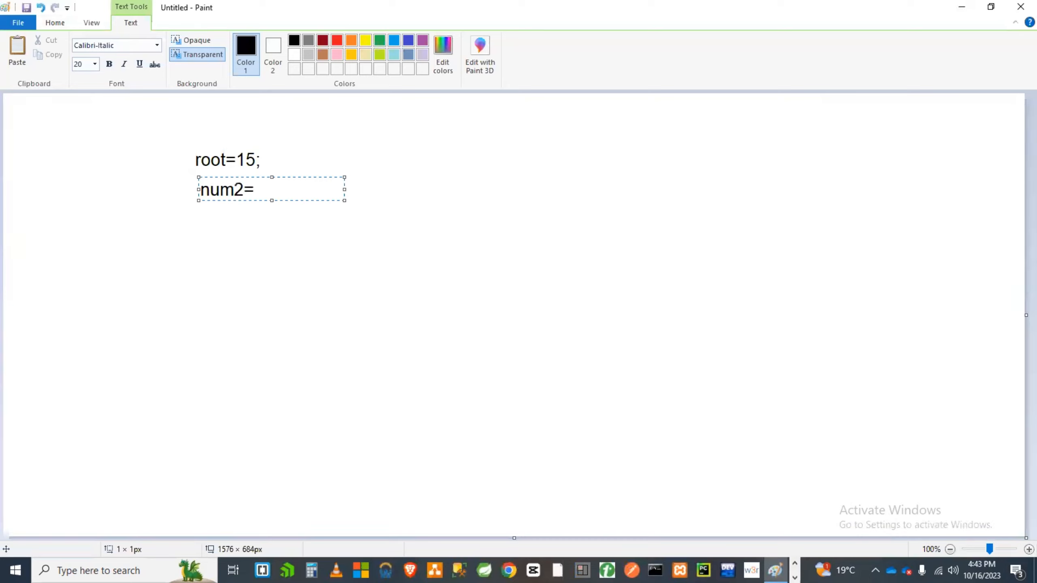
text(1)
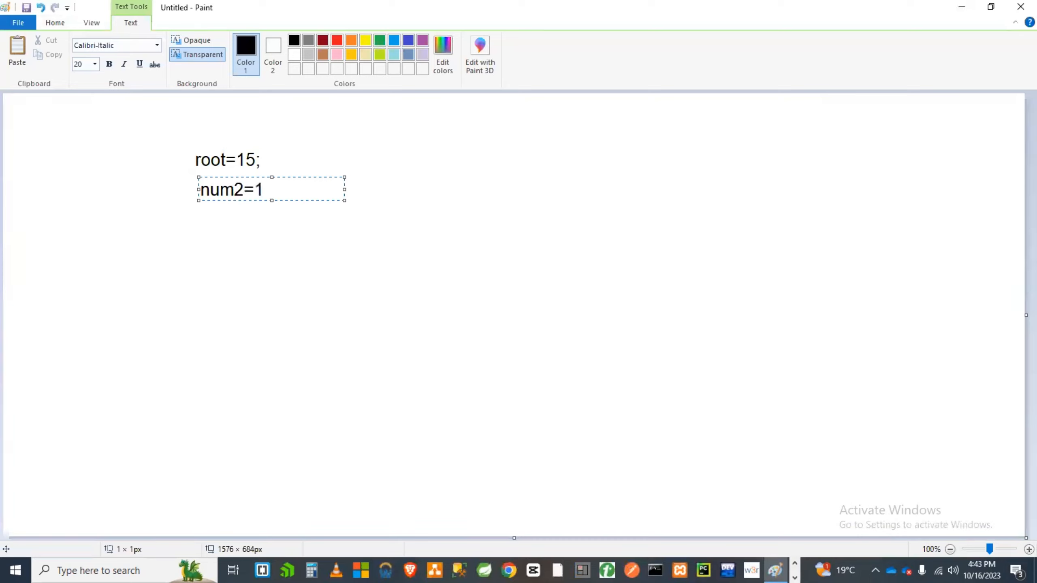
text(;)
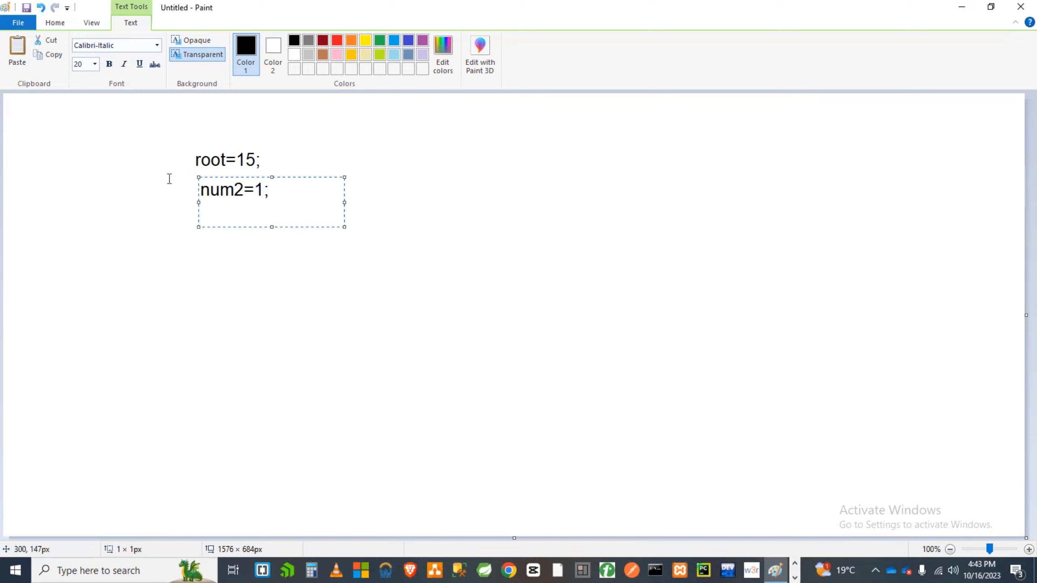
click(308, 241)
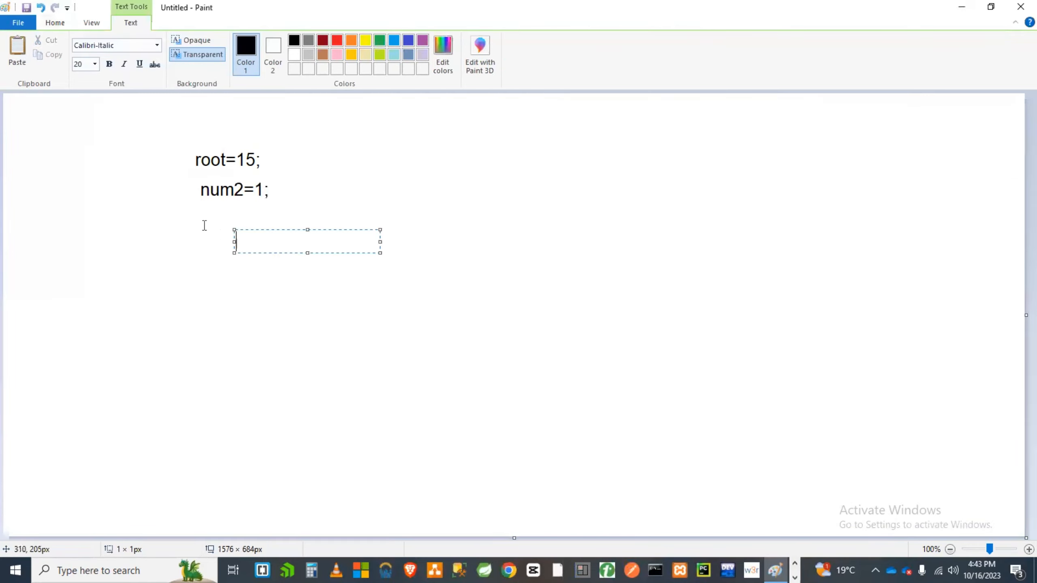
drag(306, 241, 274, 216)
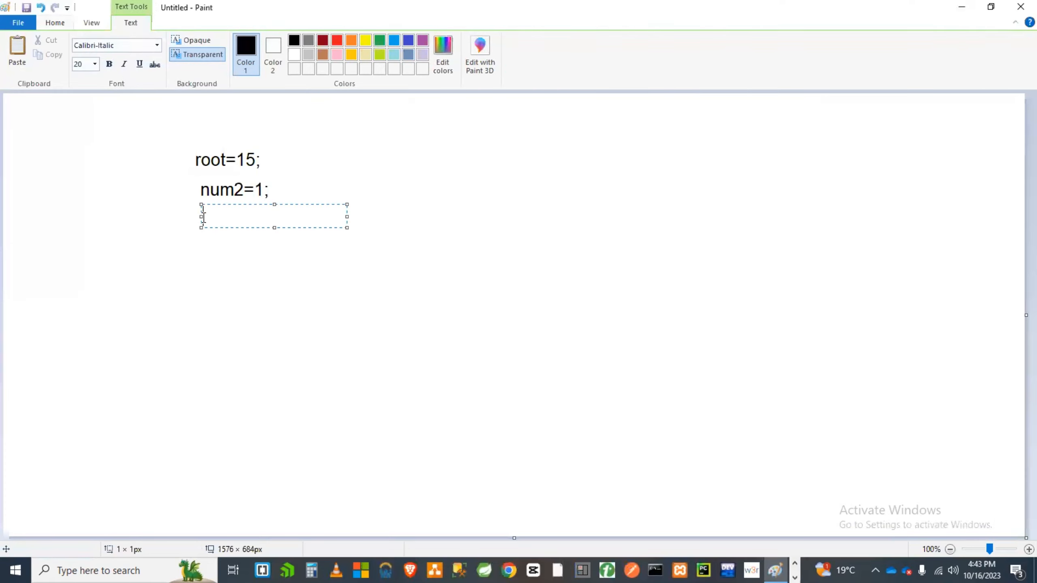
- Write e=0.000001; and start a text box below the starting values
click(211, 275)
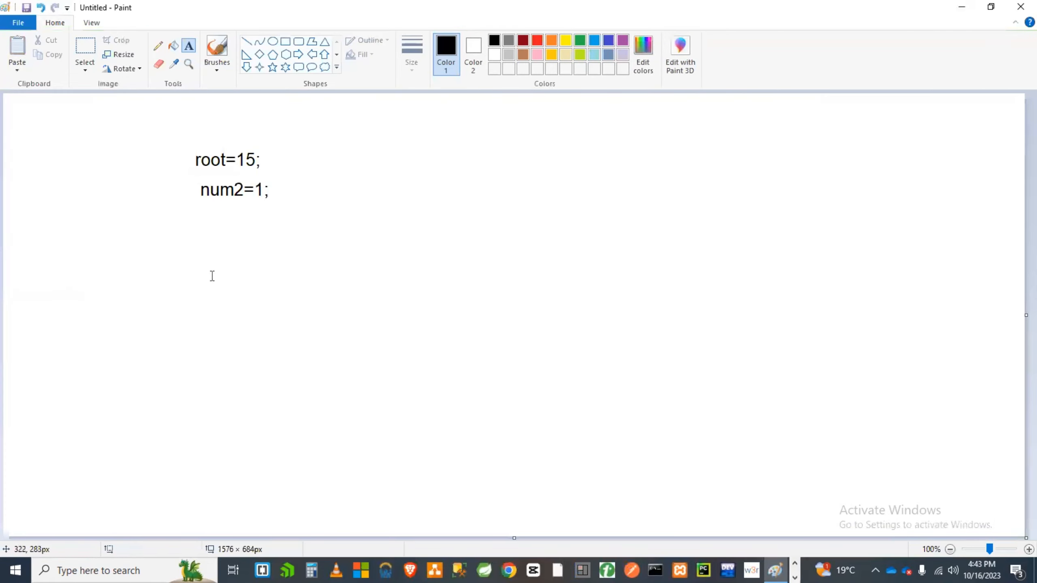
text(e)
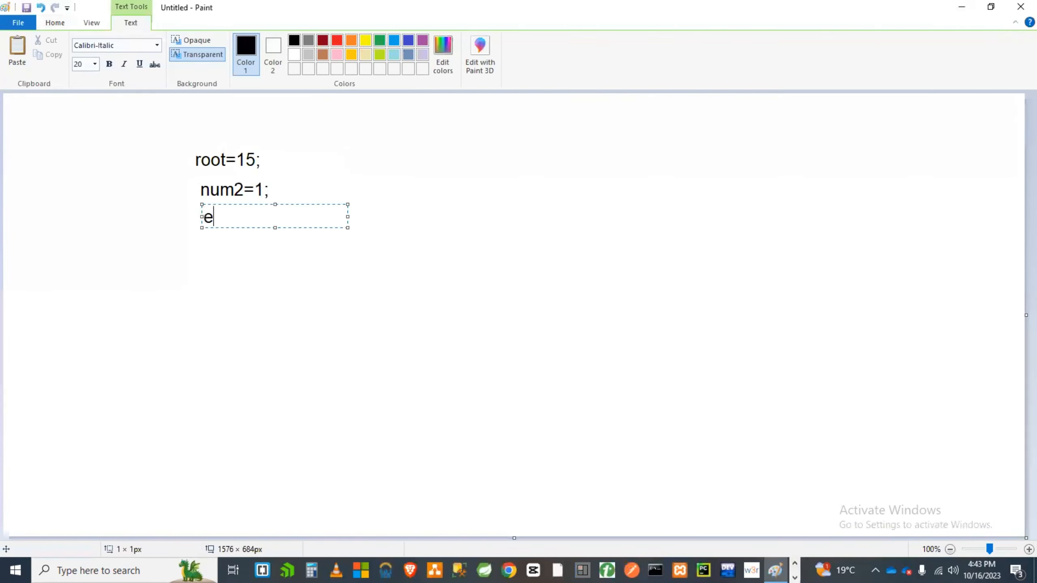
text(=0.00)
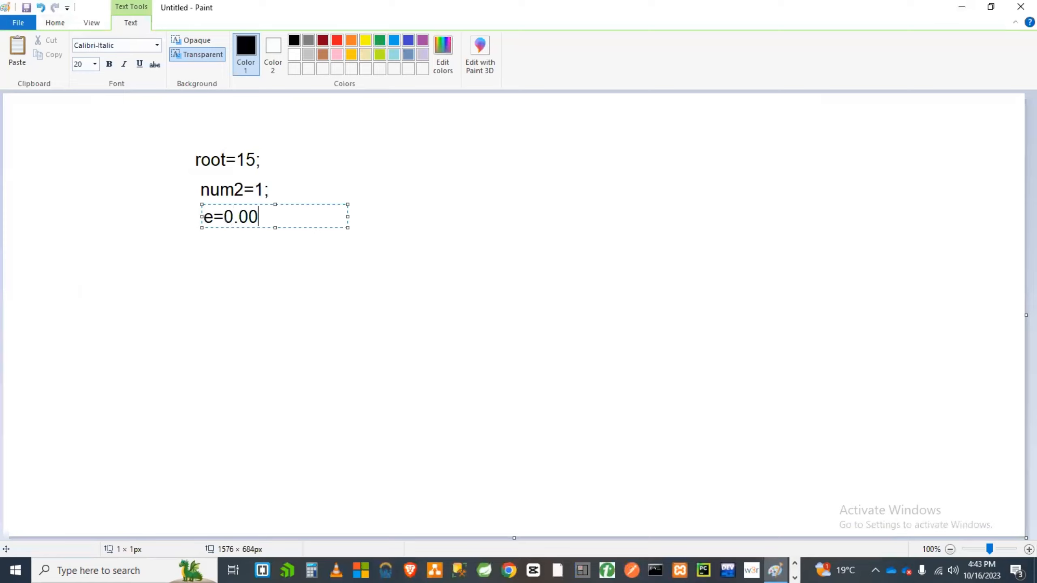
text(00)
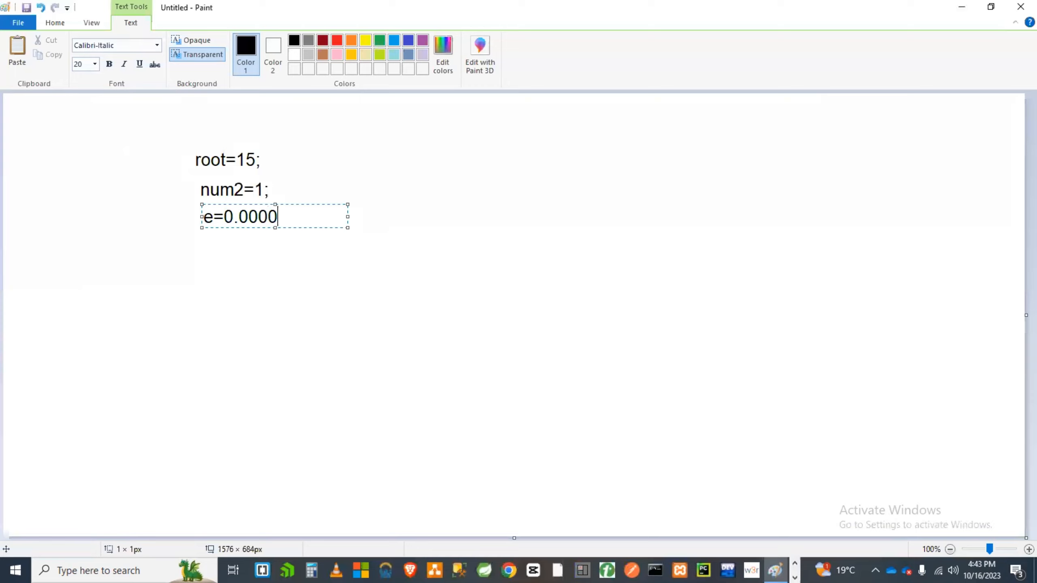
text(1)
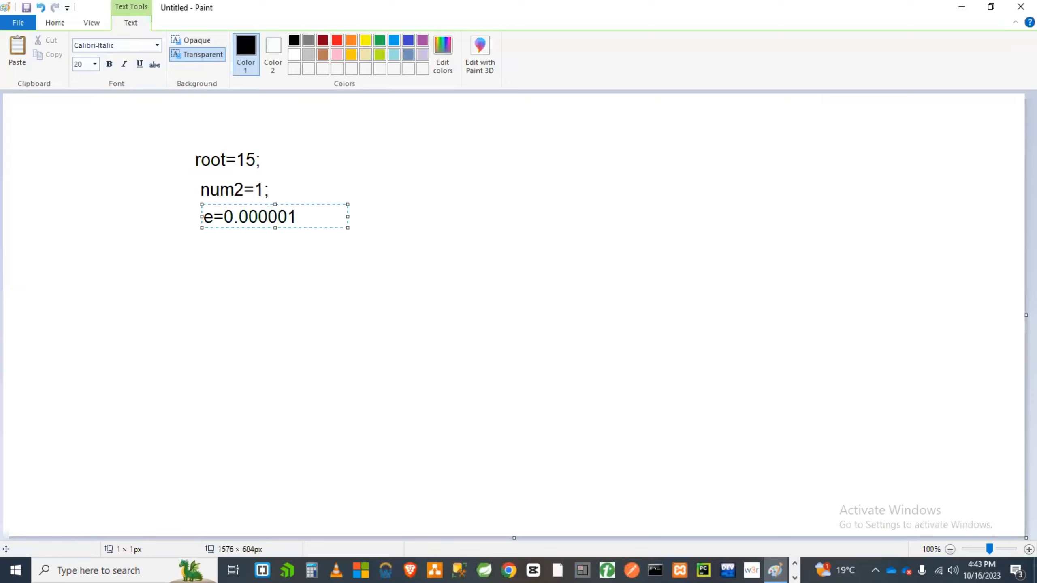
text(;)
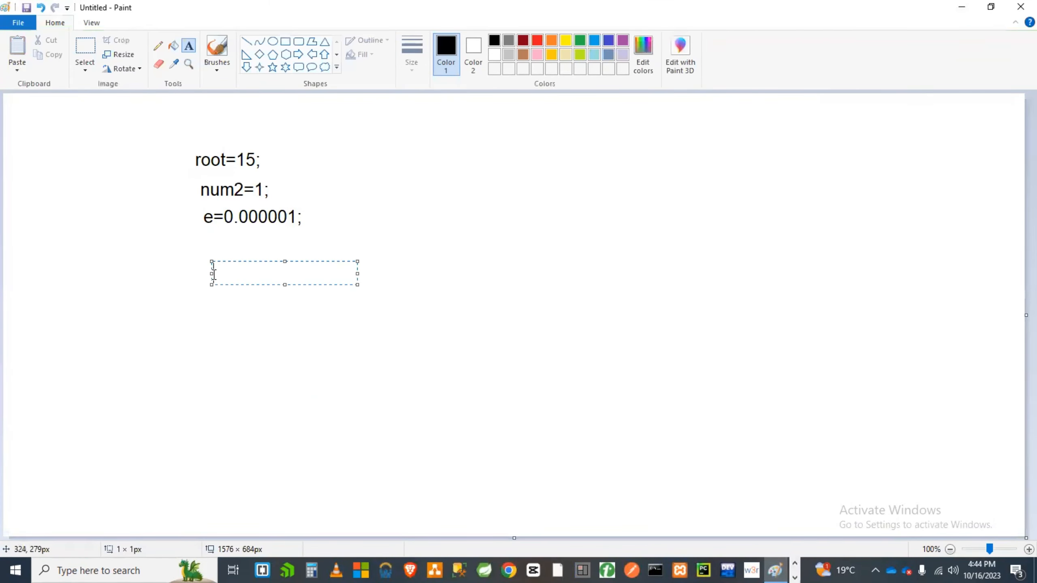
click(213, 273)
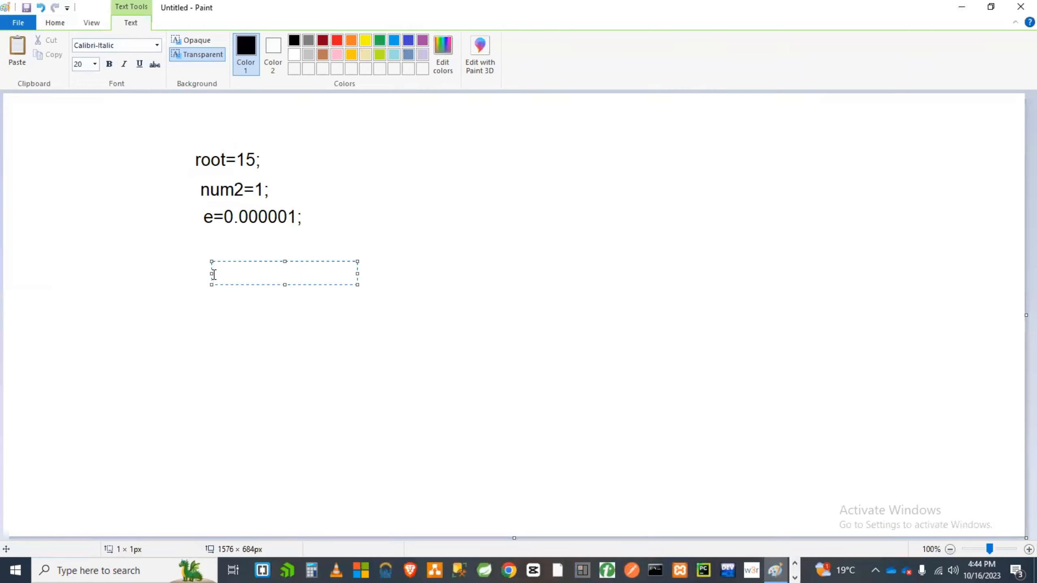
mouse_move(260, 160)
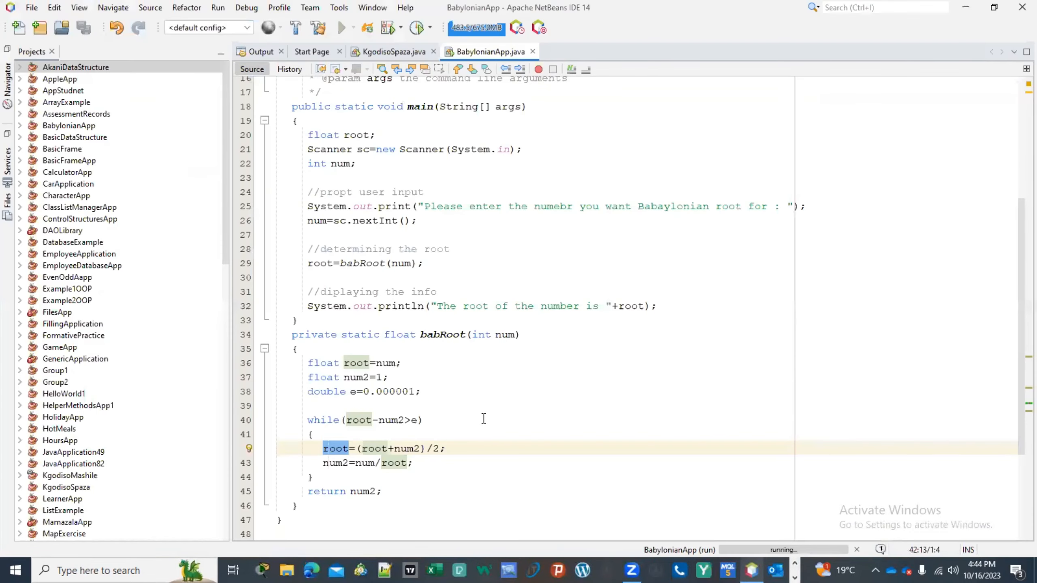
click(382, 448)
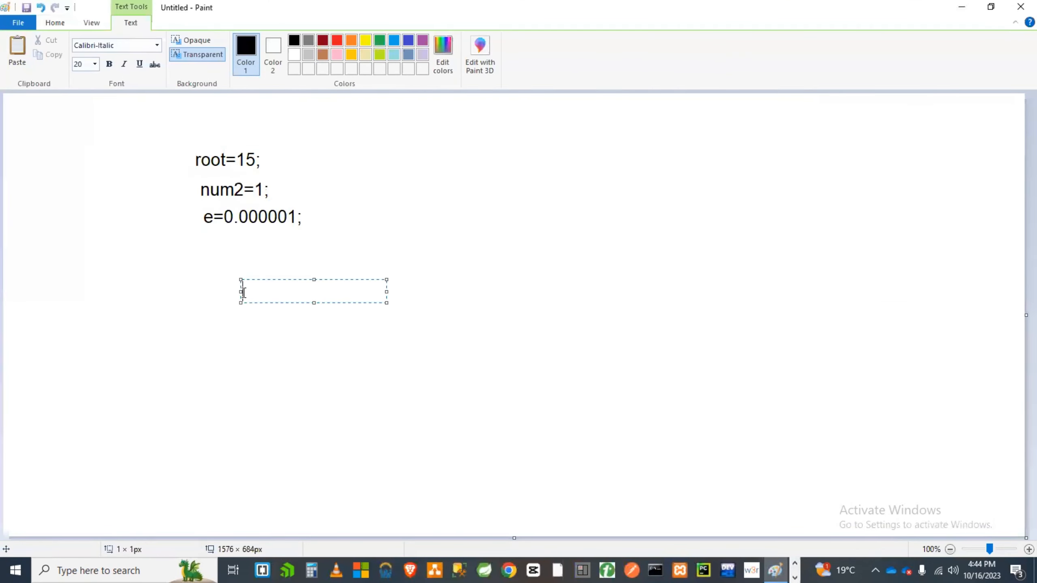
- Write the loop check 14>0.00001 below the starting values
text(14)
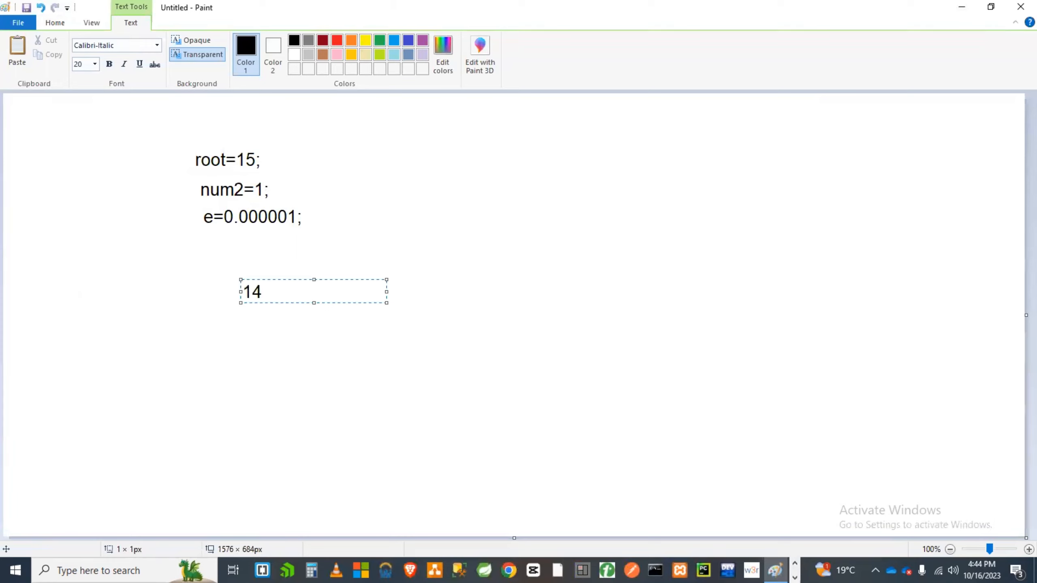
text(>0)
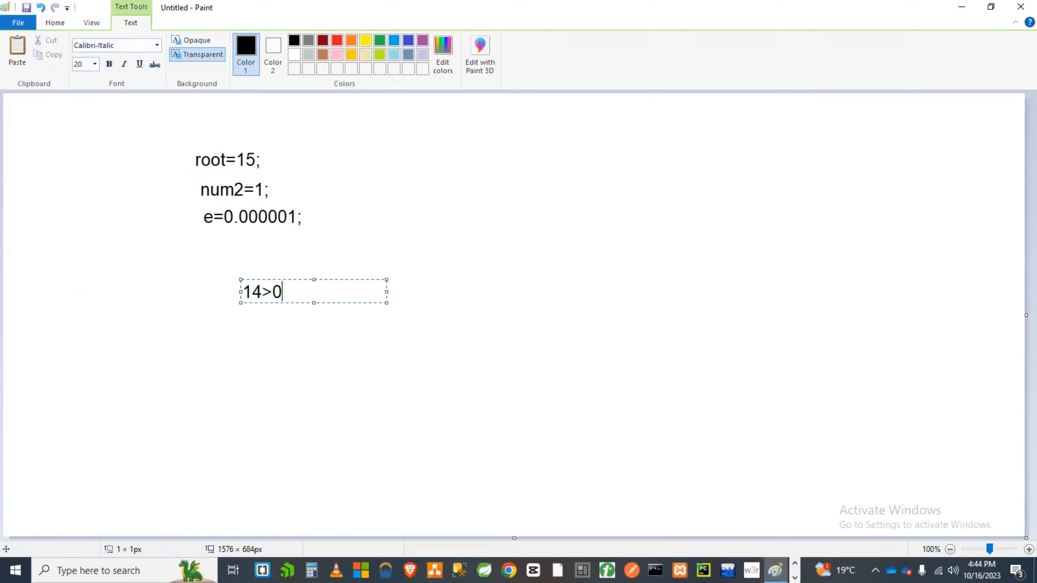
text(.0)
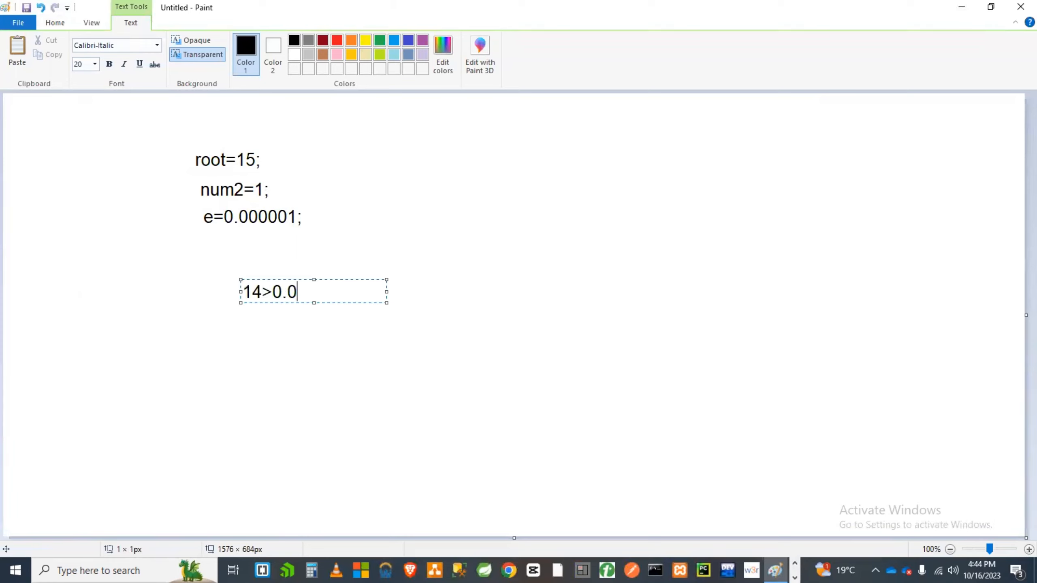
text(0001)
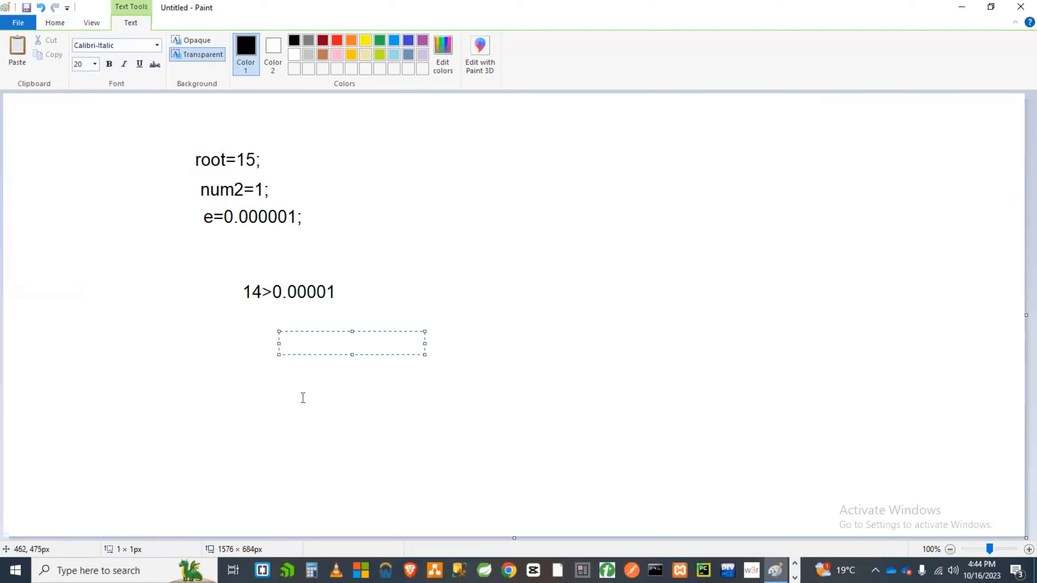
- Write the update formula root=(root+num2)/2 beneath the check
text(root)
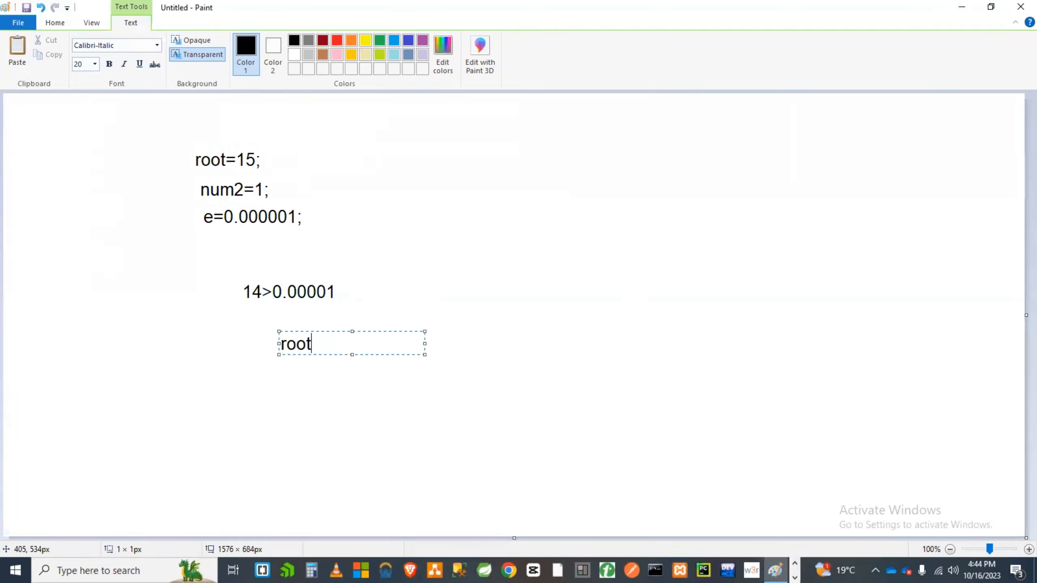
text(=()
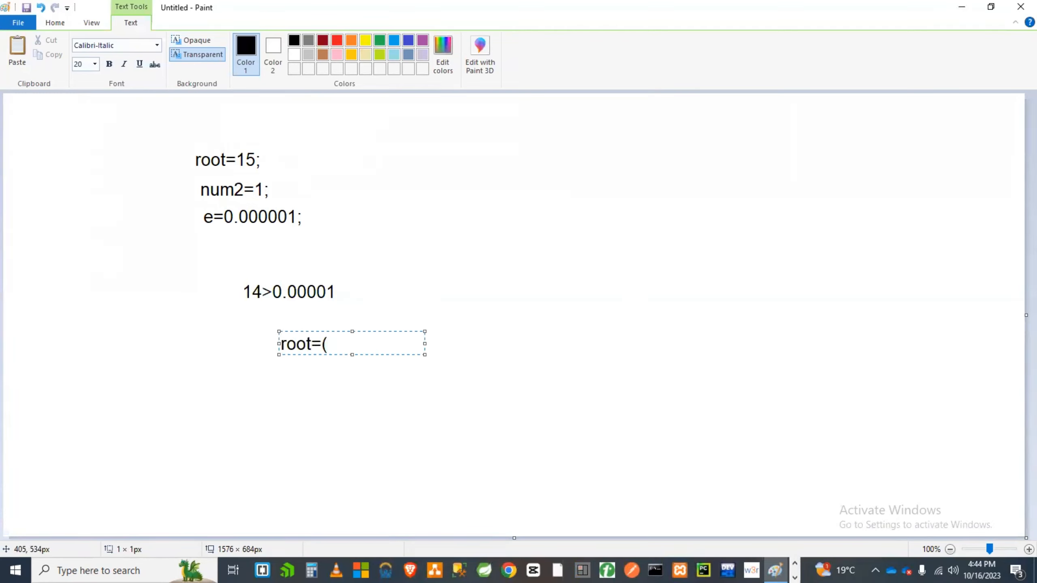
text(root+)
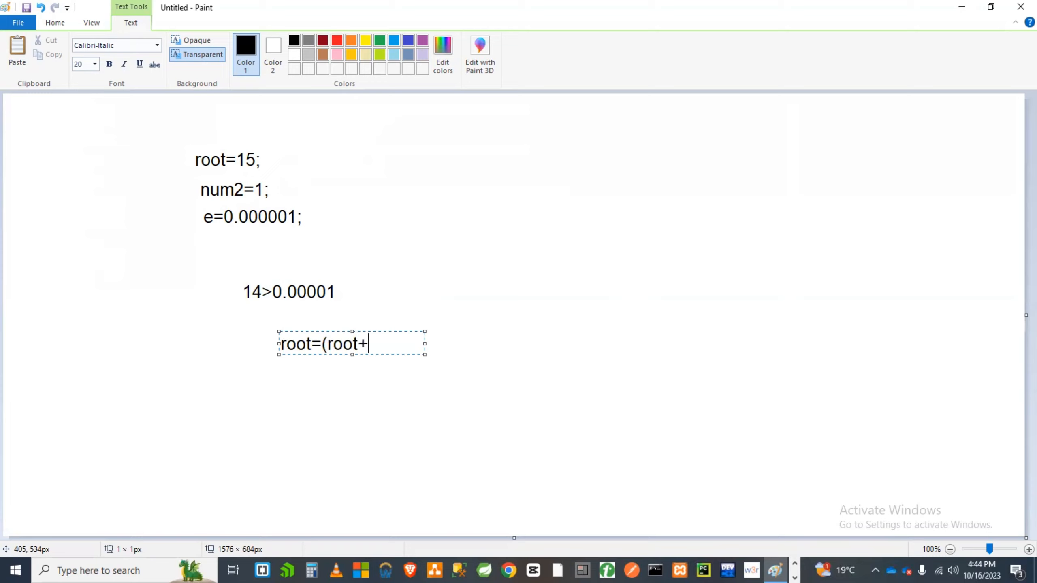
text(num)
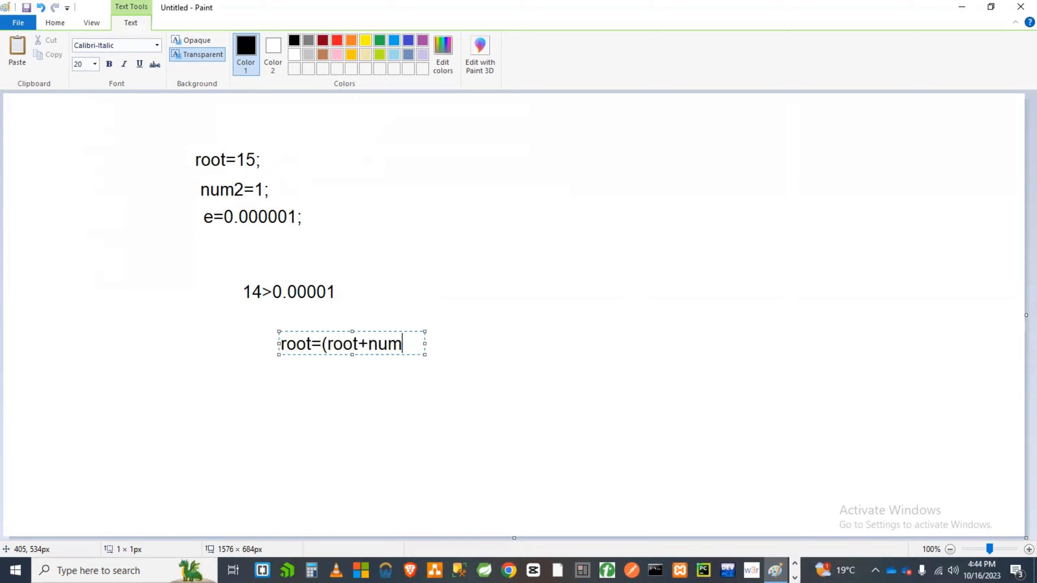
text(2))
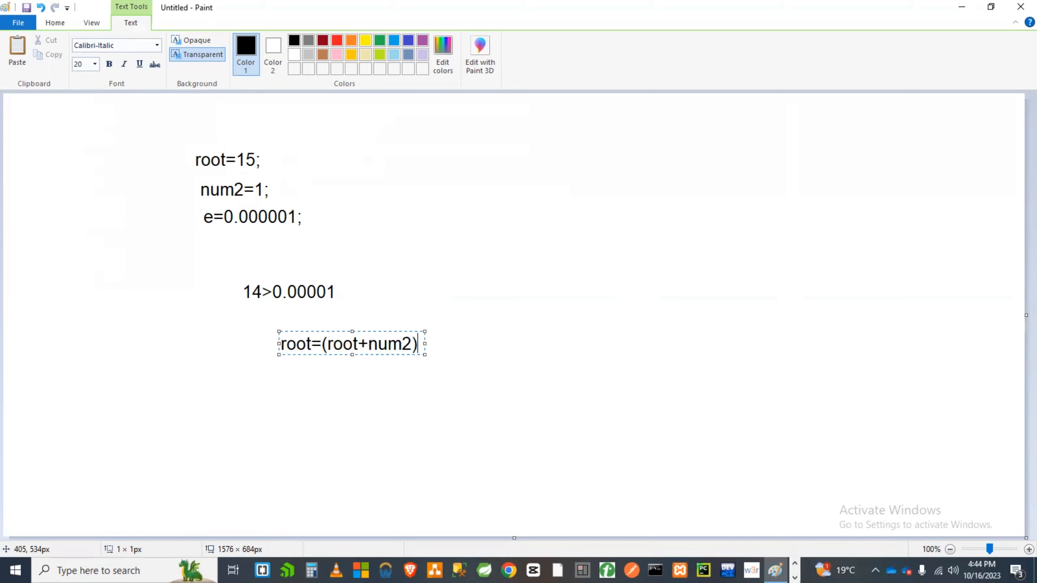
text(/)
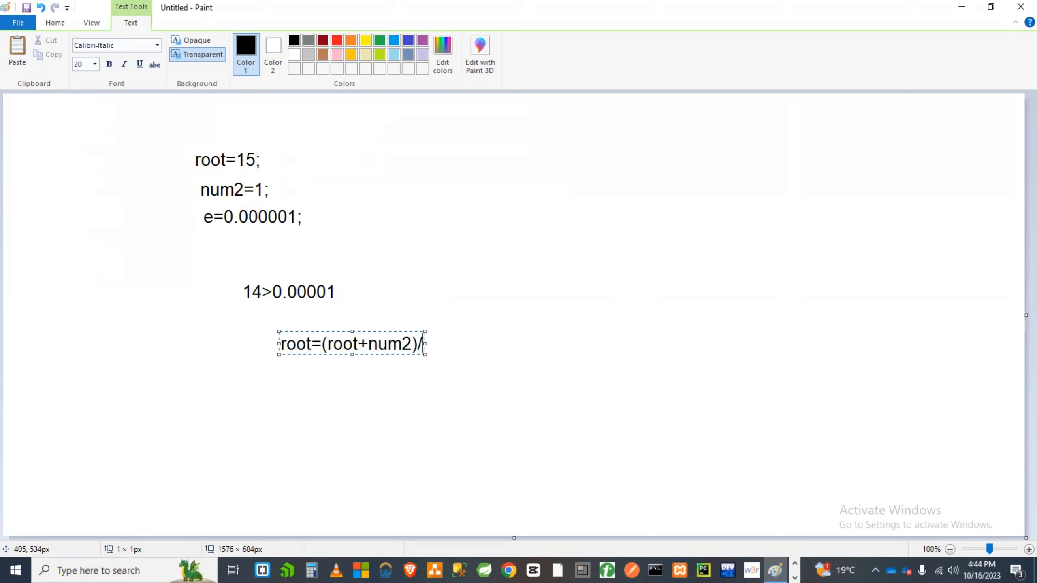
text(2)
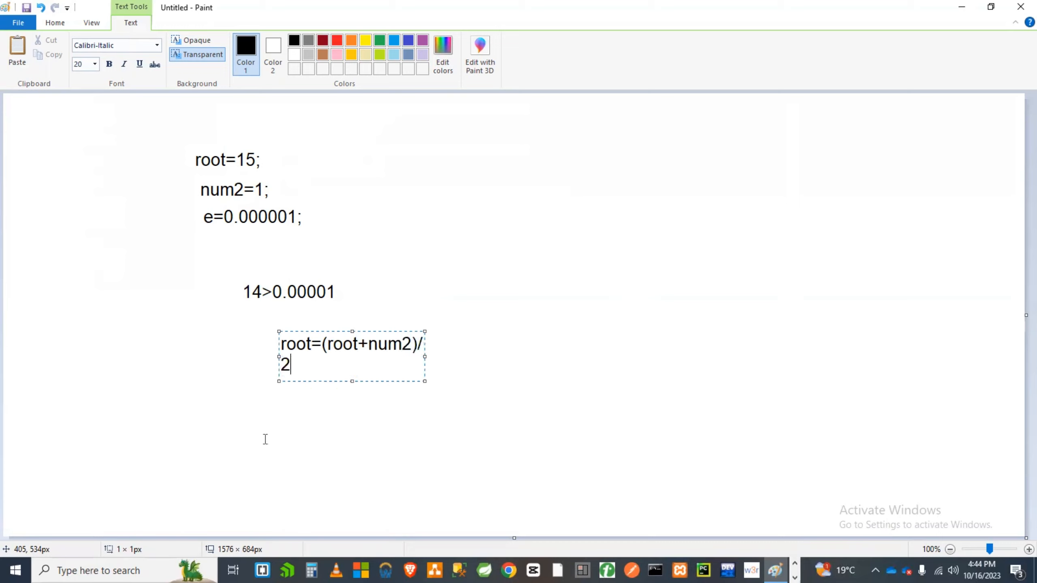
click(480, 355)
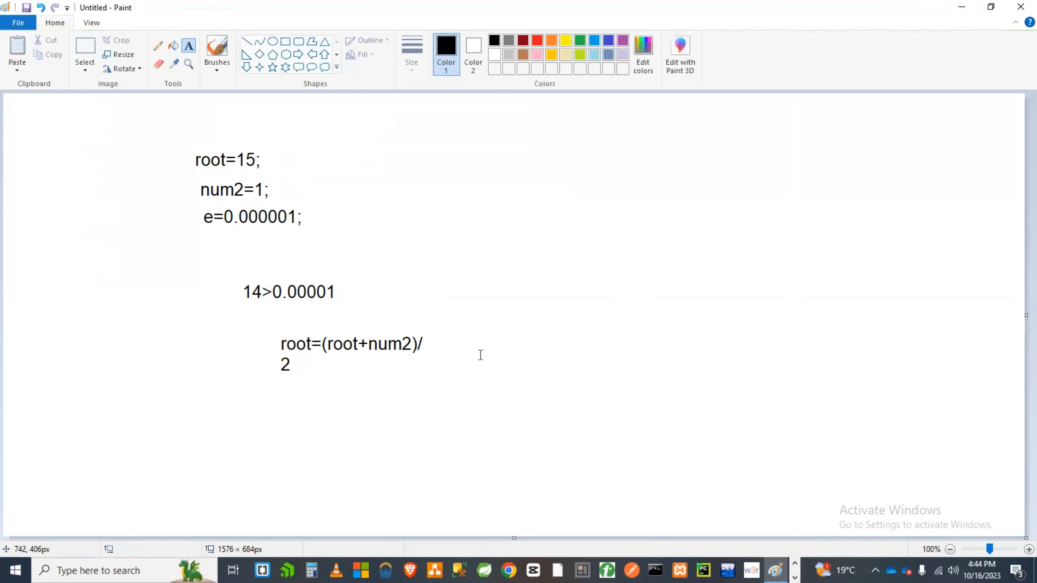
- Write the formula's result =8 beside it
click(484, 355)
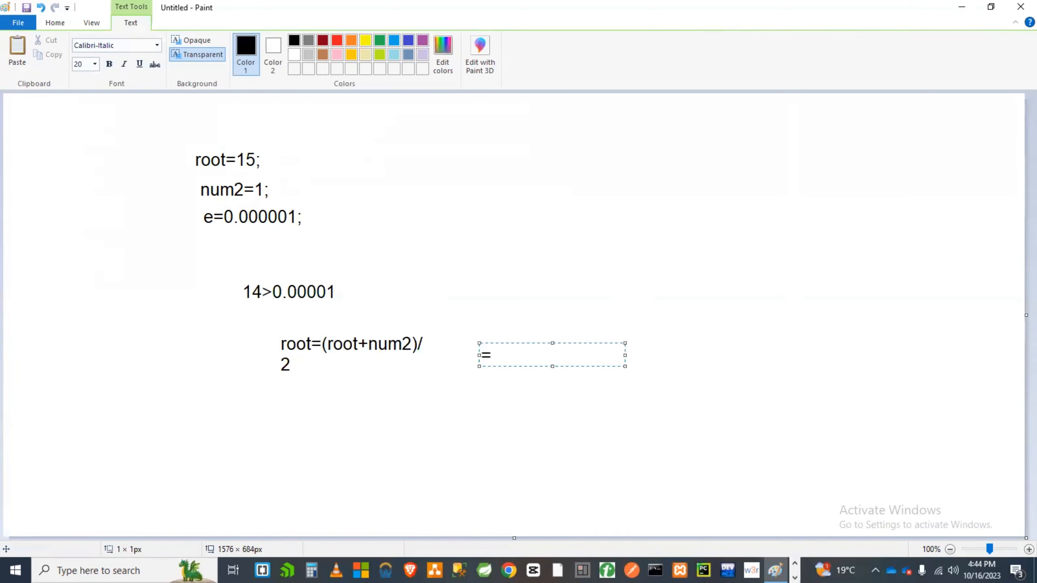
text(8)
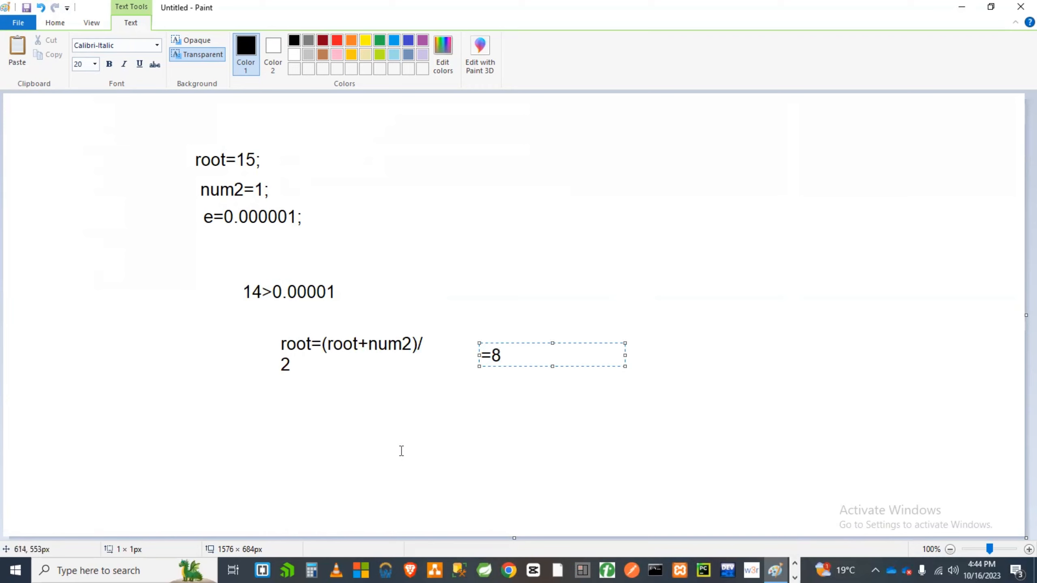
click(235, 244)
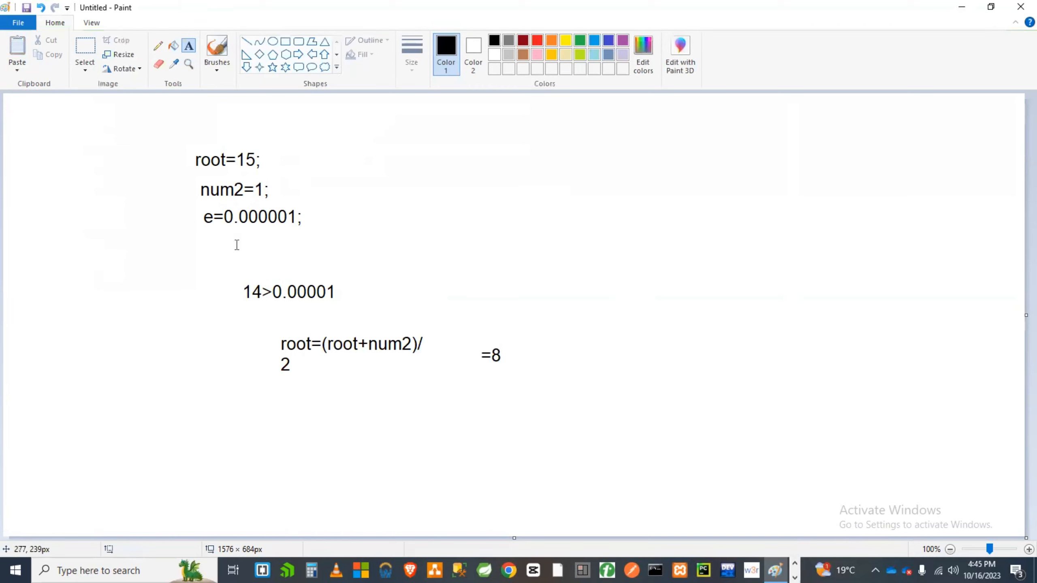
mouse_move(261, 365)
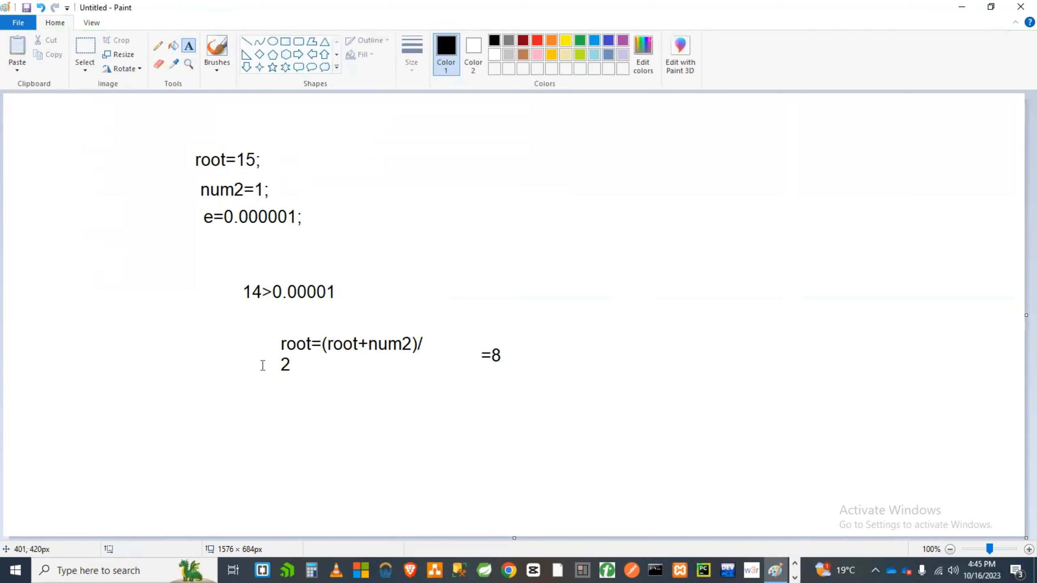
mouse_move(296, 397)
text(n)
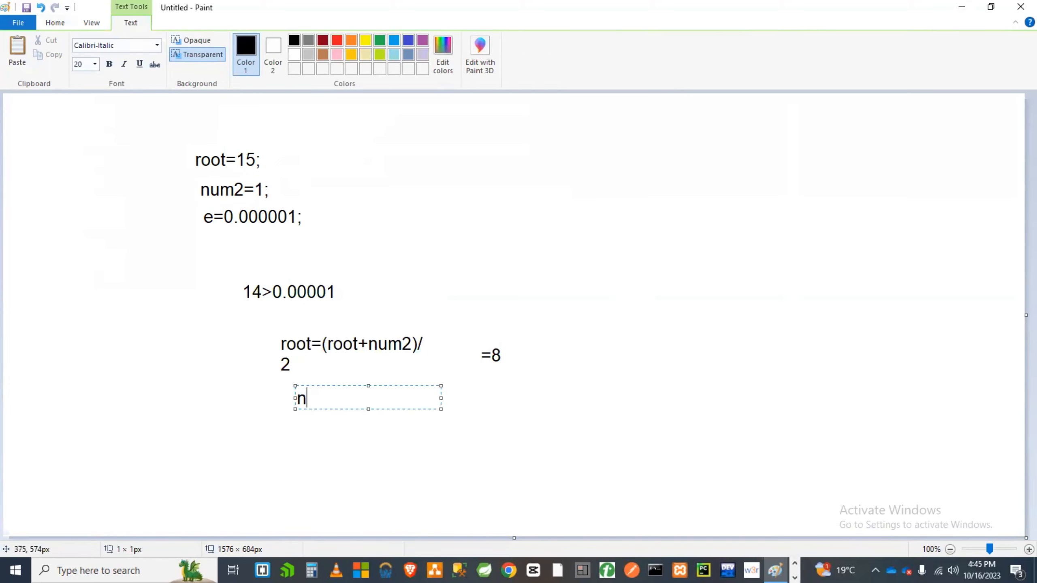
- Write num2=25 on the line below the formula
text(um)
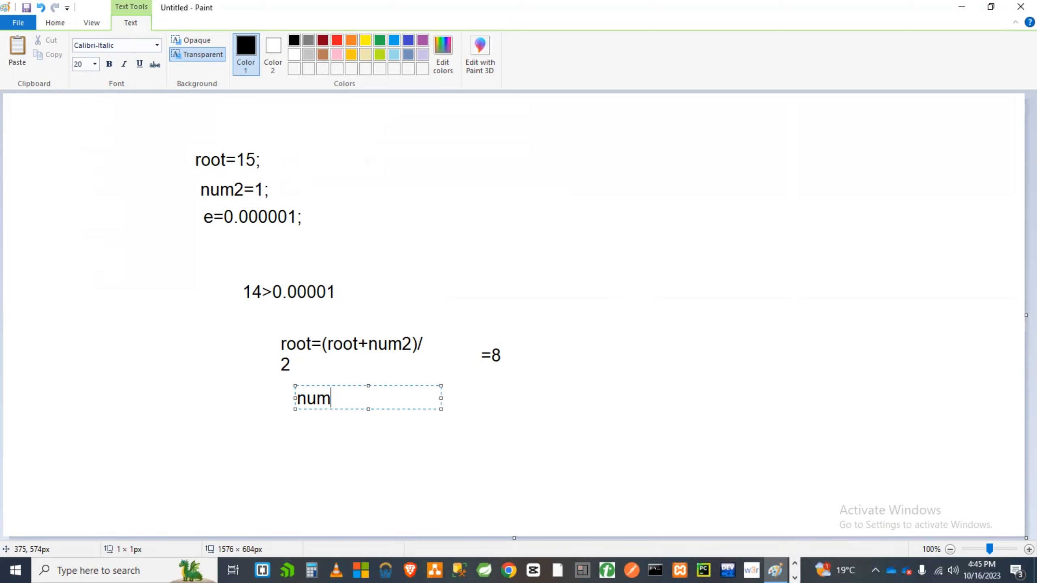
text(2=)
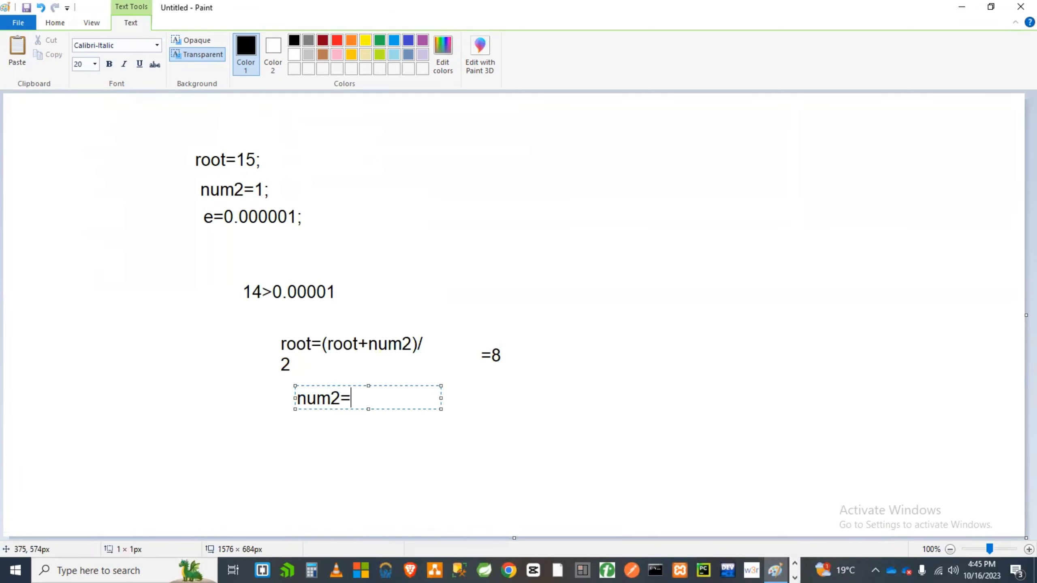
text(25)
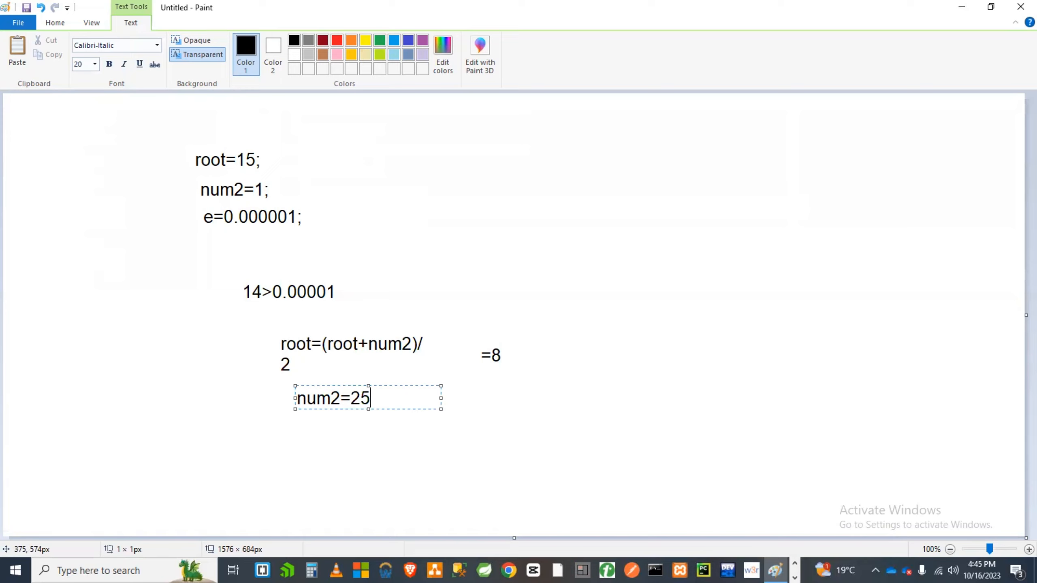
mouse_move(243, 154)
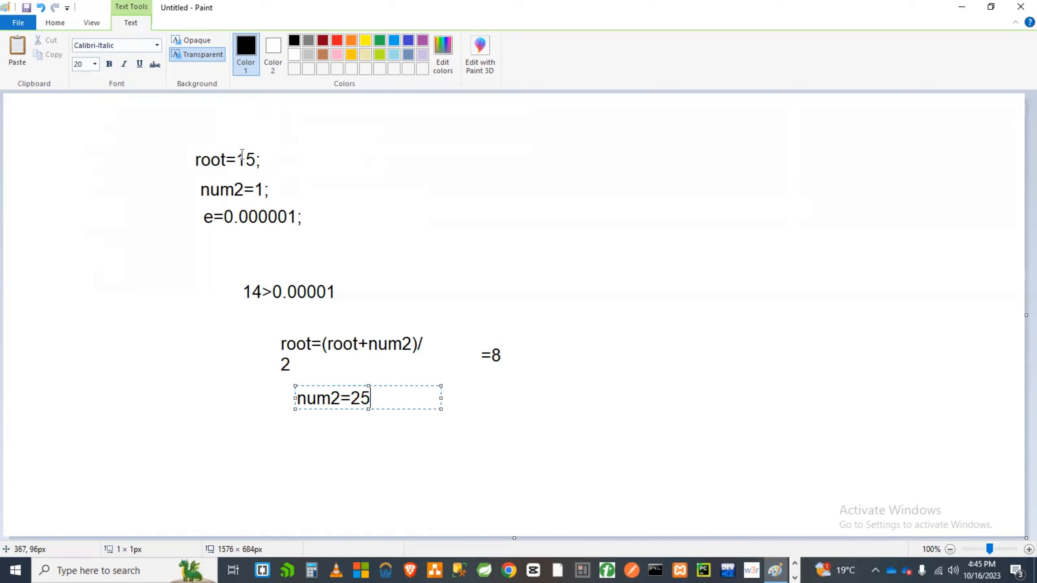
- Replace the starting value so the first line reads root=25
click(243, 159)
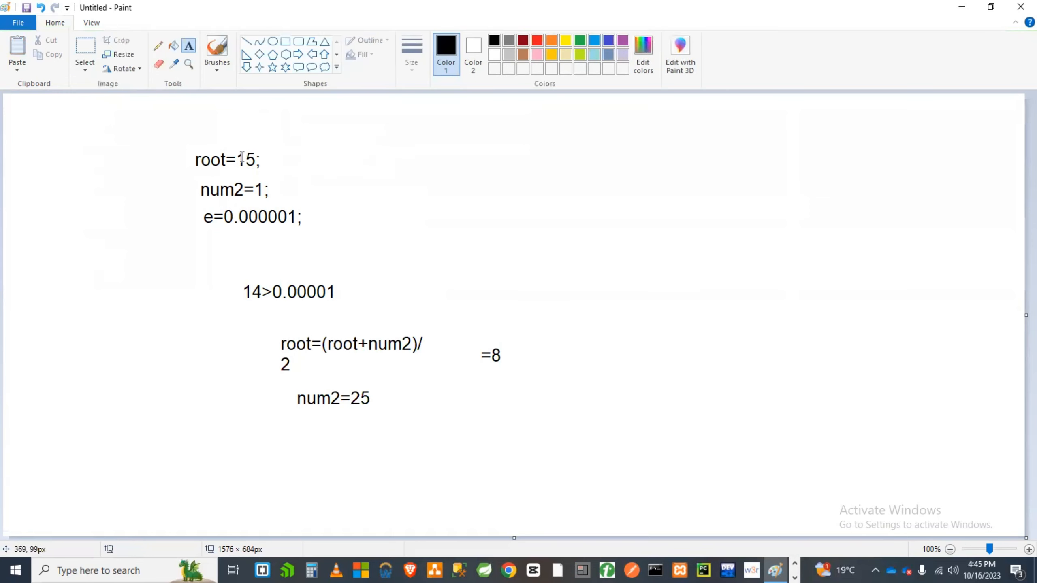
click(307, 188)
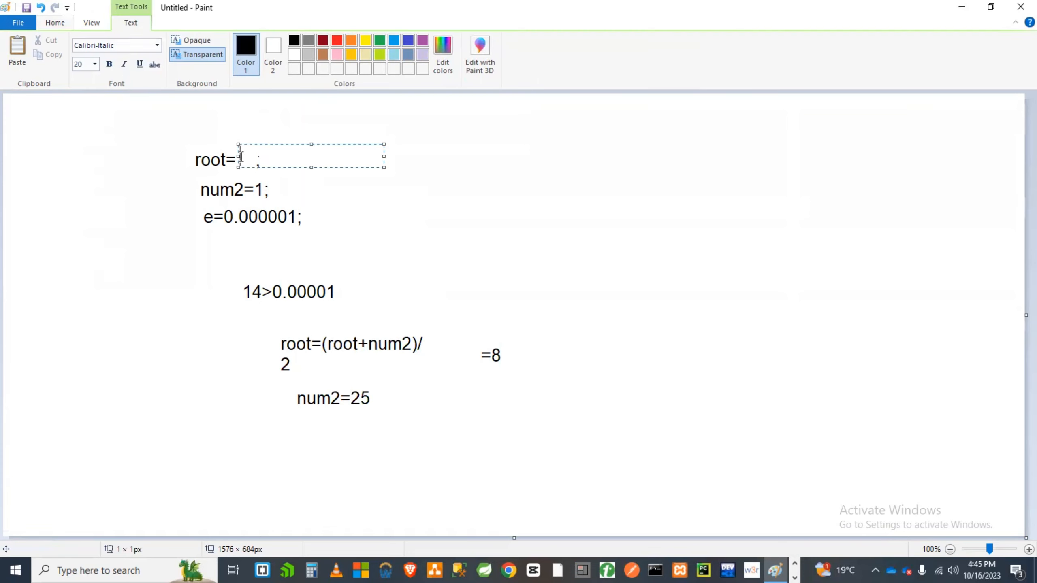
text(25)
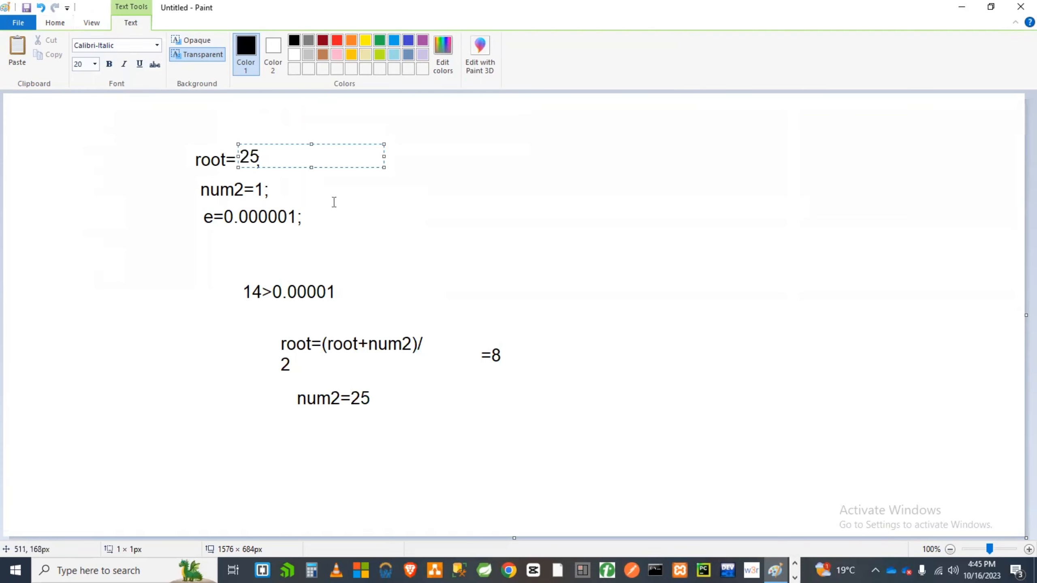
mouse_move(387, 354)
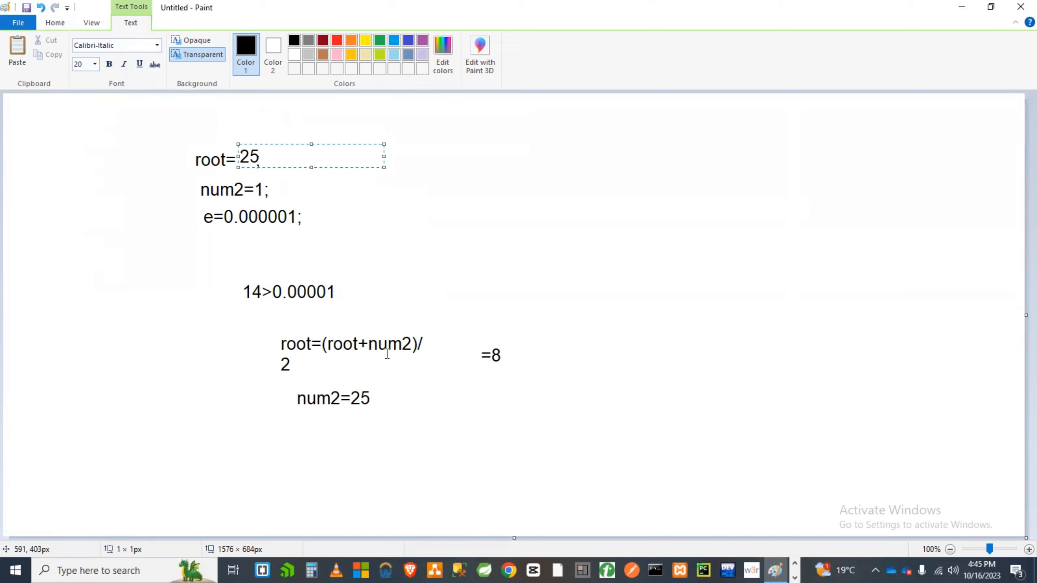
mouse_move(549, 370)
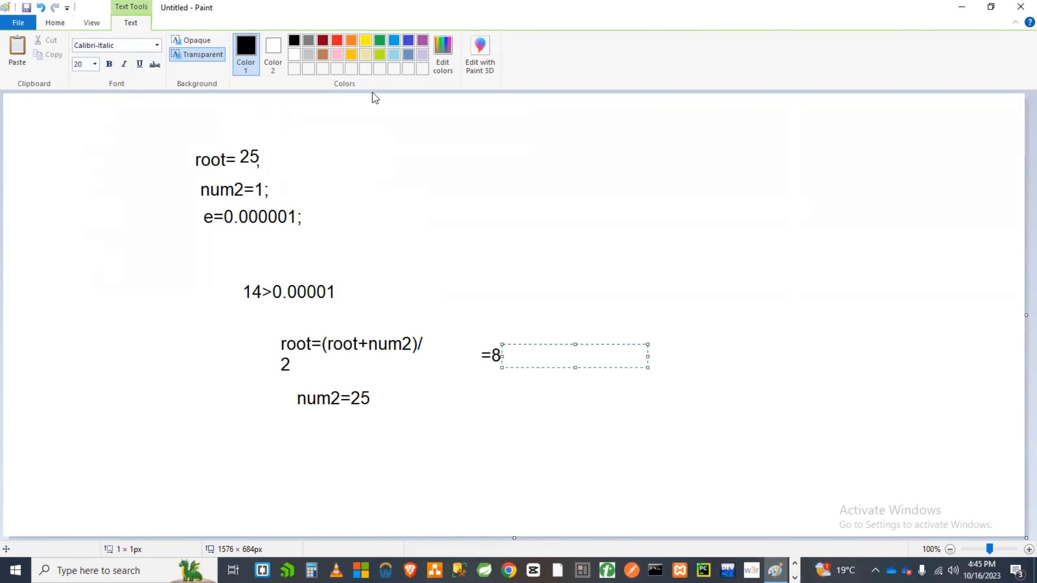
- Clear the 8 beside the formula and write 13 as the result
click(55, 22)
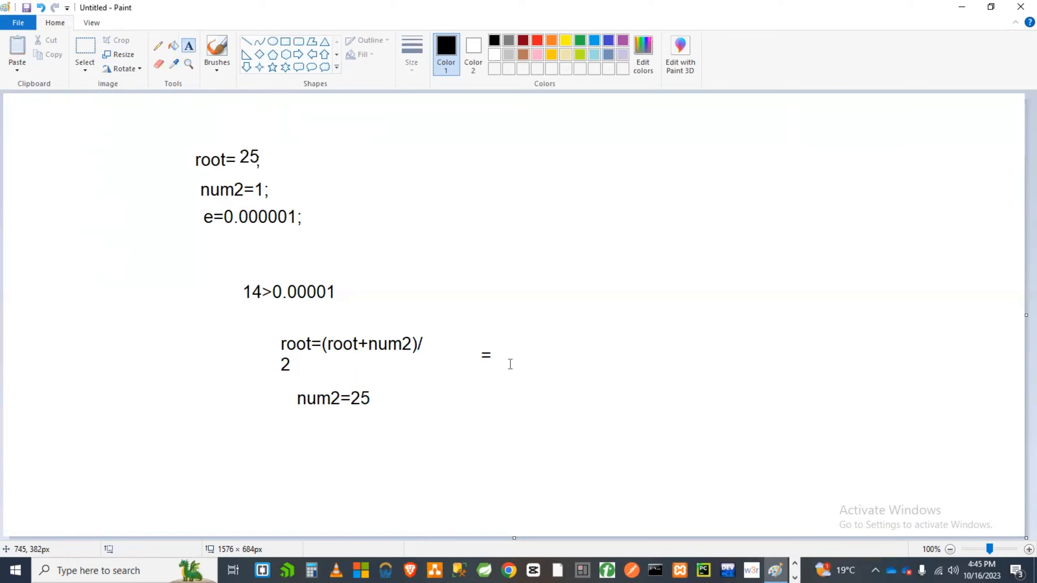
text(13)
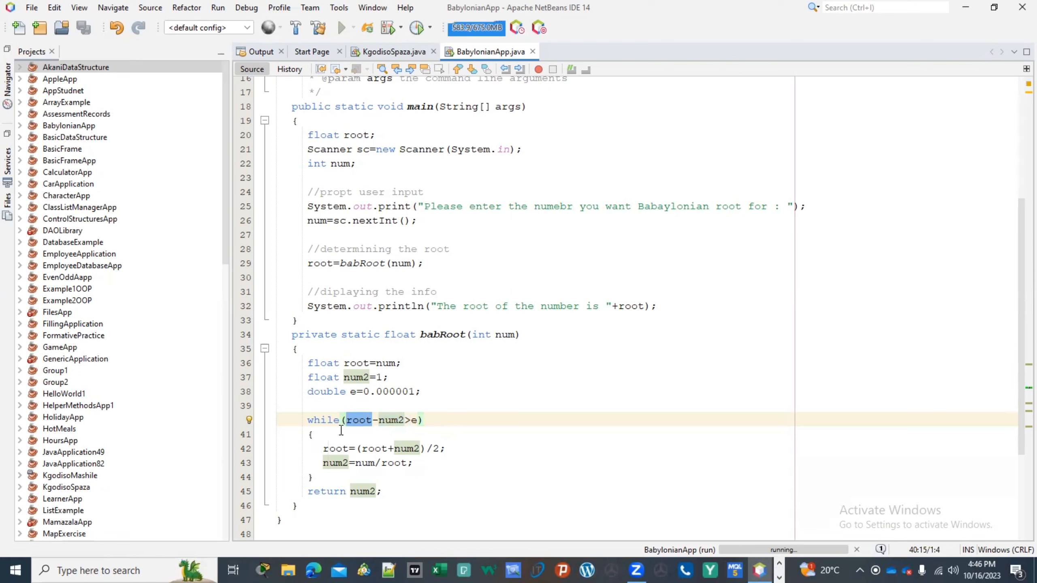
- Select root in the while condition and examine the comparison root-num2>e
double_click(334, 448)
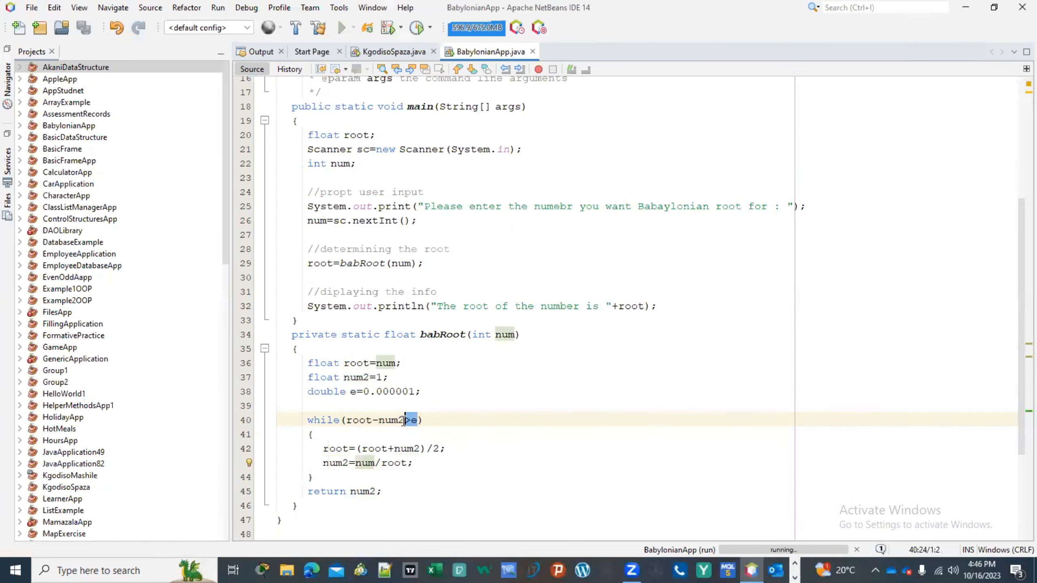
click(376, 463)
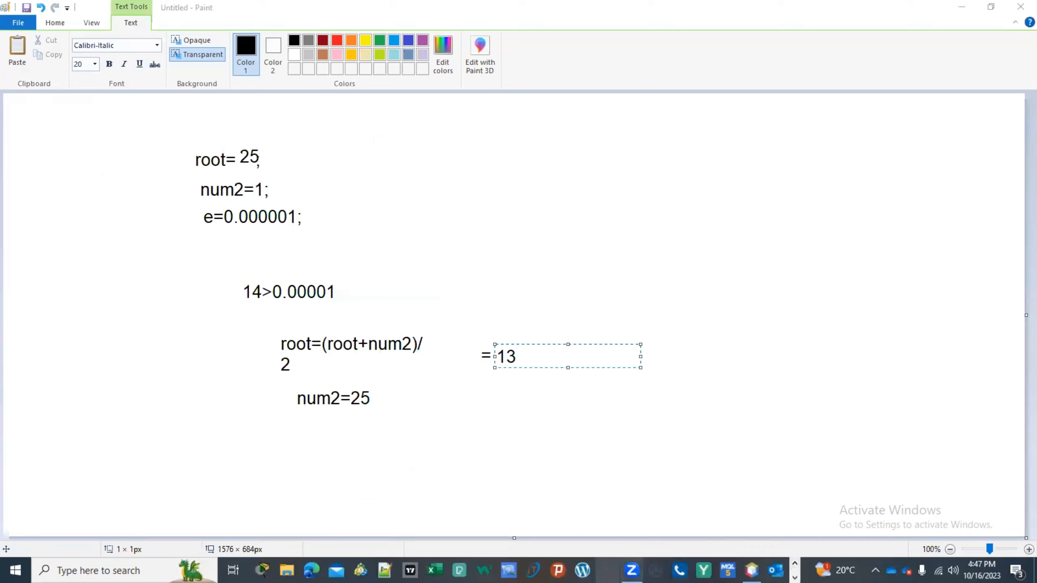
mouse_move(642, 218)
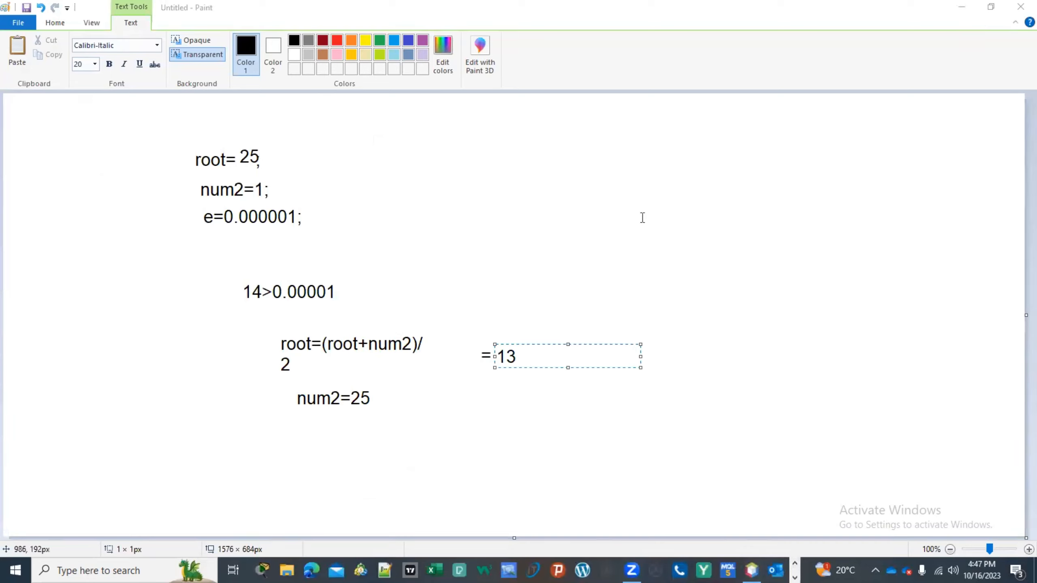
mouse_move(539, 261)
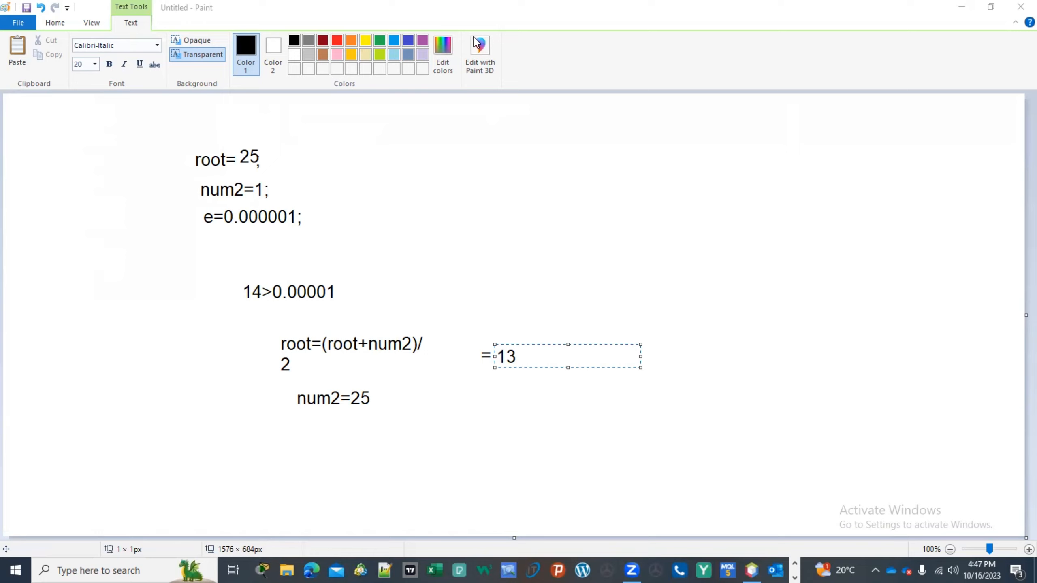
mouse_move(747, 28)
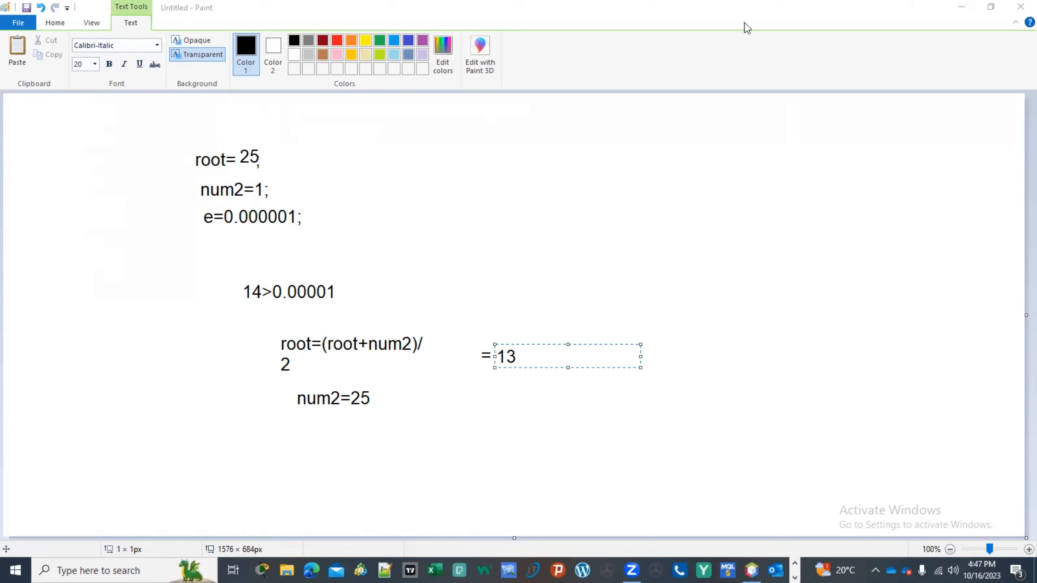